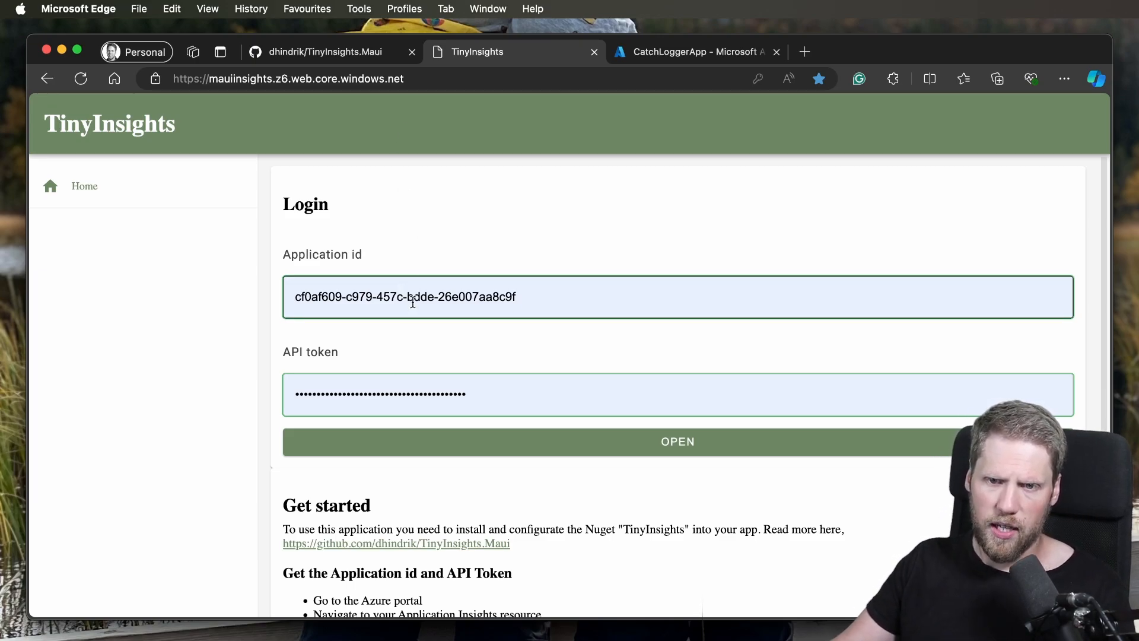
mouse_move(487, 361)
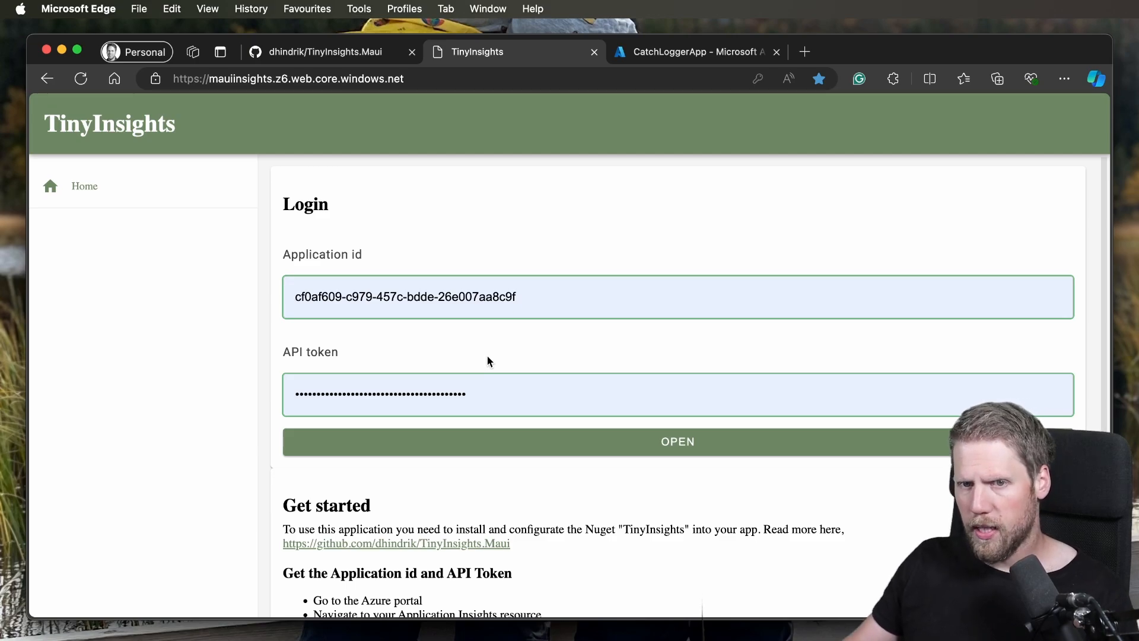
mouse_move(712, 59)
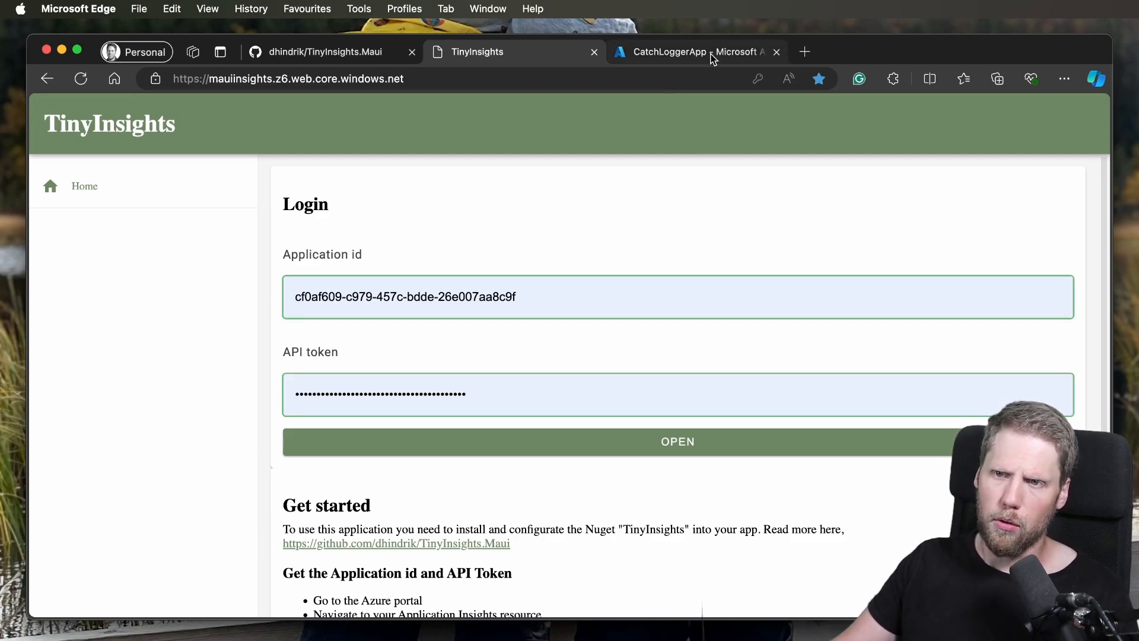
Step: Open CatchLoggerApp's API Access page, start a new API key, then cancel the form
left_click(690, 52)
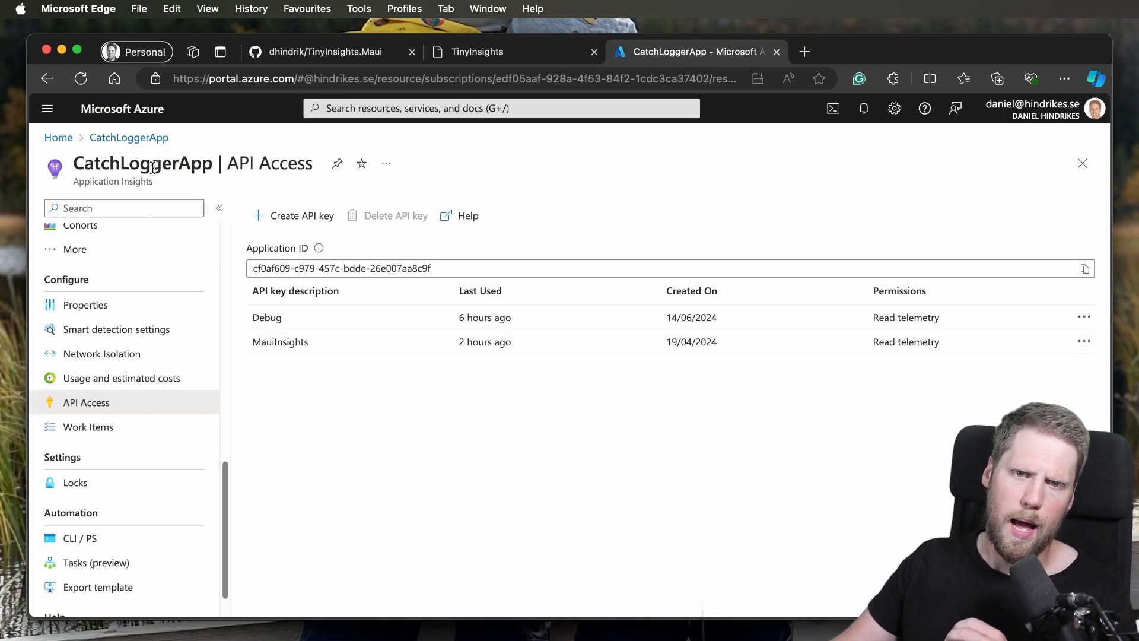
mouse_move(113, 418)
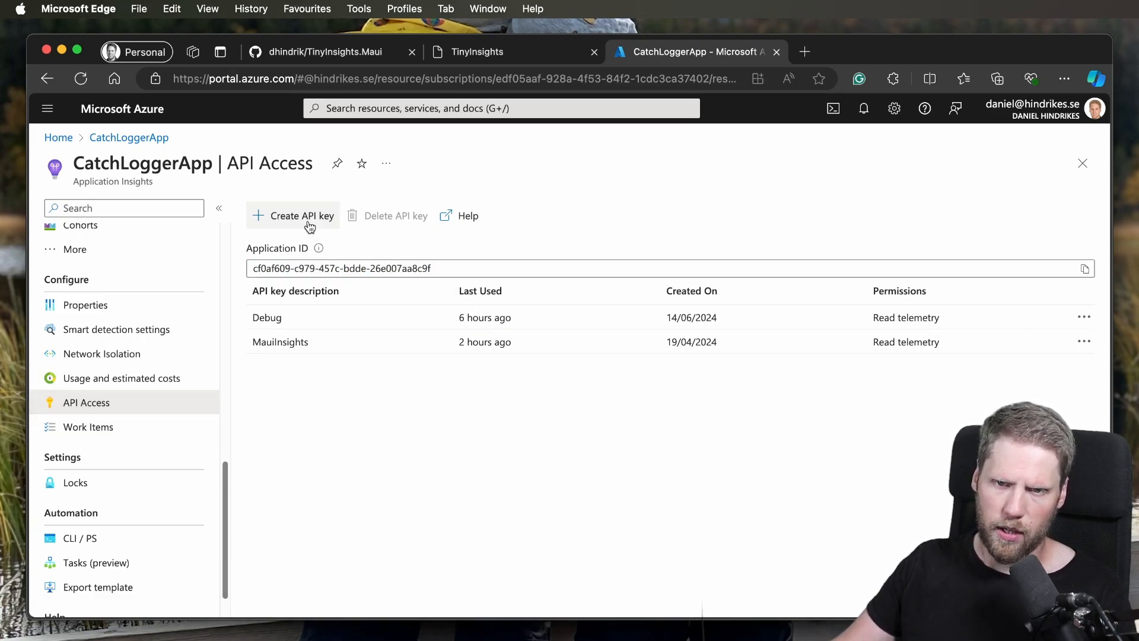
left_click(301, 216)
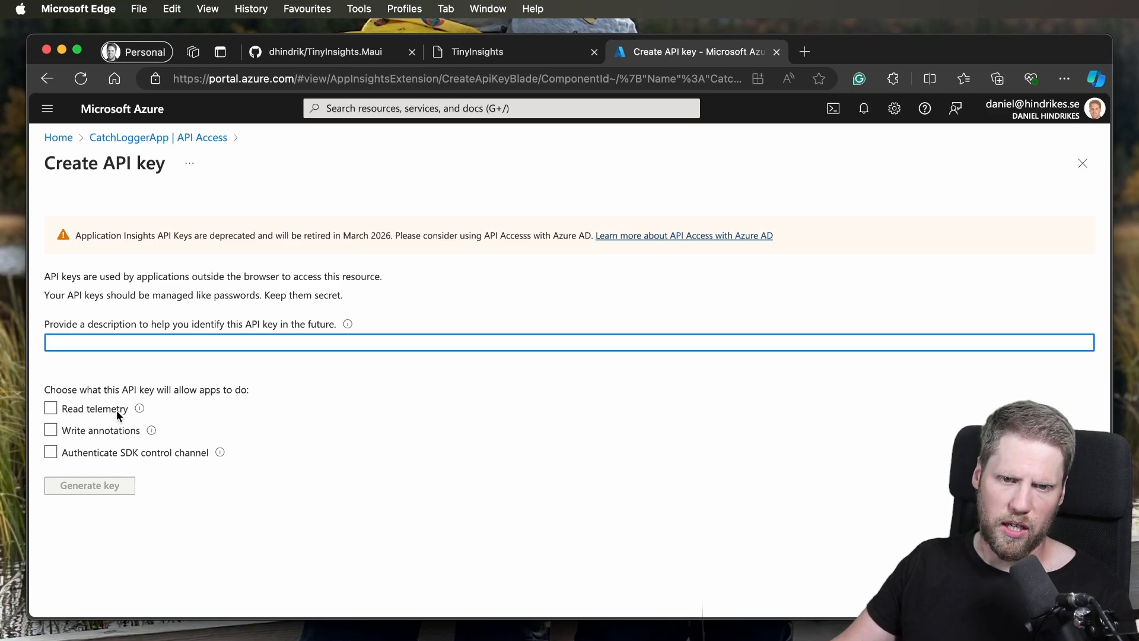
mouse_move(179, 405)
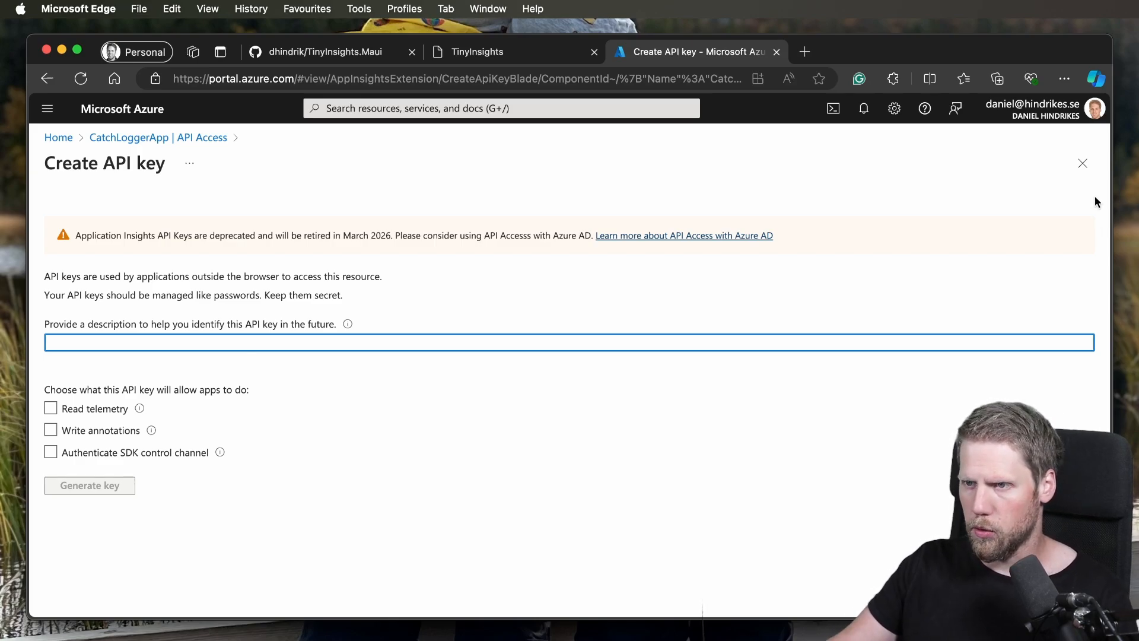
left_click(1082, 163)
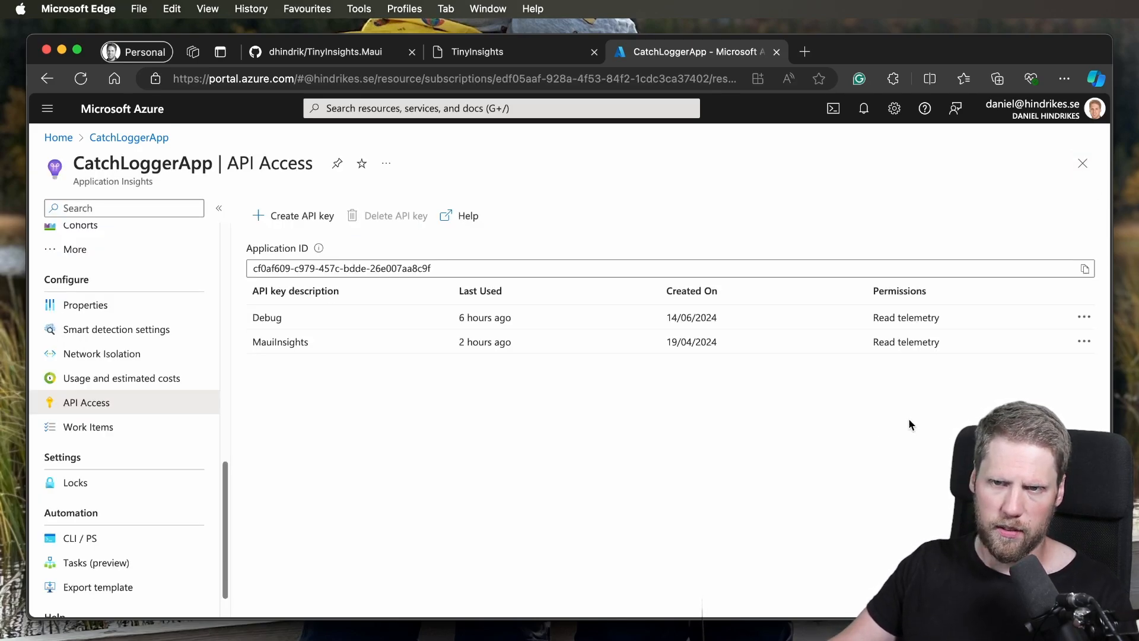
Step: Switch back to the TinyInsights login form with application ID and API token filled
left_click(476, 52)
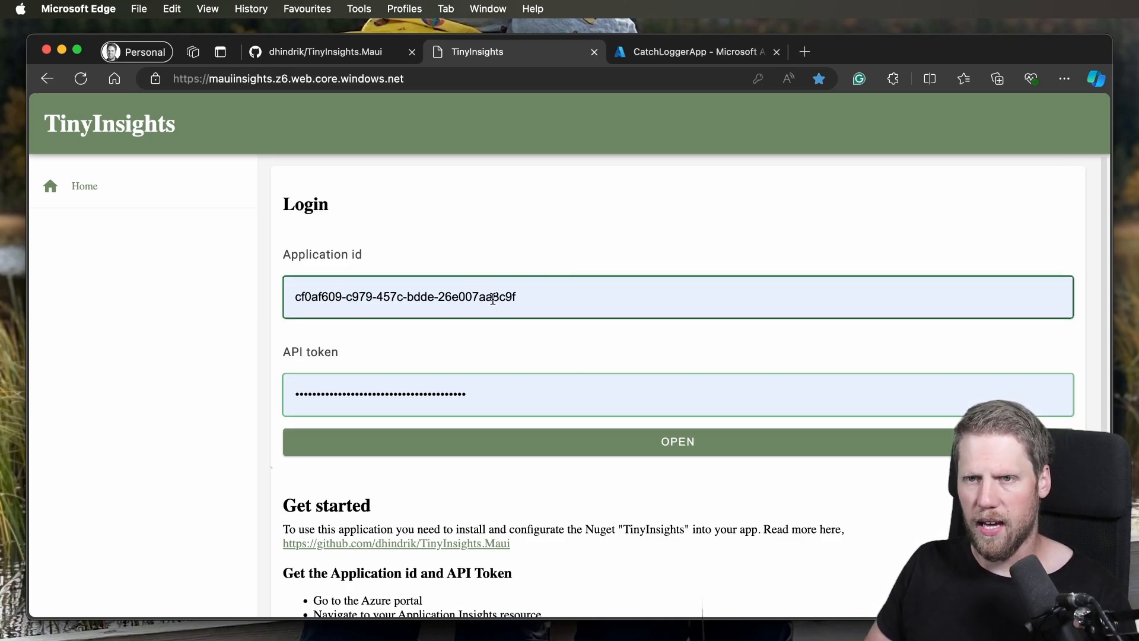
mouse_move(561, 276)
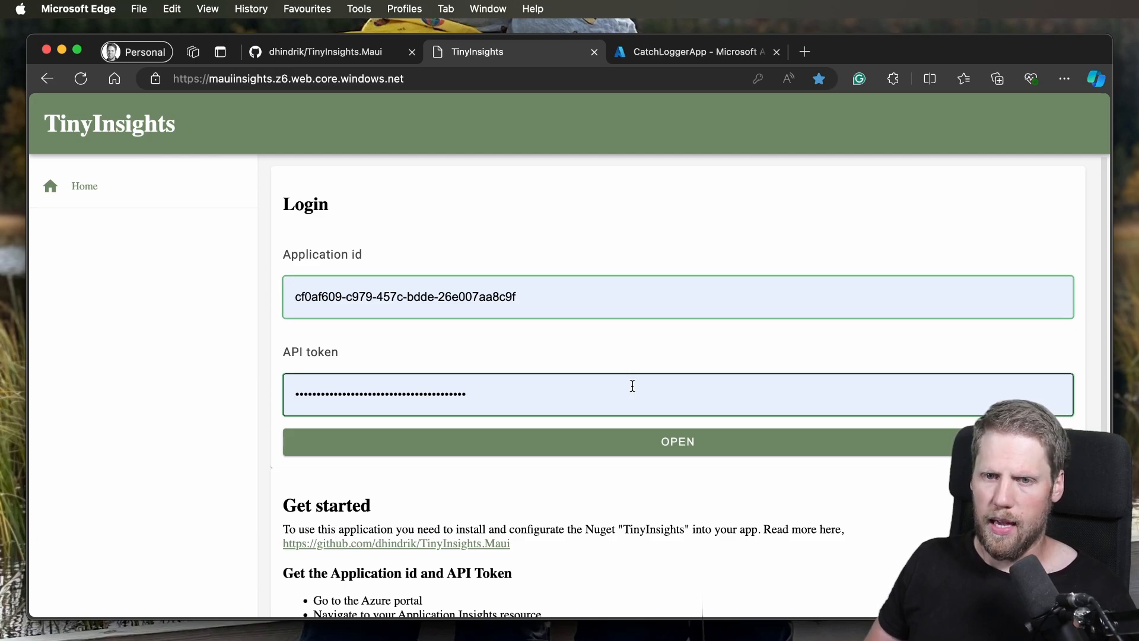
mouse_move(662, 451)
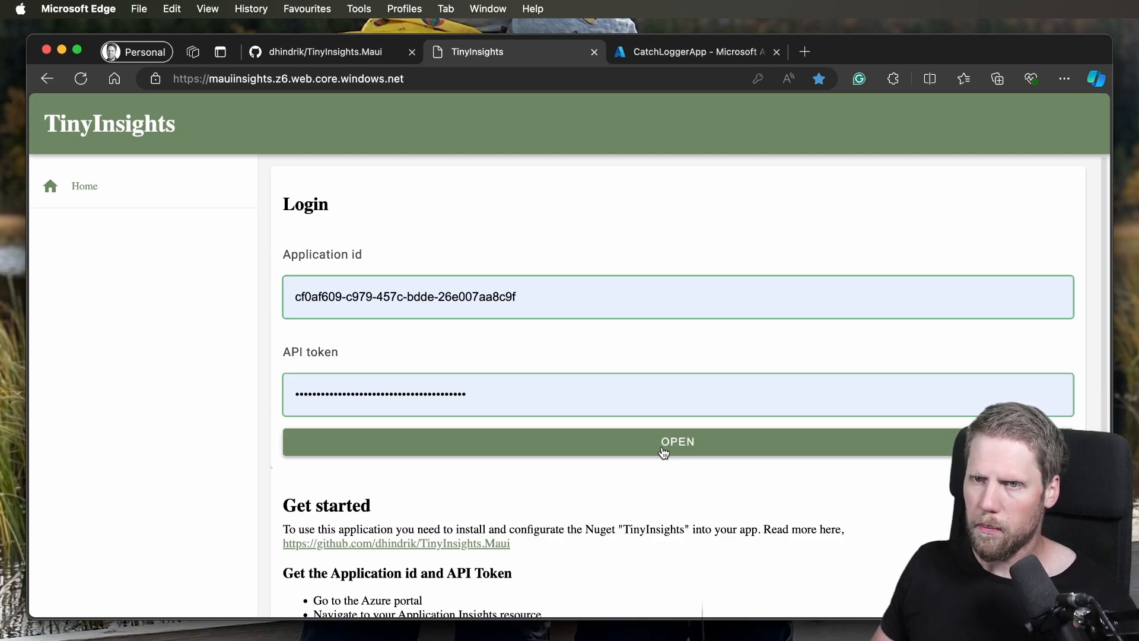
Step: Sign in to TinyInsights and look over the empty Crashes chart
left_click(677, 441)
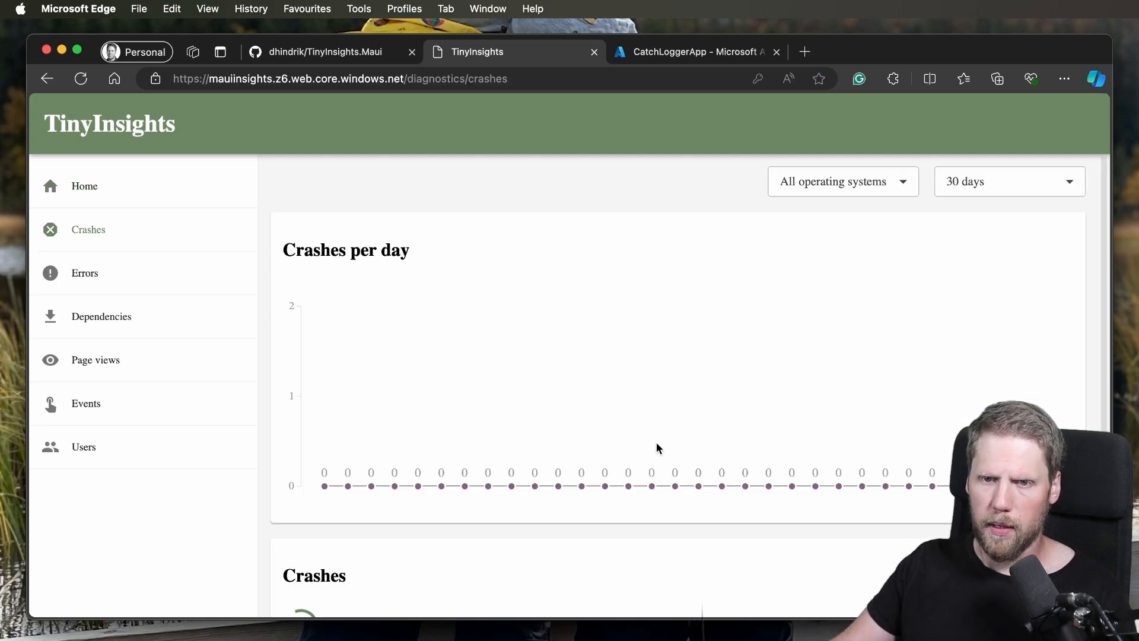
scroll("down", 3)
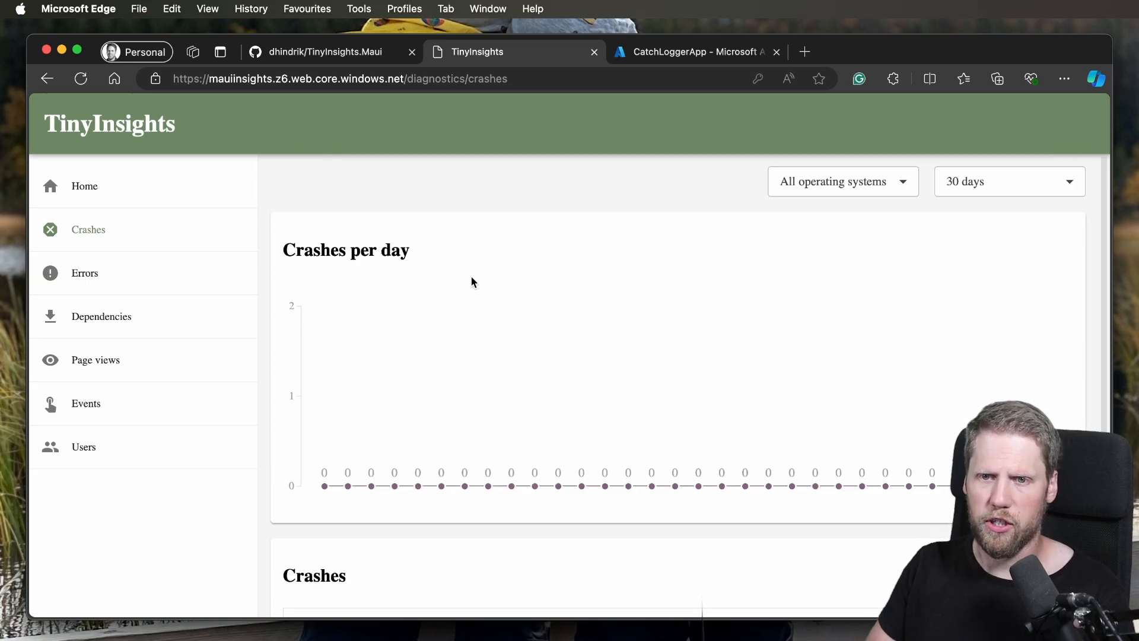
scroll("down", 3)
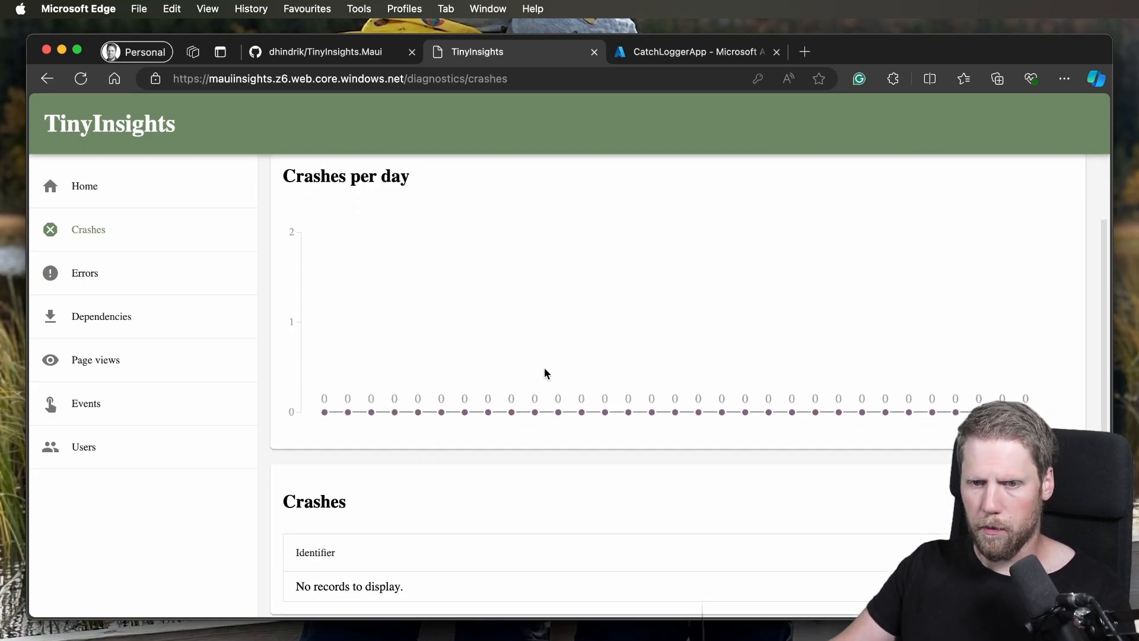
scroll("up", 3)
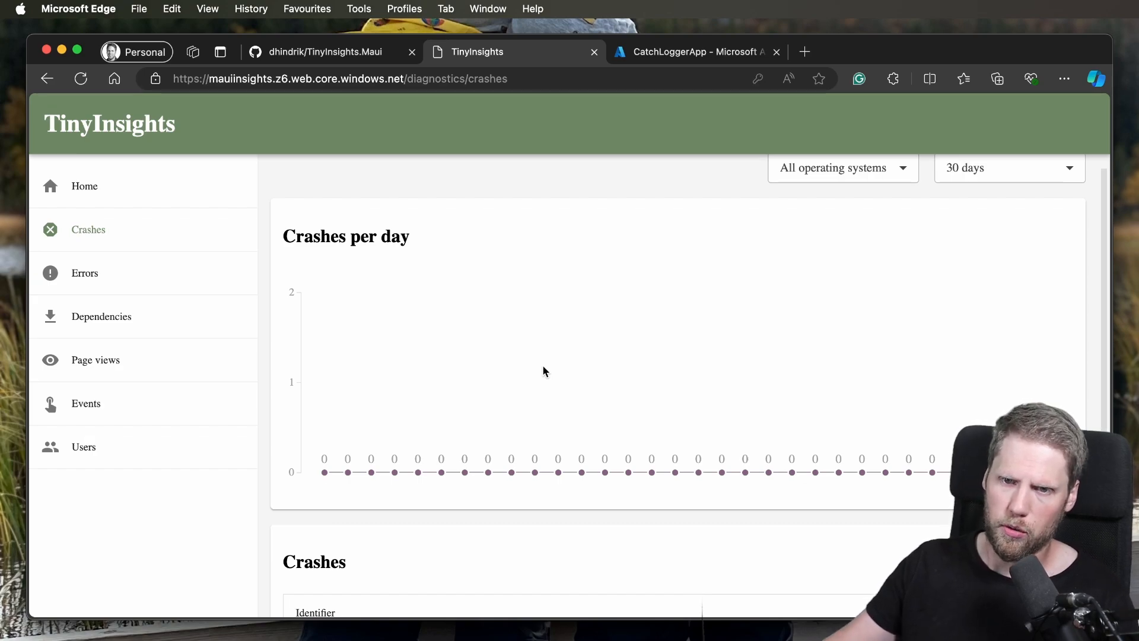
scroll("up", 3)
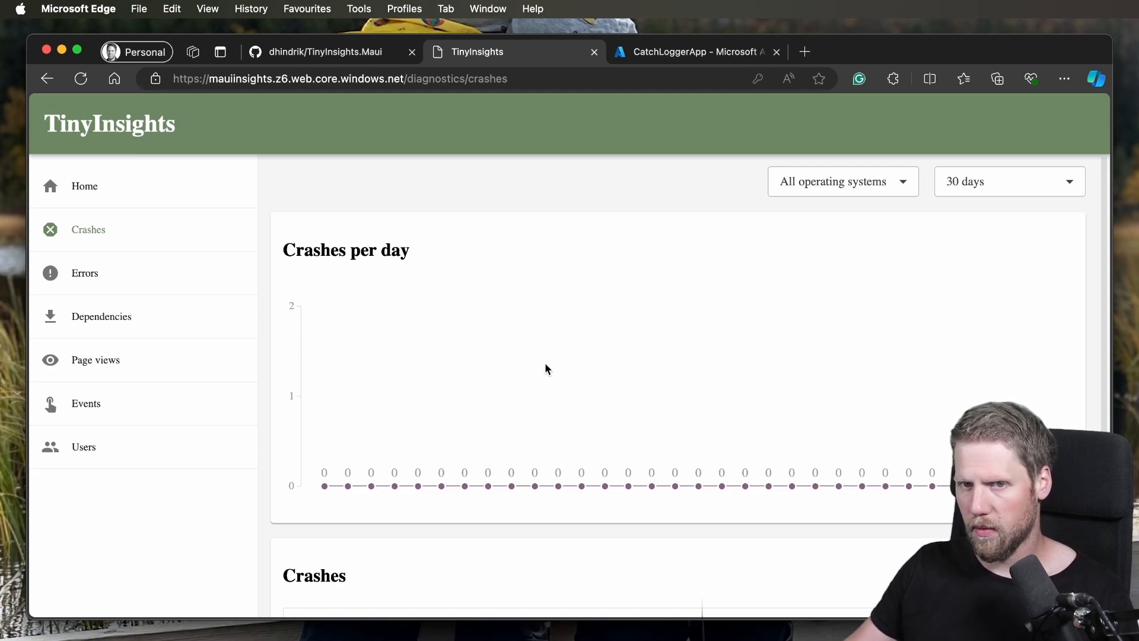
left_click(841, 181)
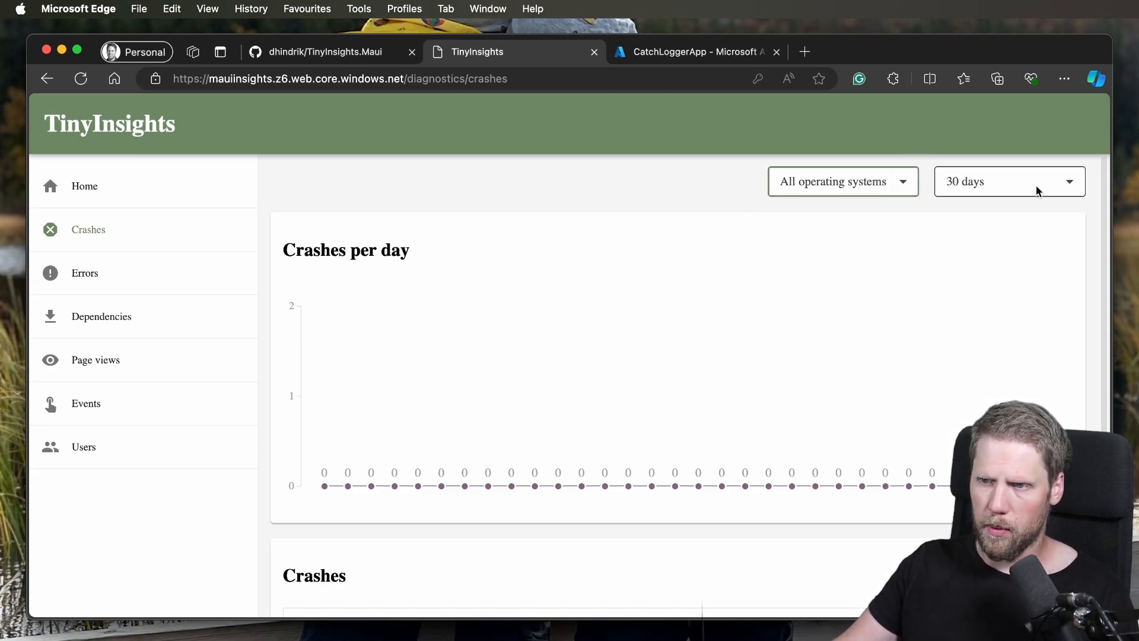
Step: Open the Errors page with its 30-day errors-per-day chart and error list
left_click(84, 273)
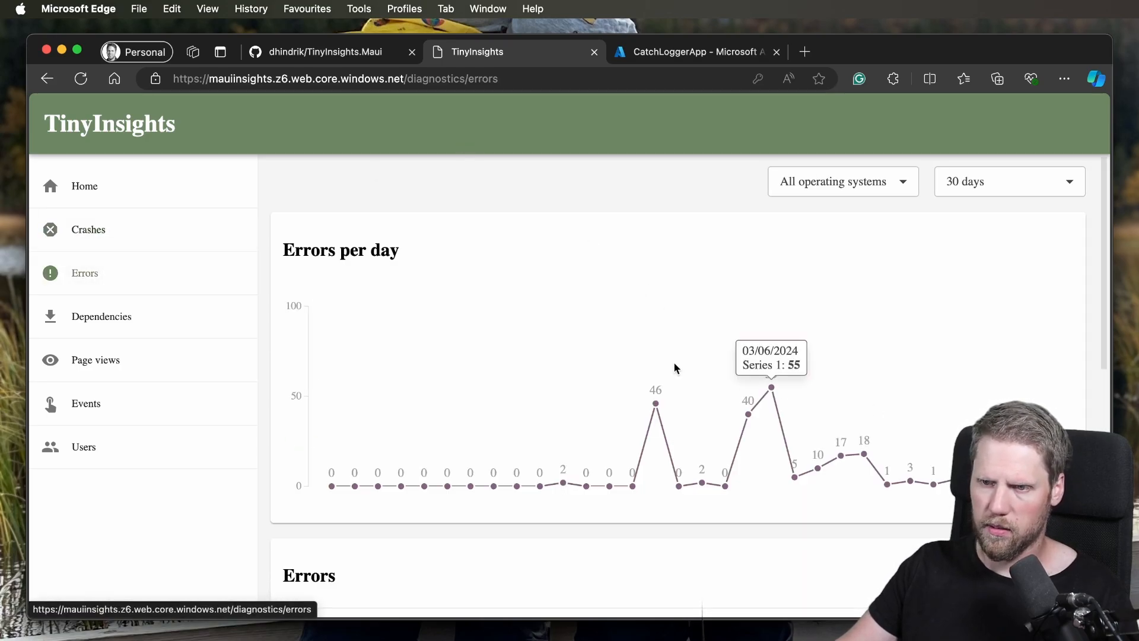
scroll("down", 3)
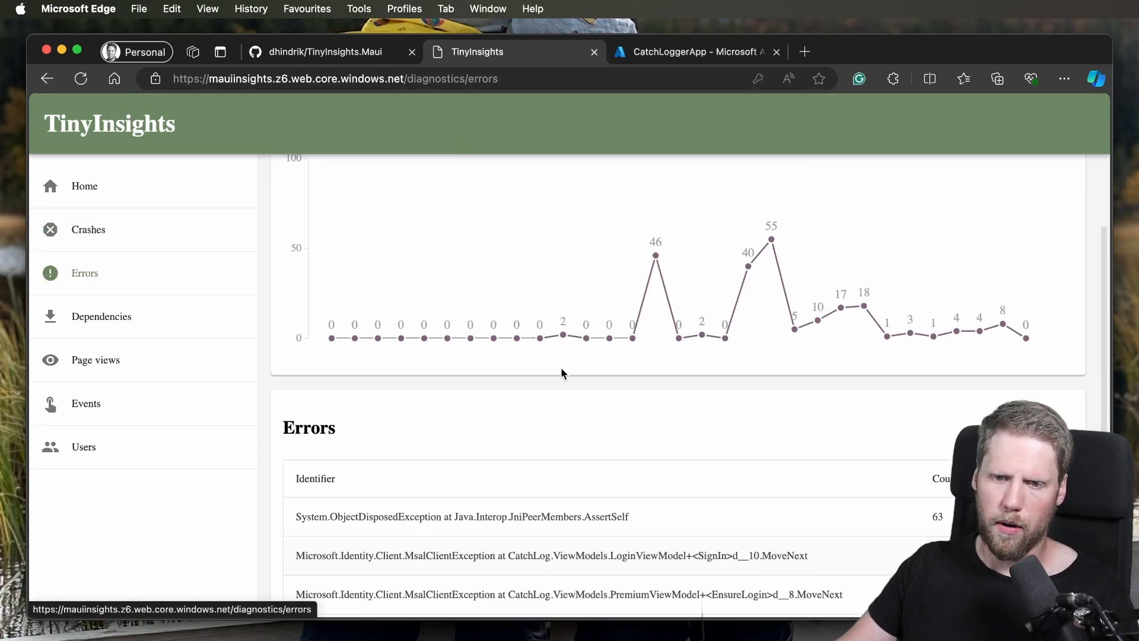
scroll("up", 3)
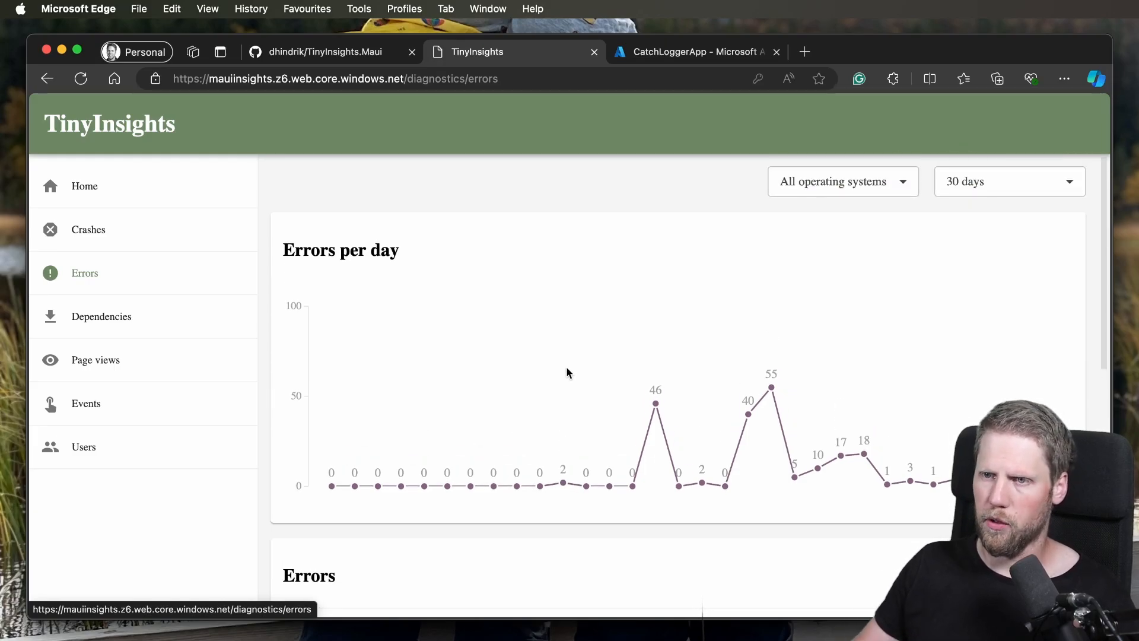
Step: Open the NullReferenceException details and view the recent events leading up to it
left_click(1008, 181)
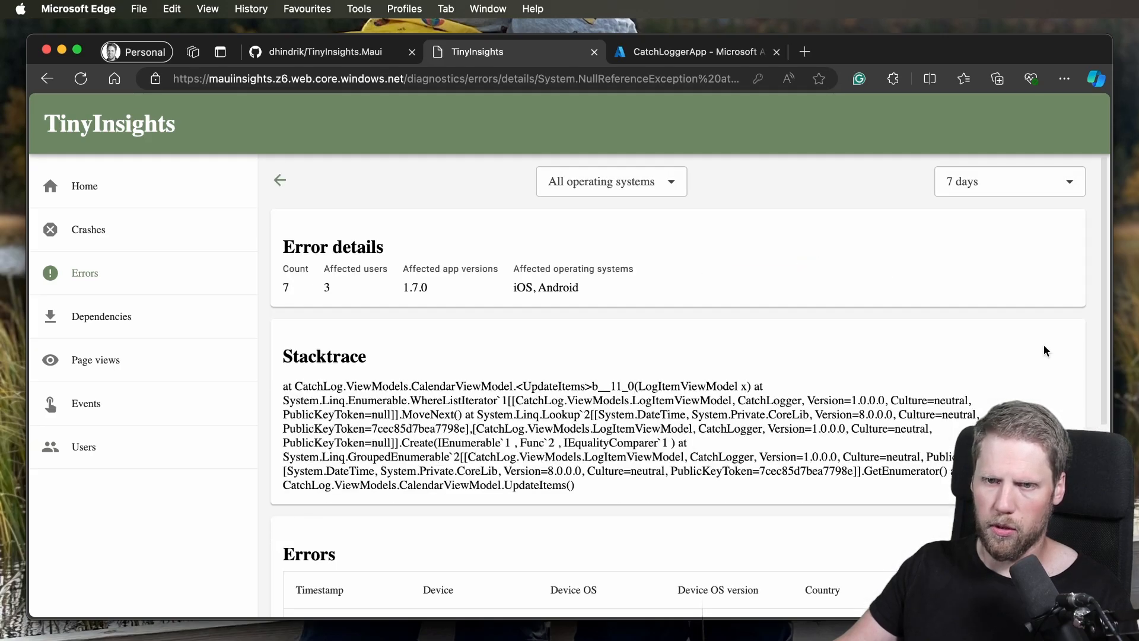
scroll("down", 3)
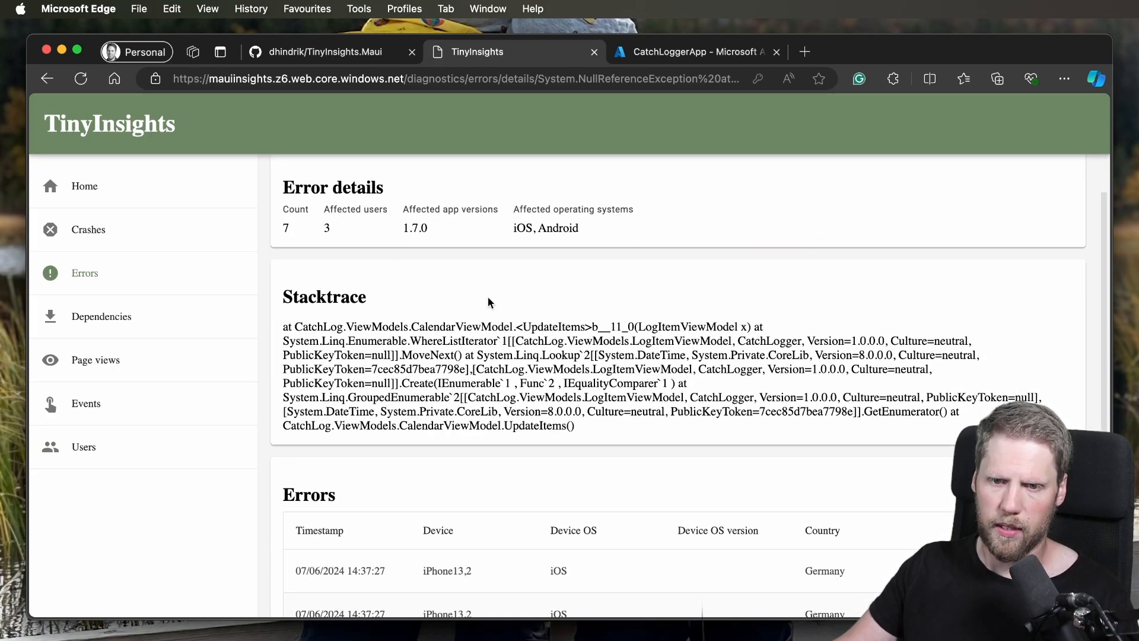
scroll("down", 3)
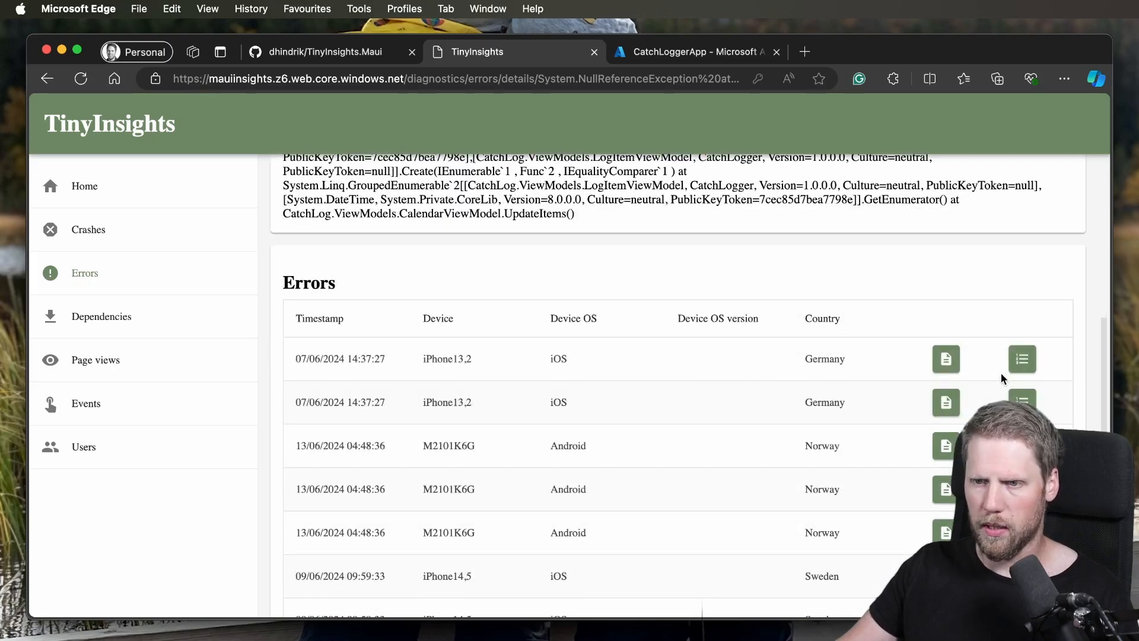
left_click(1020, 359)
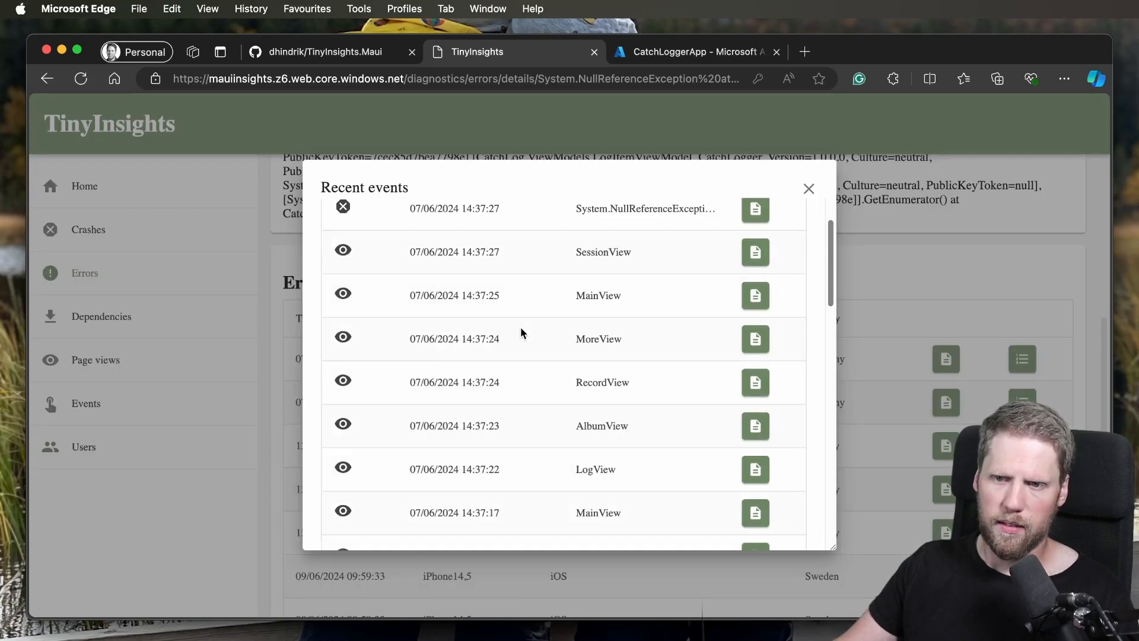
scroll("down", 3)
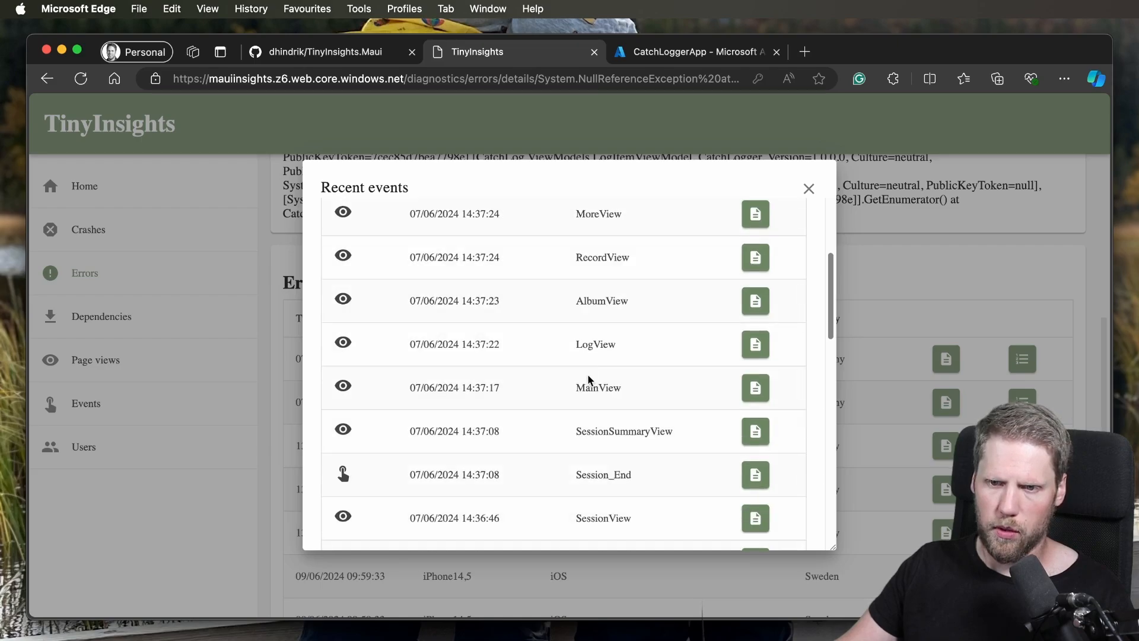
left_click(808, 189)
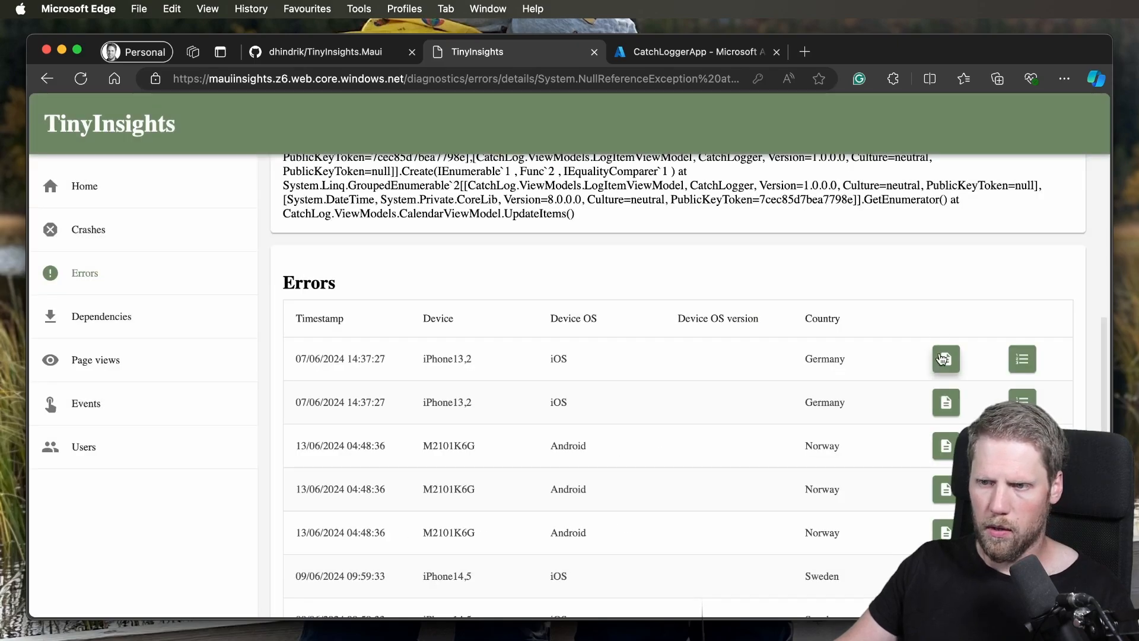
Step: View all properties of the first occurrence, then return to the Error details header
left_click(946, 358)
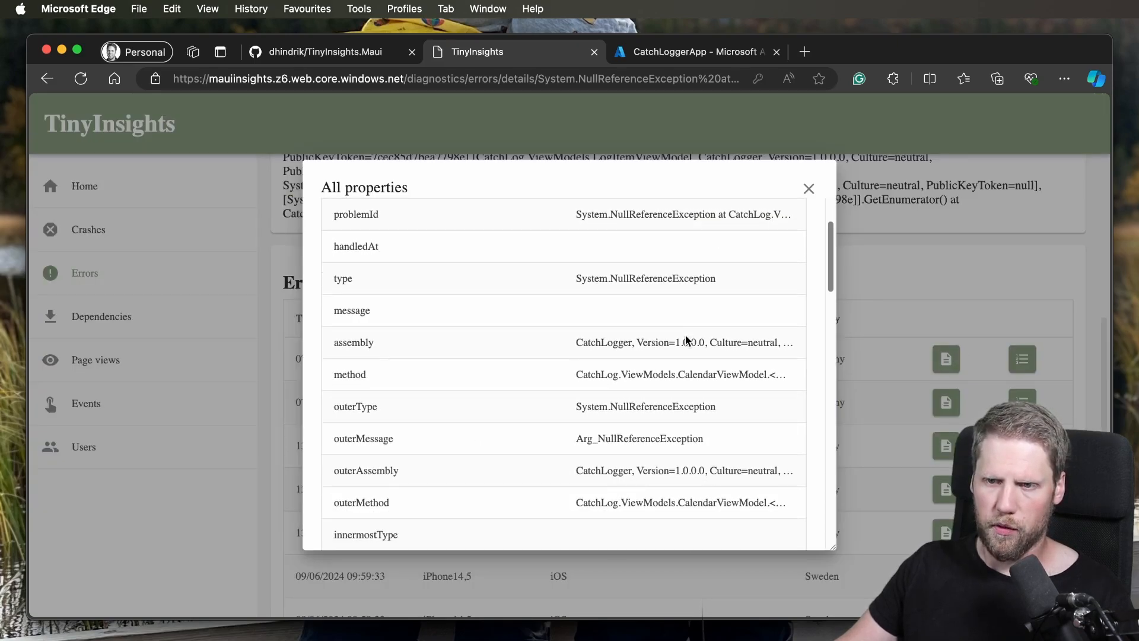
scroll("down", 3)
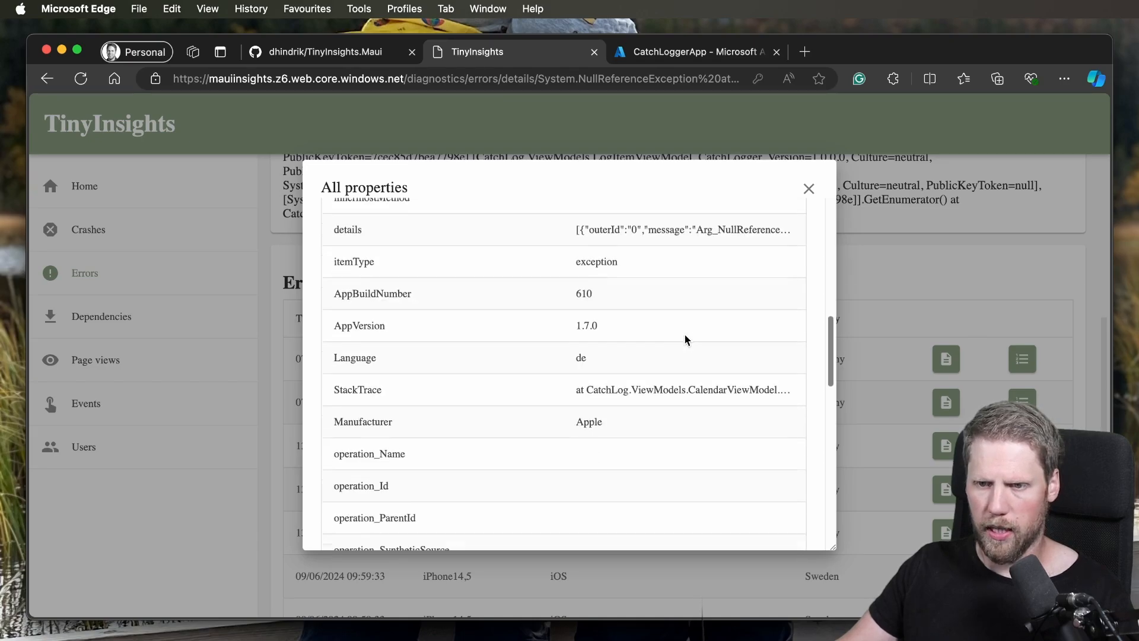
left_click(809, 189)
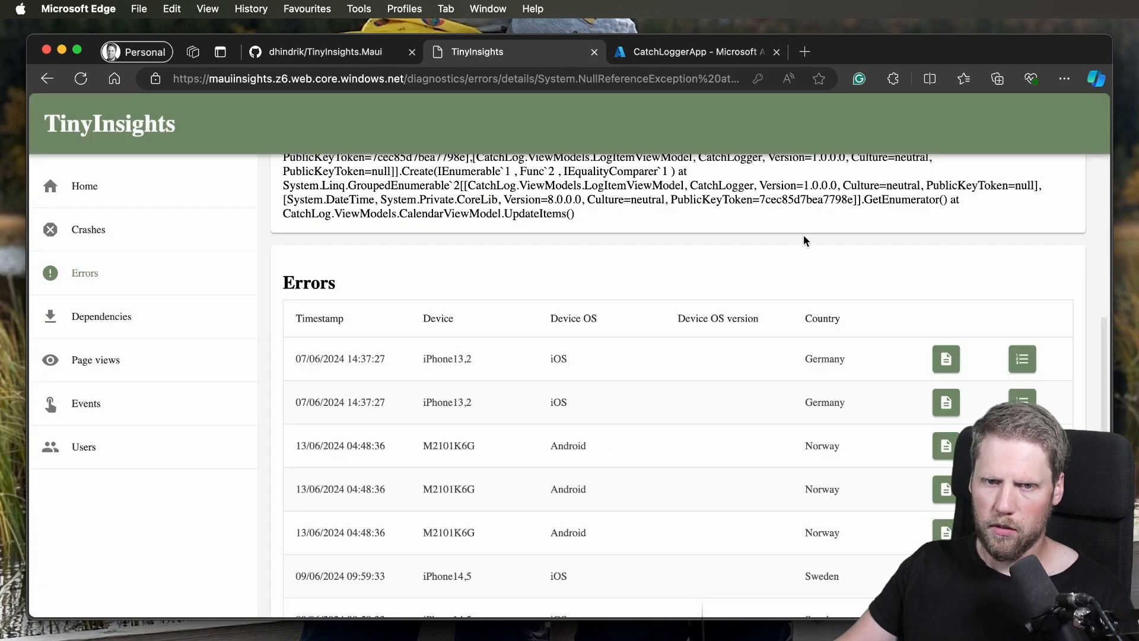
scroll("up", 3)
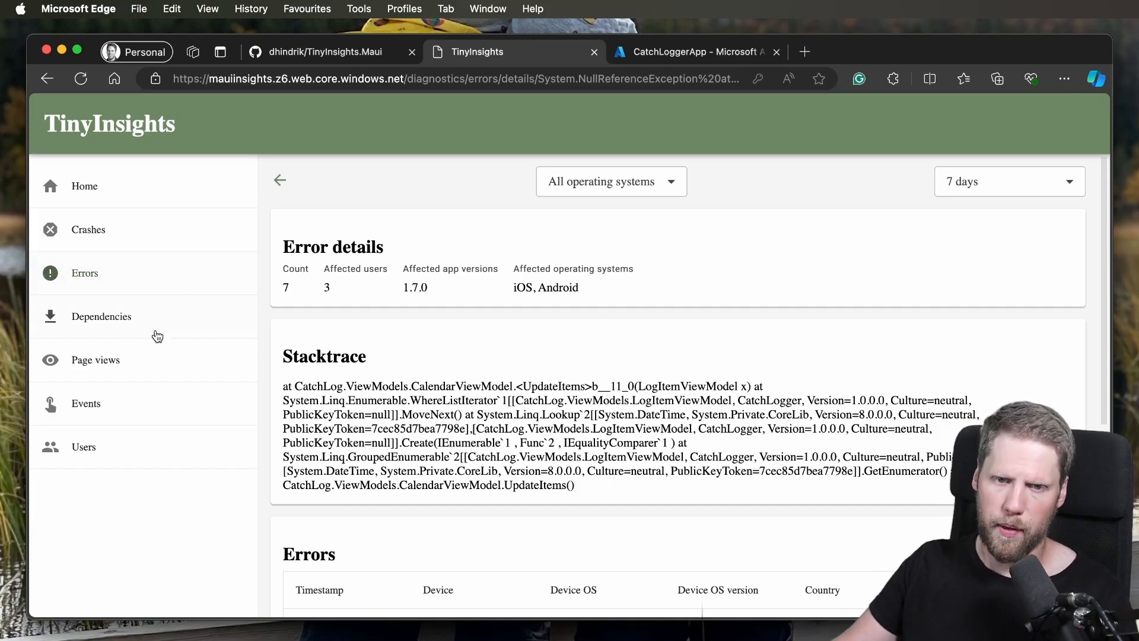
Step: Browse Page views and Events, then open the Users report
left_click(95, 360)
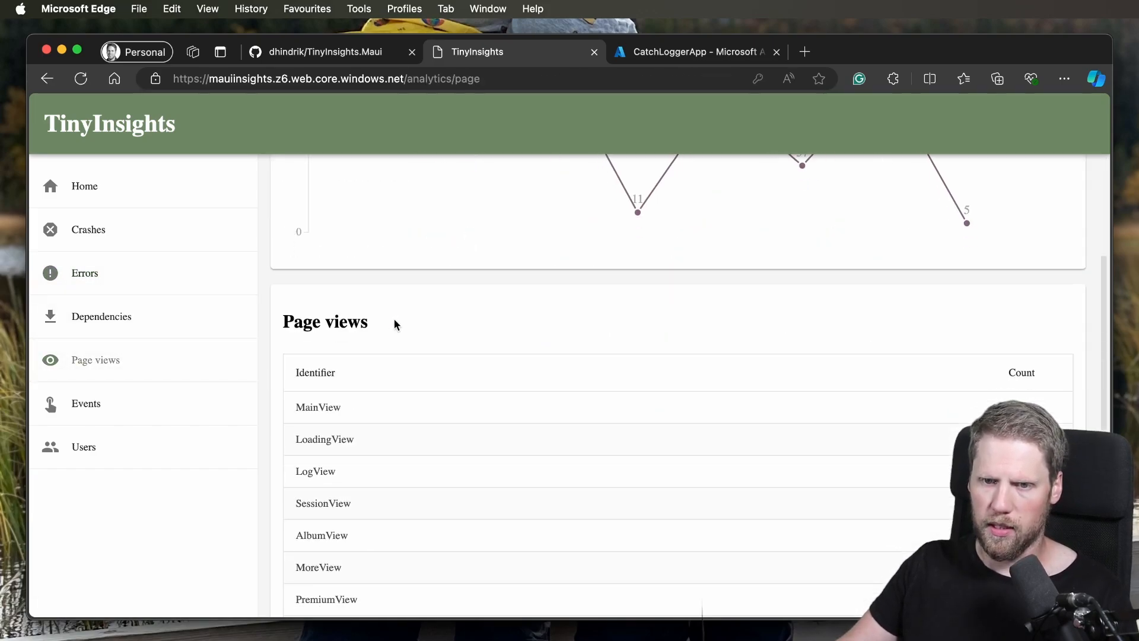
scroll("down", 3)
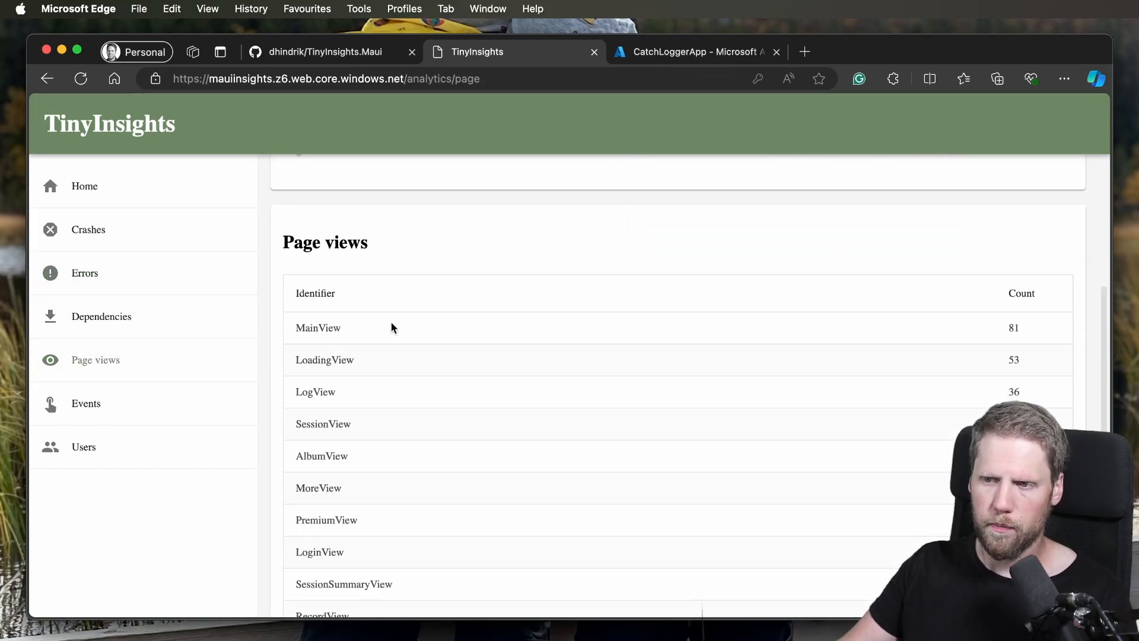
left_click(85, 403)
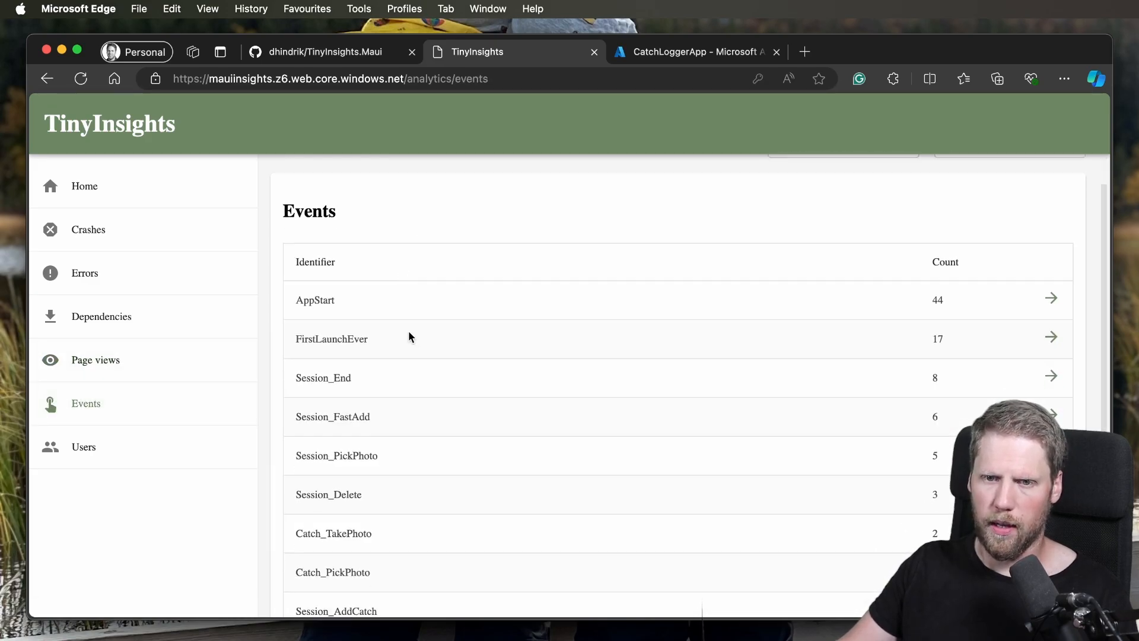
mouse_move(478, 286)
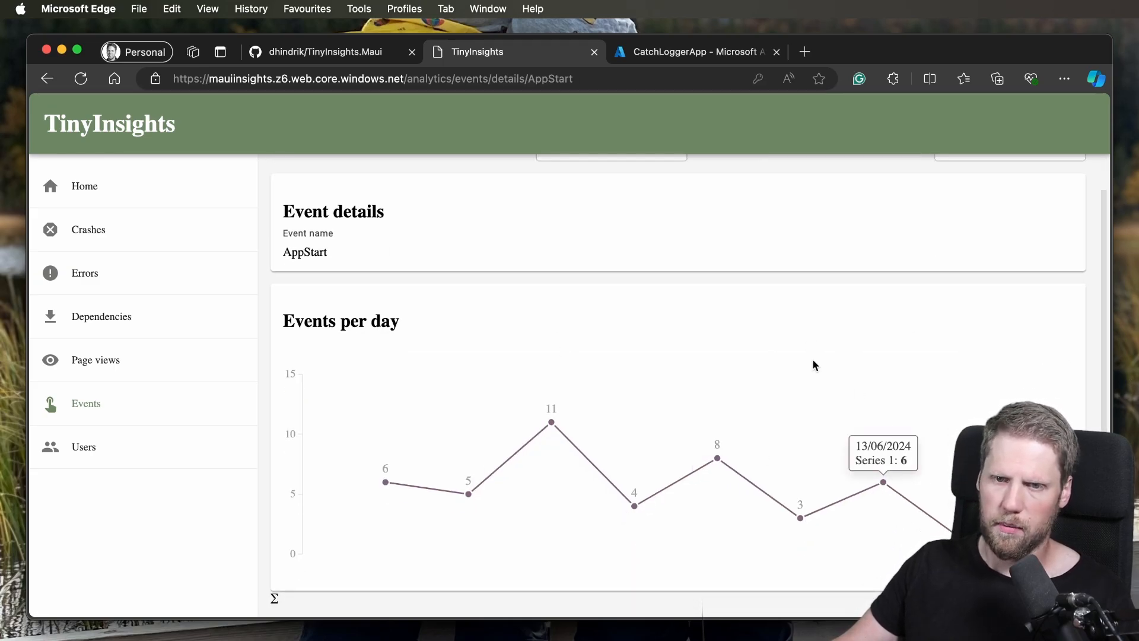
left_click(84, 446)
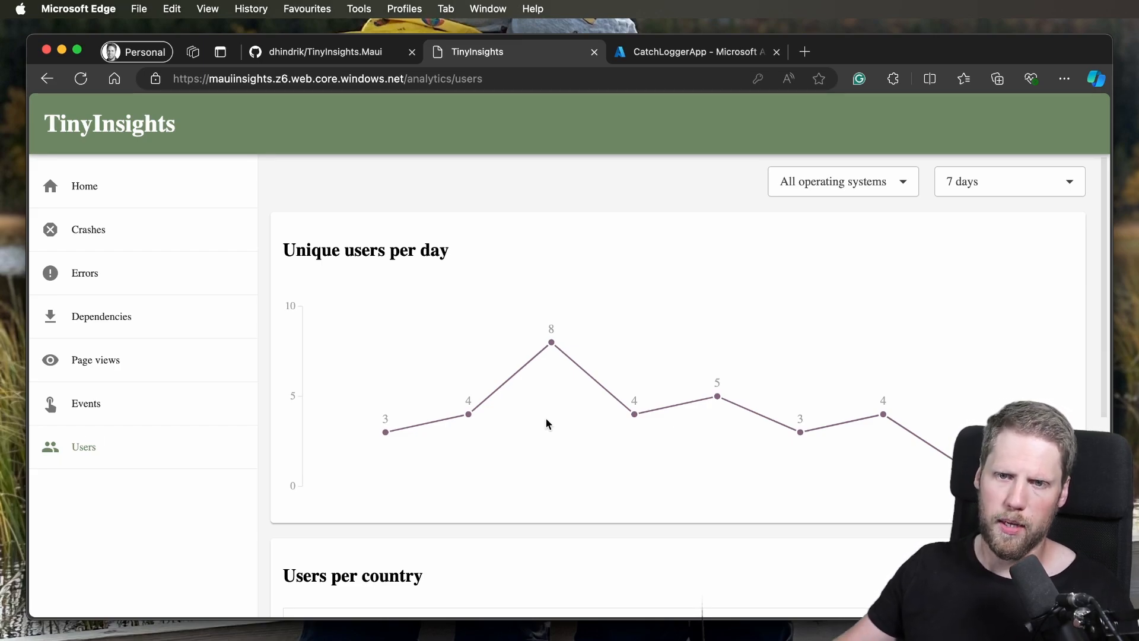
mouse_move(153, 320)
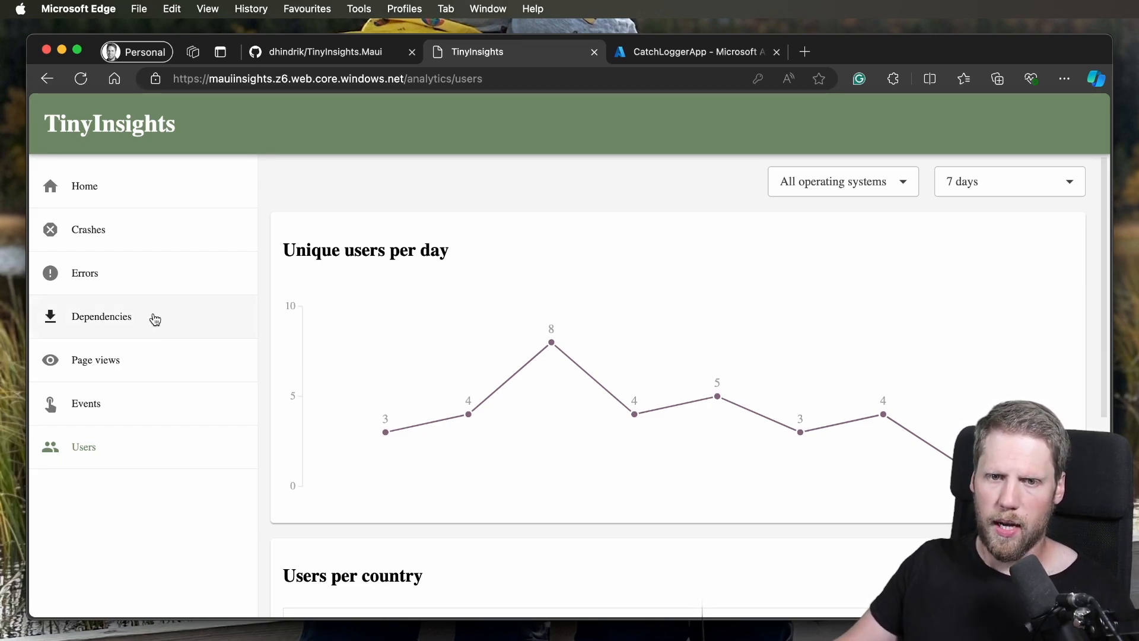
Step: Open Dependencies, scroll to Failed dependencies, and open the failing GetSession endpoint's details
left_click(101, 316)
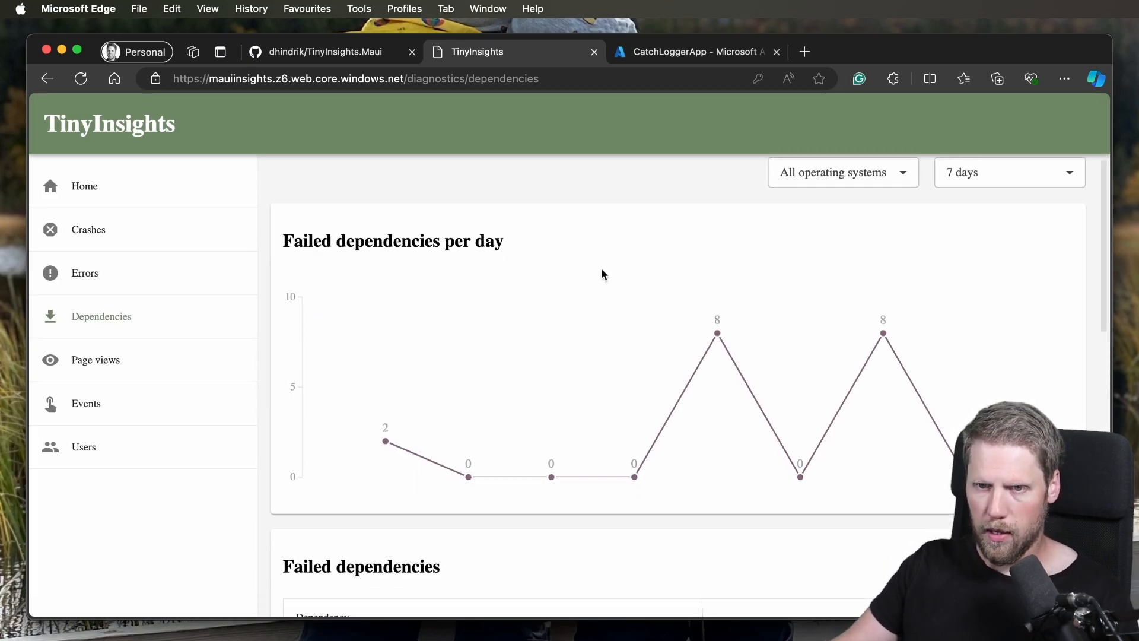
scroll("down", 3)
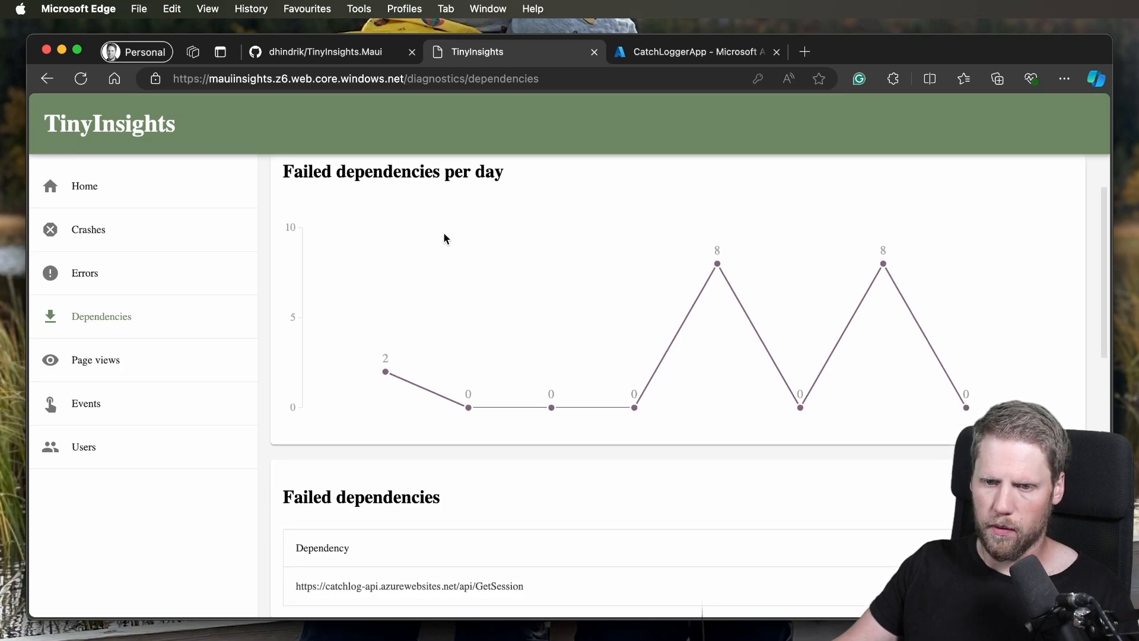
mouse_move(460, 590)
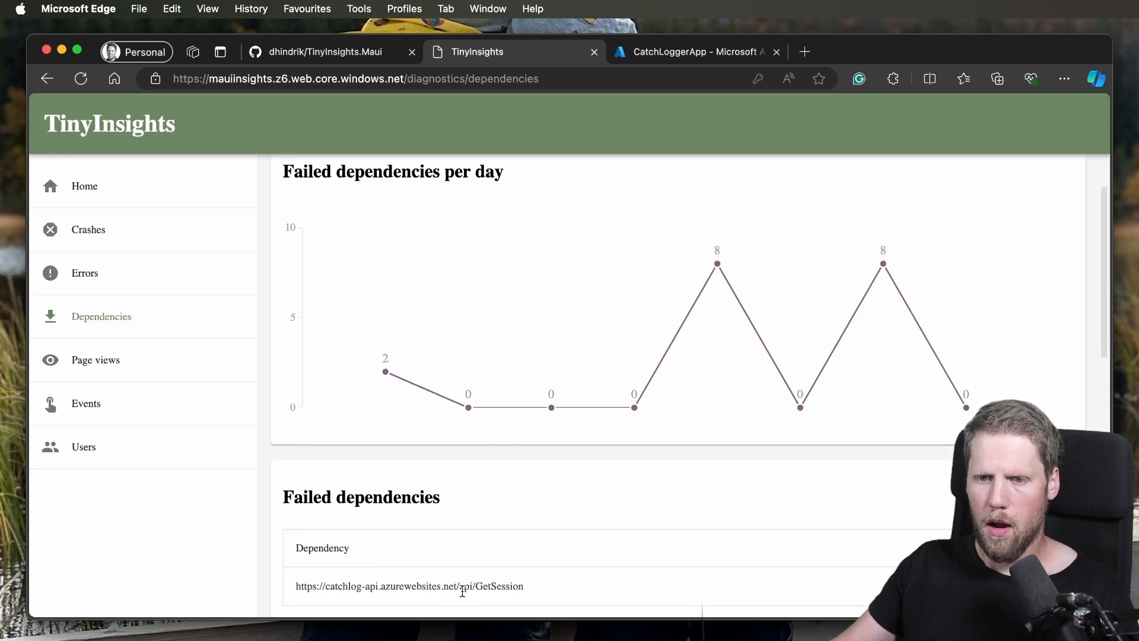
scroll("down", 3)
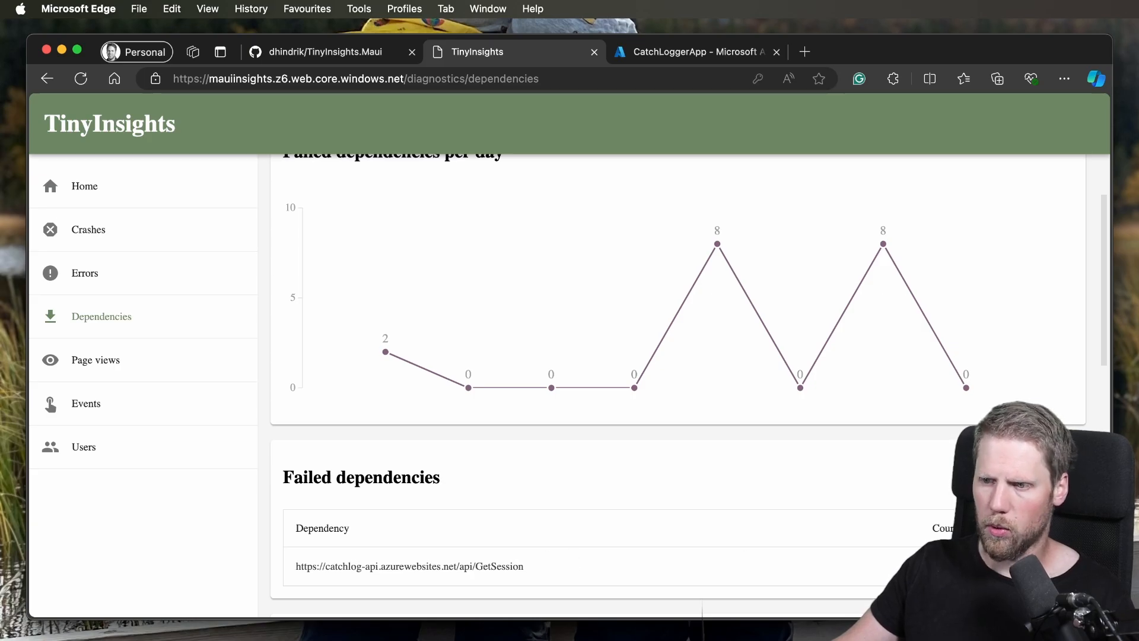
left_click(408, 566)
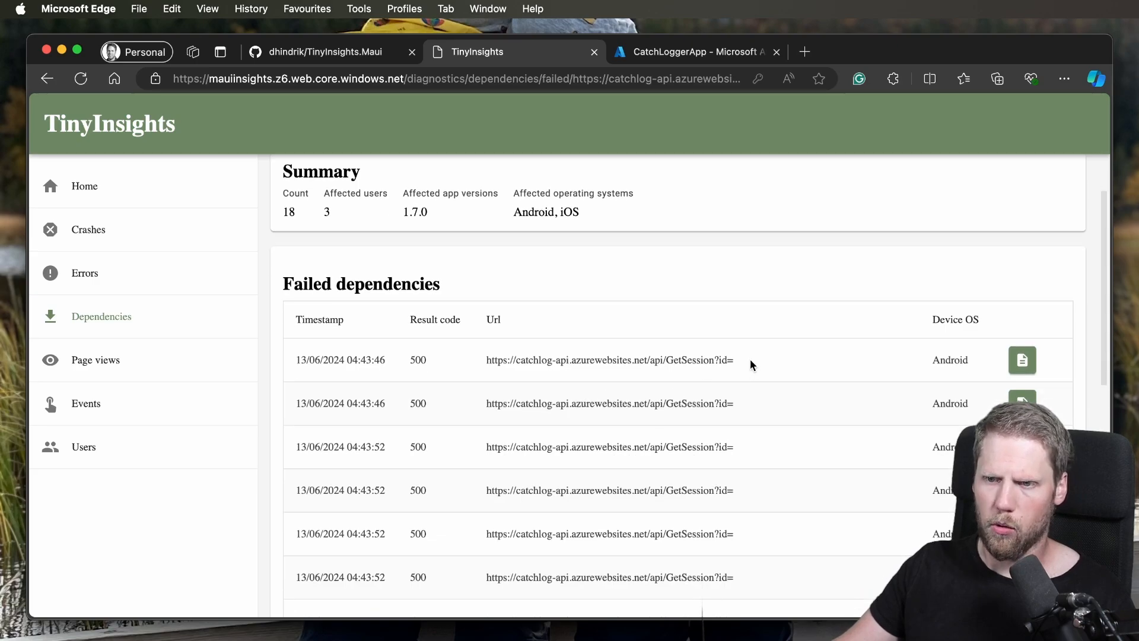
mouse_move(770, 369)
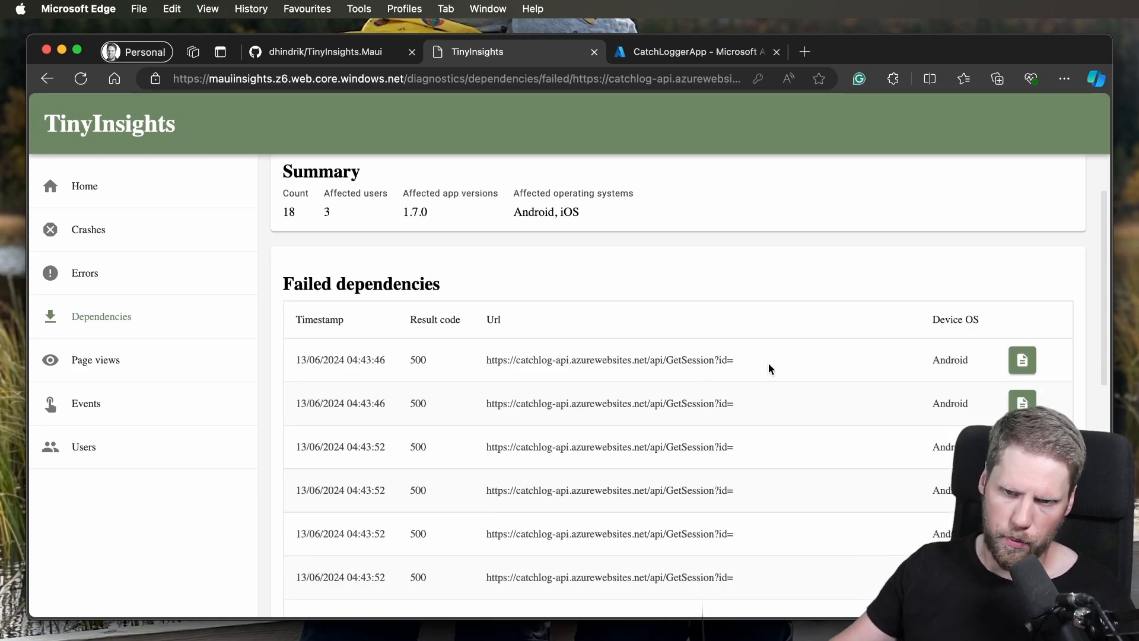
Step: Scroll a failed GetSession call's properties, close them, and return to the Azure portal tab
scroll("down", 3)
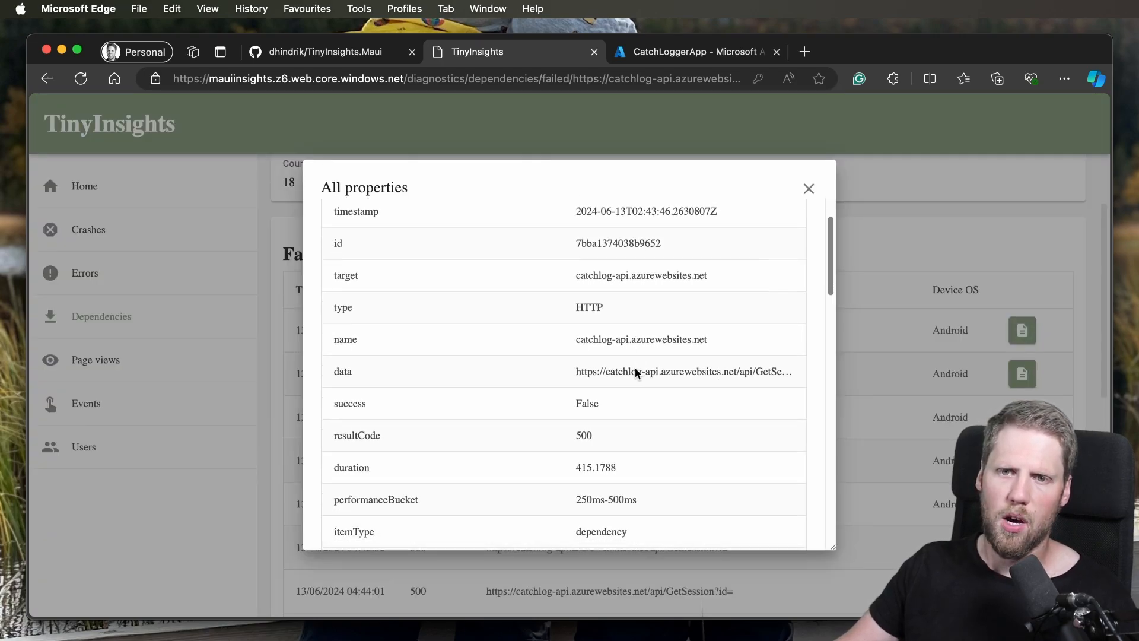
scroll("down", 3)
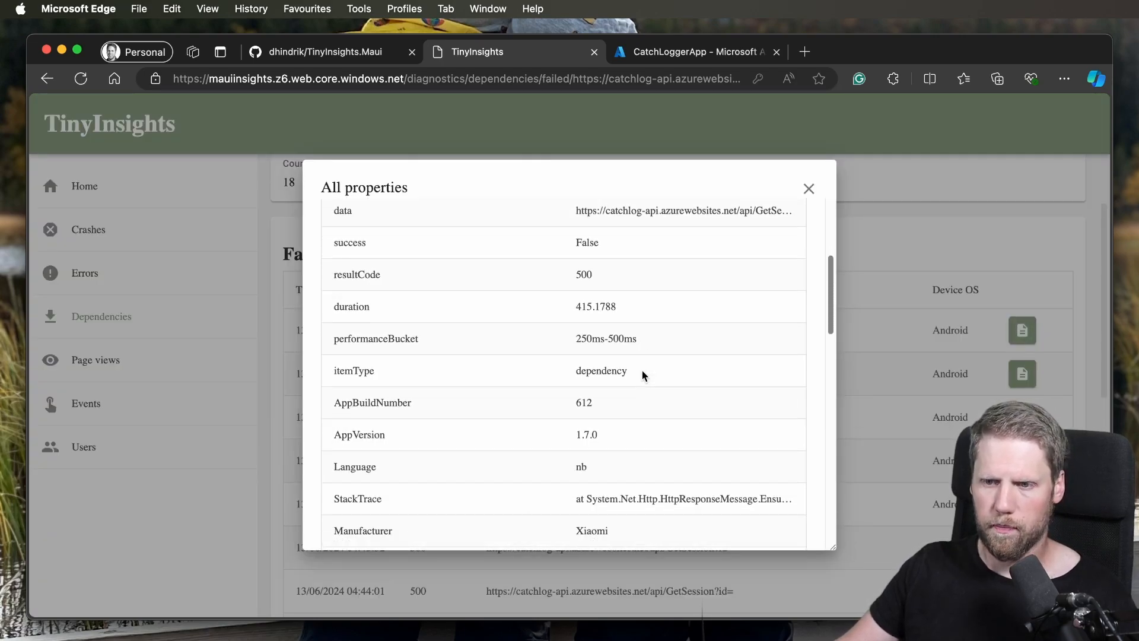
scroll("down", 3)
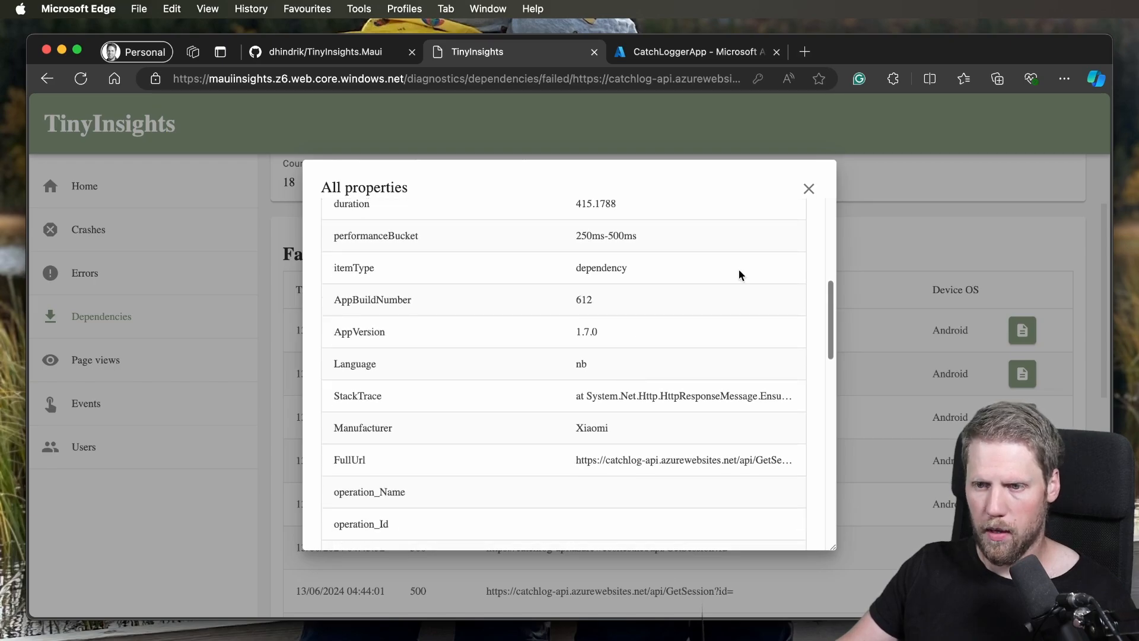
left_click(809, 189)
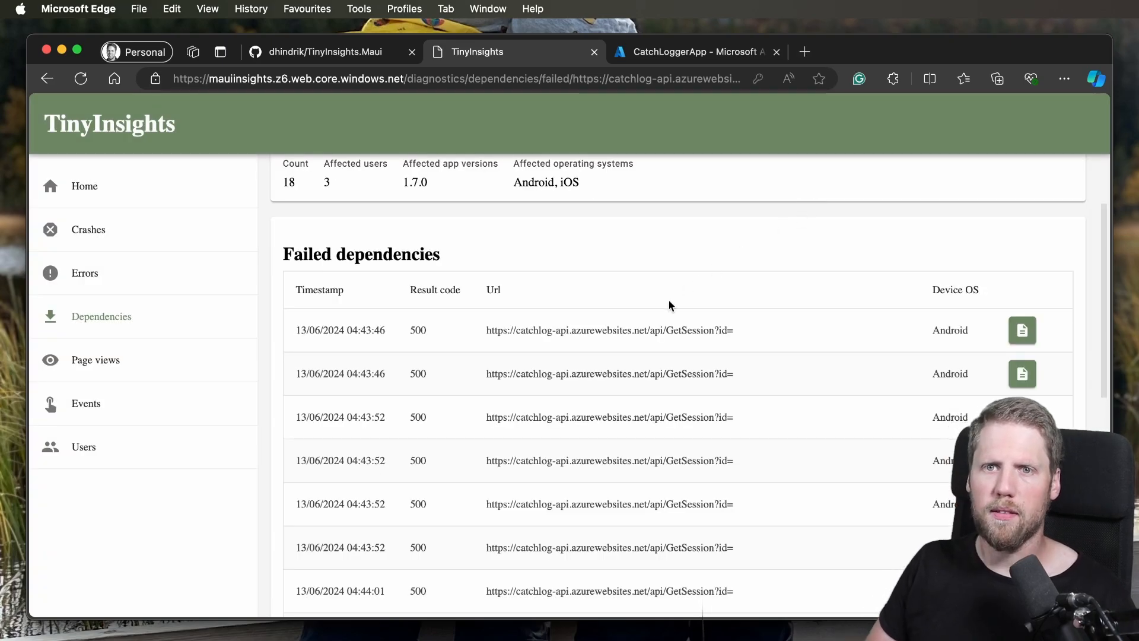
mouse_move(755, 252)
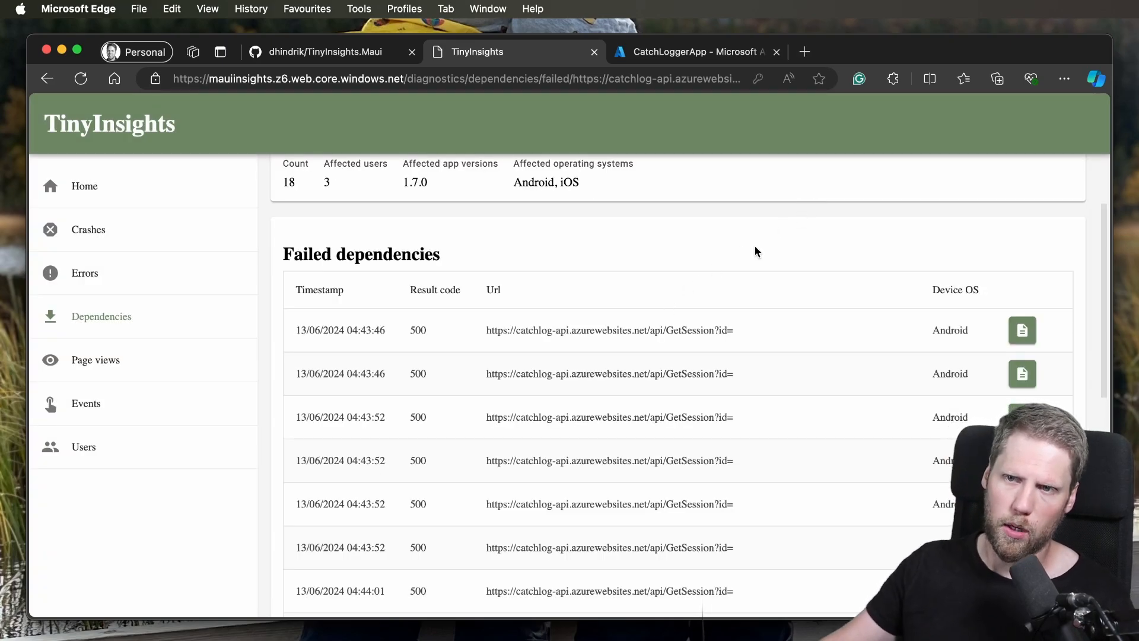
left_click(692, 51)
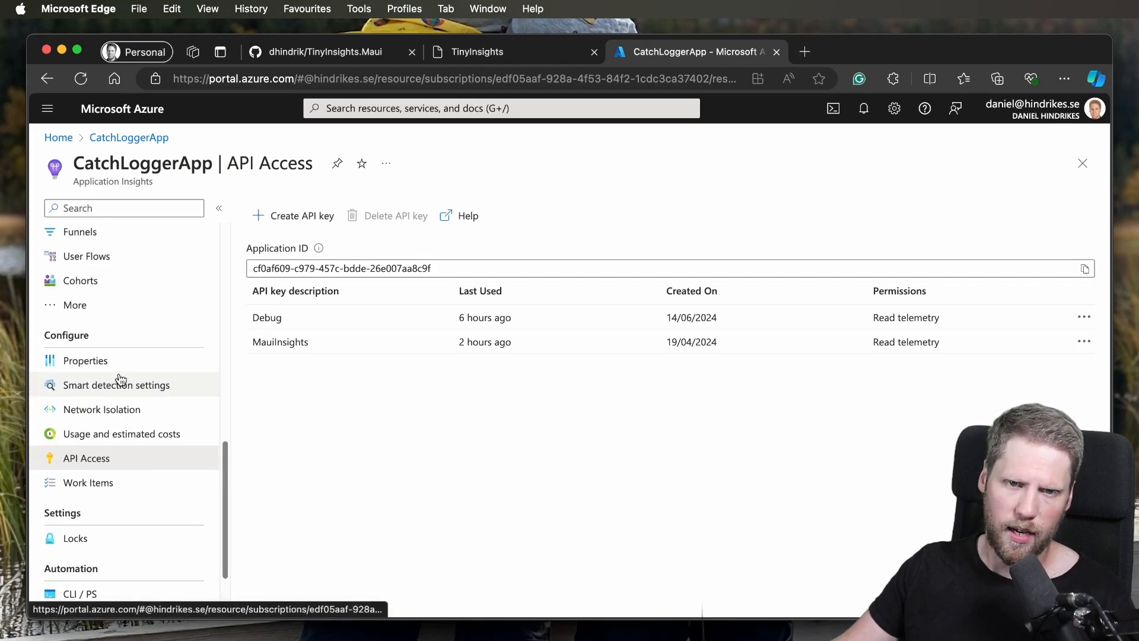
Step: Open CatchLoggerApp Logs, dismiss the Queries overlay, then switch to the TinyInsights.Maui repository
left_click(72, 392)
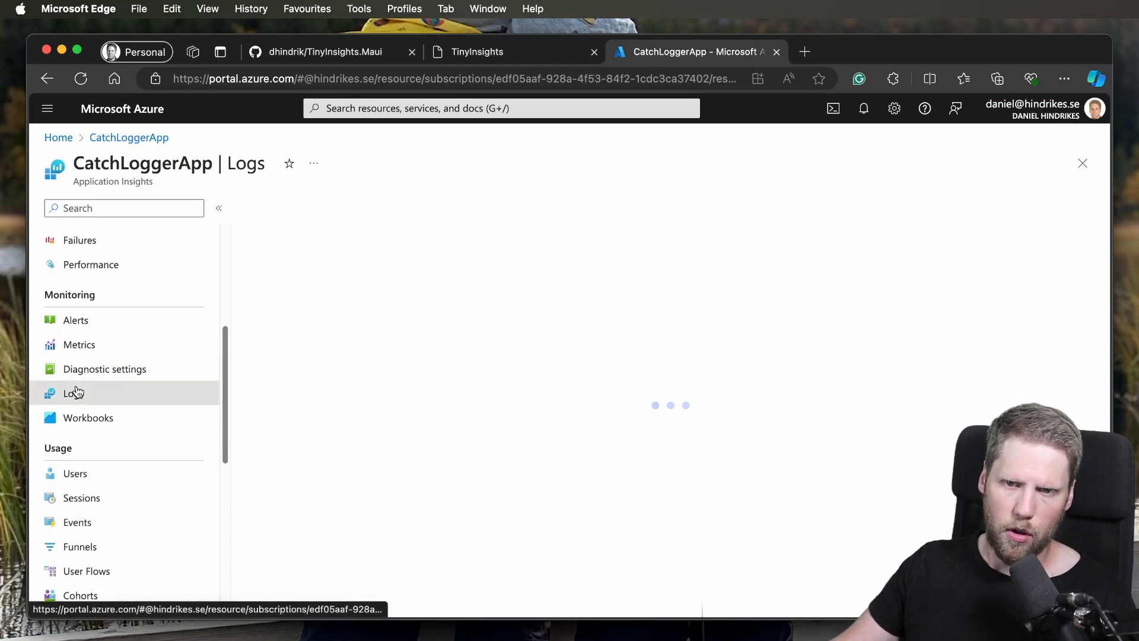
left_click(74, 392)
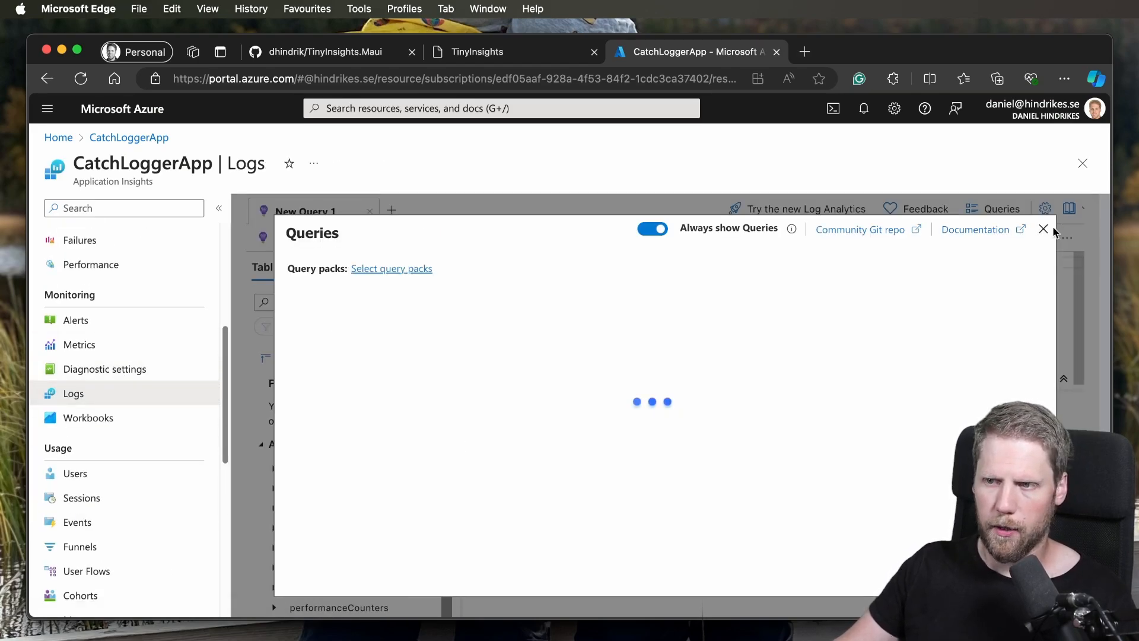
left_click(1044, 229)
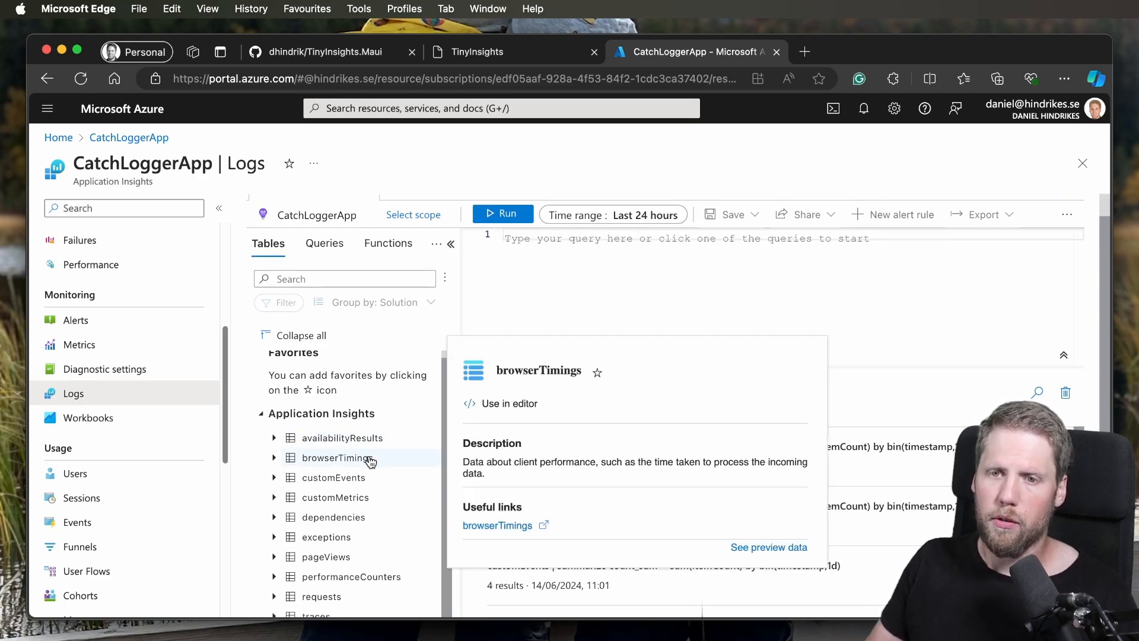
mouse_move(351, 487)
type("exceptions")
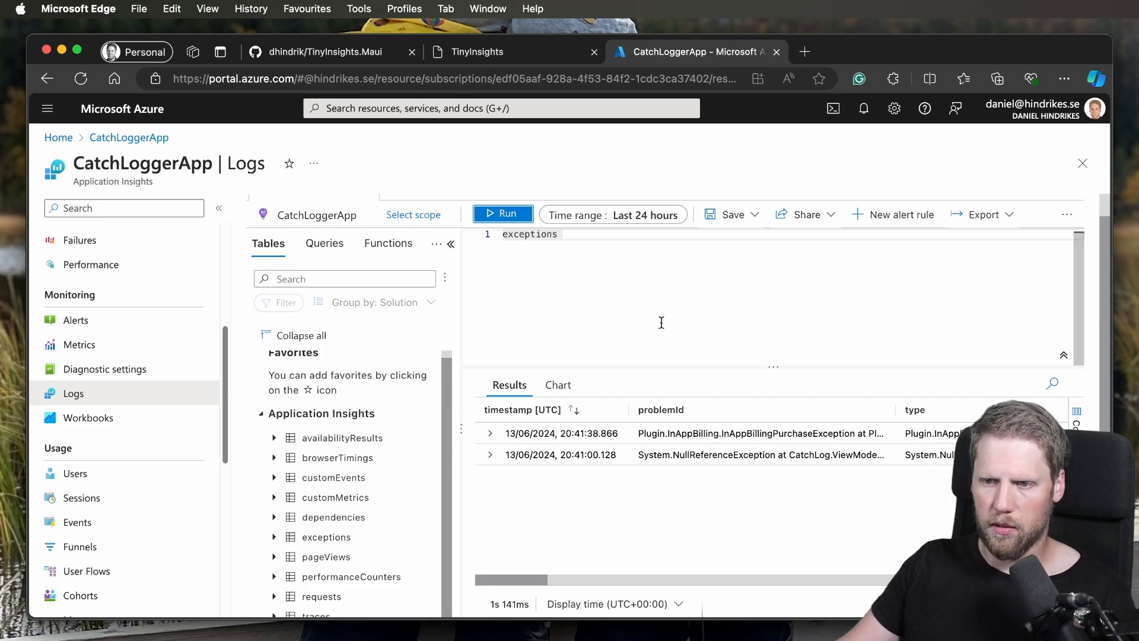
mouse_move(761, 355)
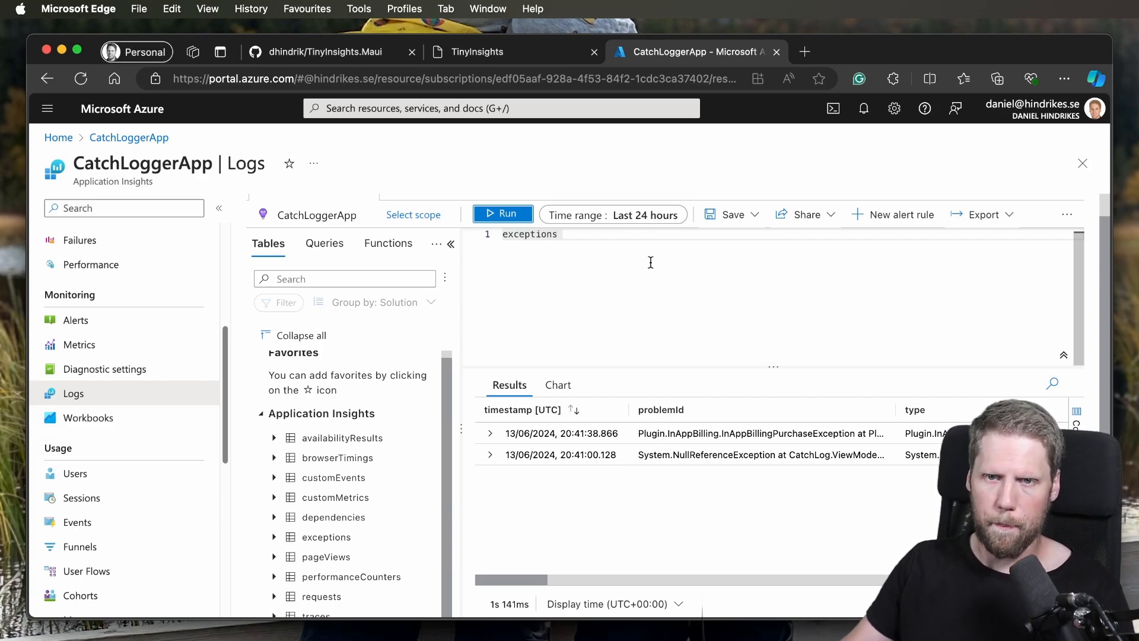
left_click(323, 52)
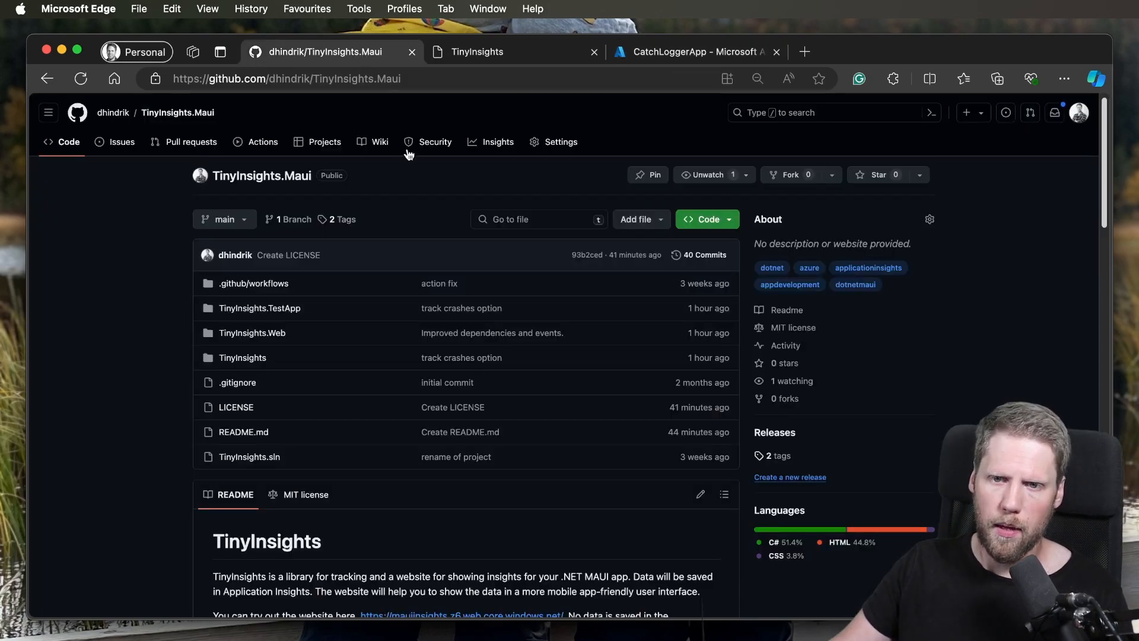
Step: Scroll the README to the package install command and UseTinyInsights MauiProgram.cs setup code
scroll("down", 3)
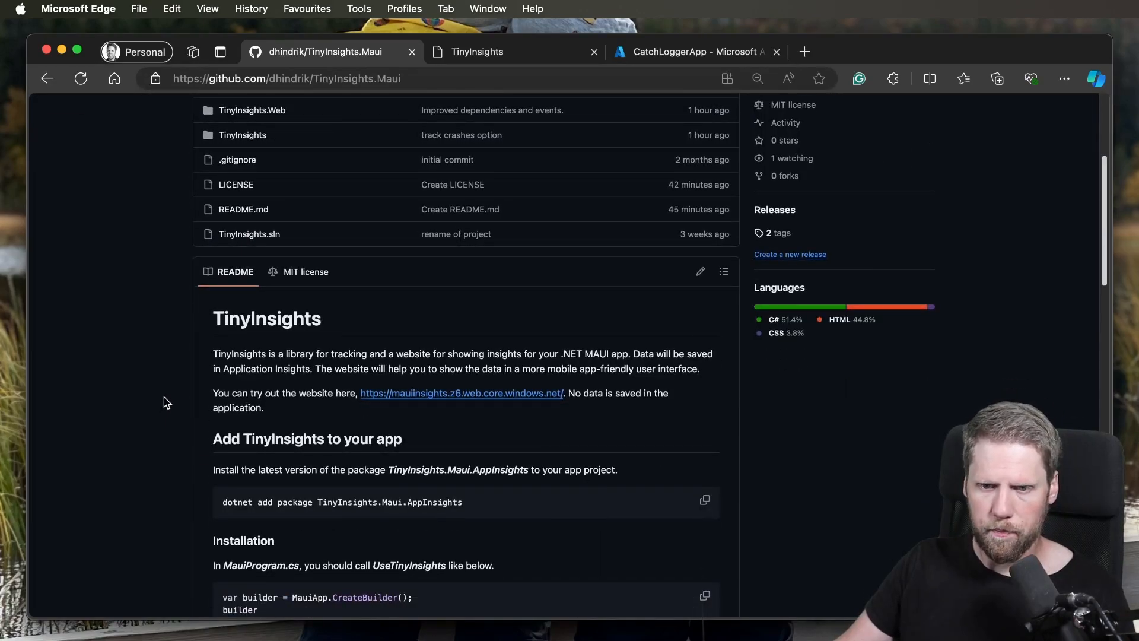
scroll("down", 3)
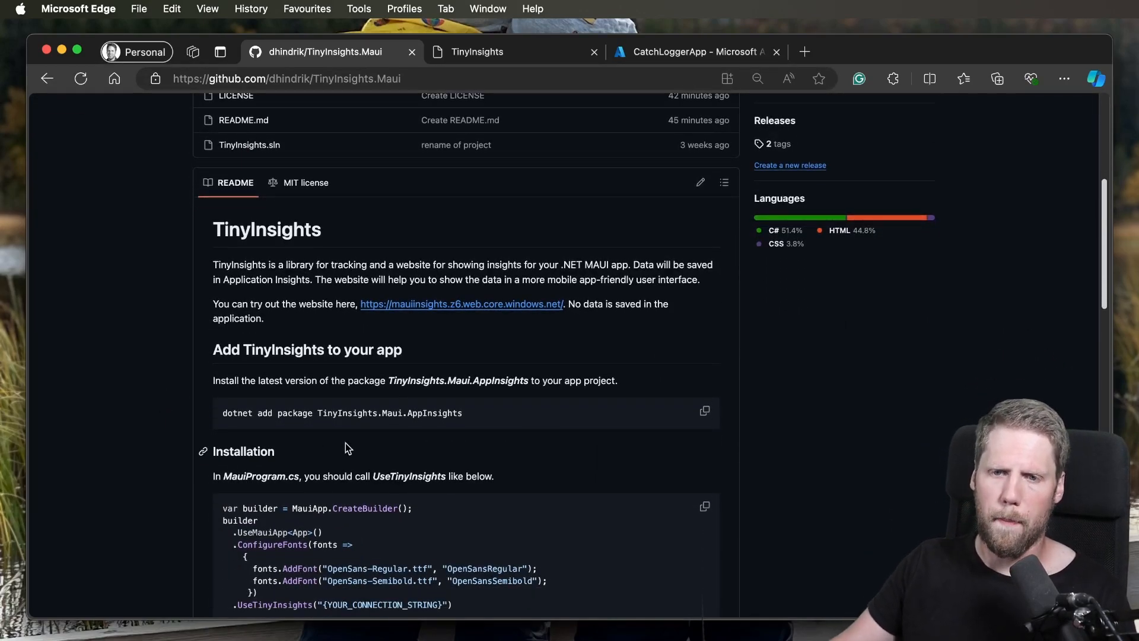
mouse_move(378, 426)
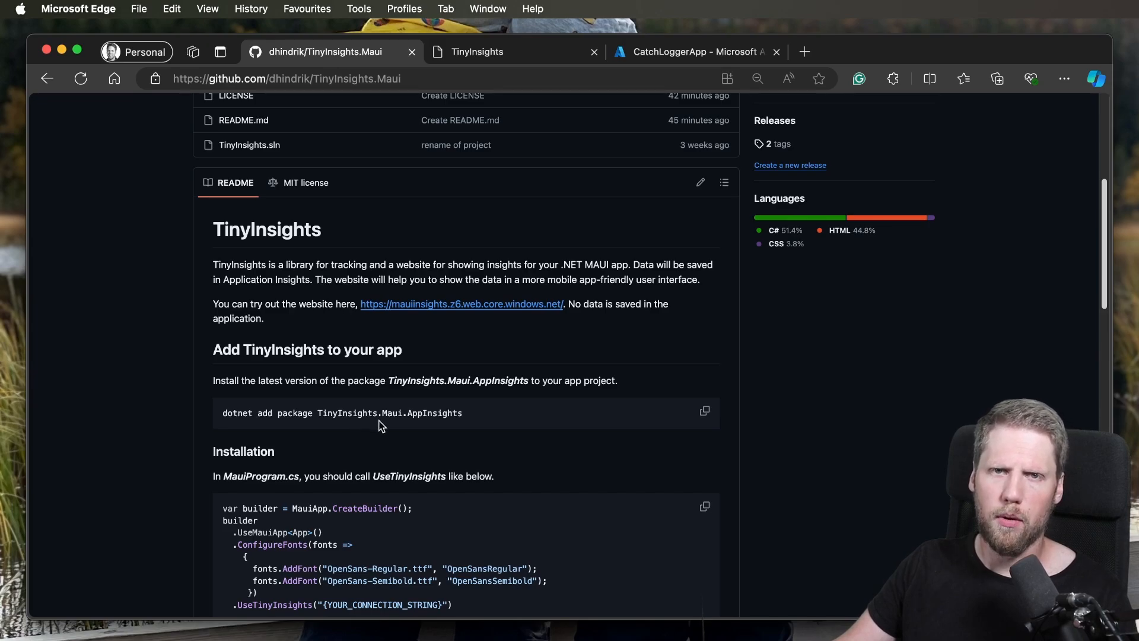
mouse_move(385, 428)
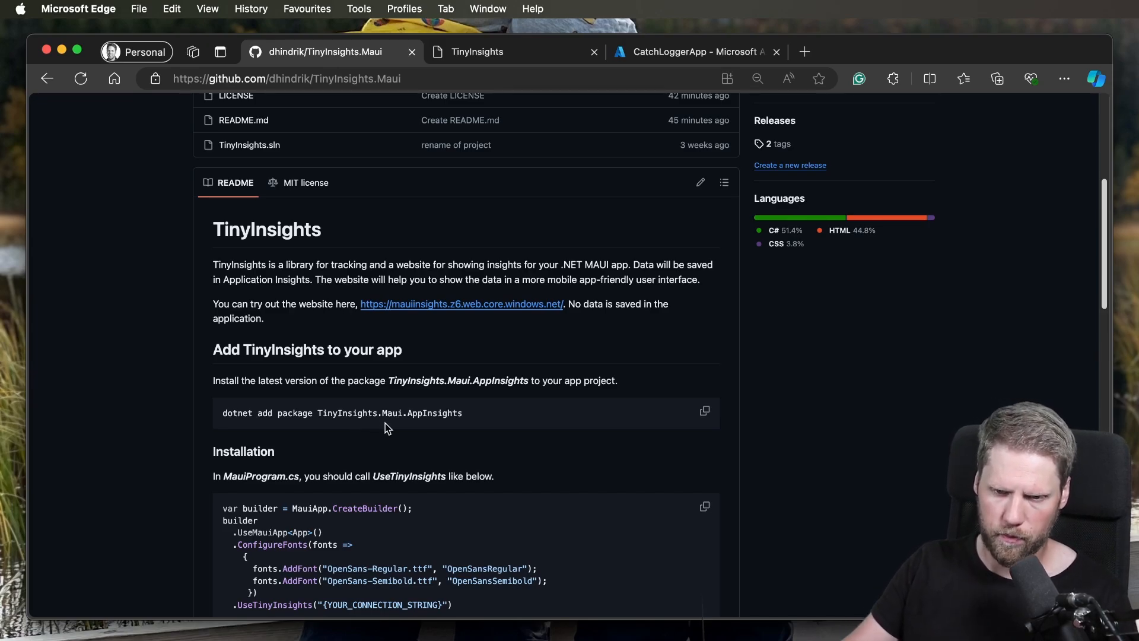
scroll("down", 3)
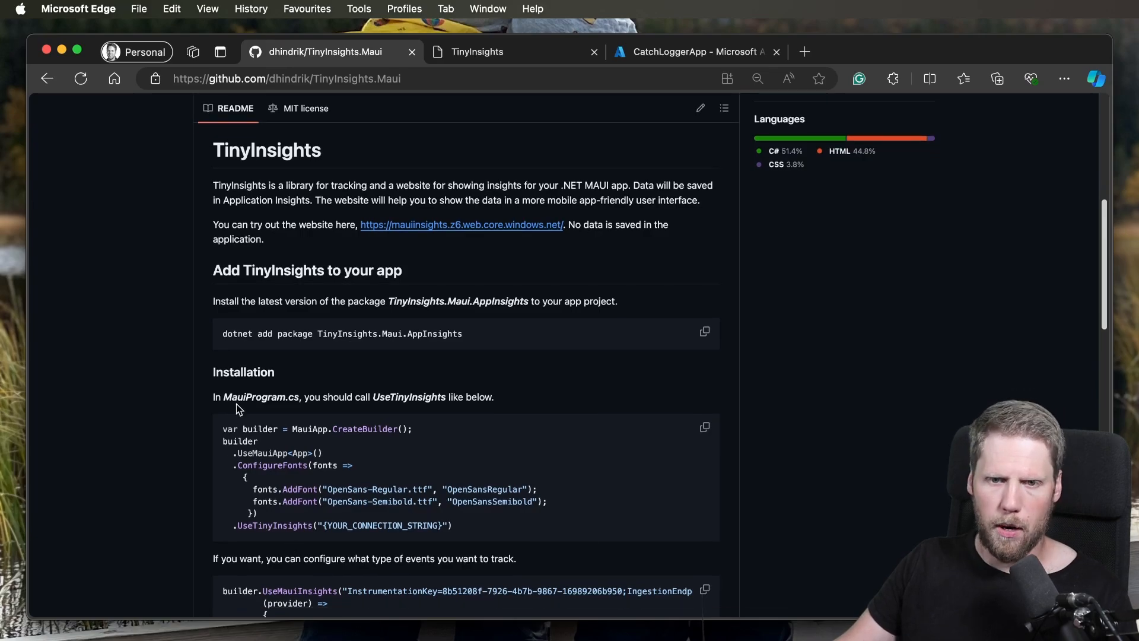
mouse_move(306, 537)
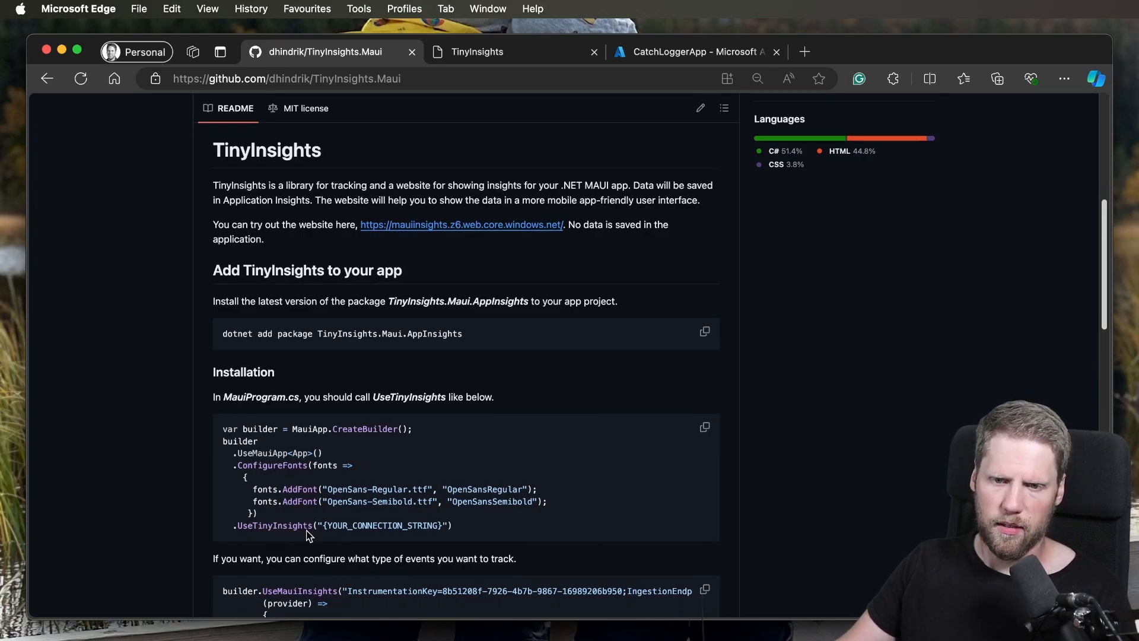
mouse_move(667, 70)
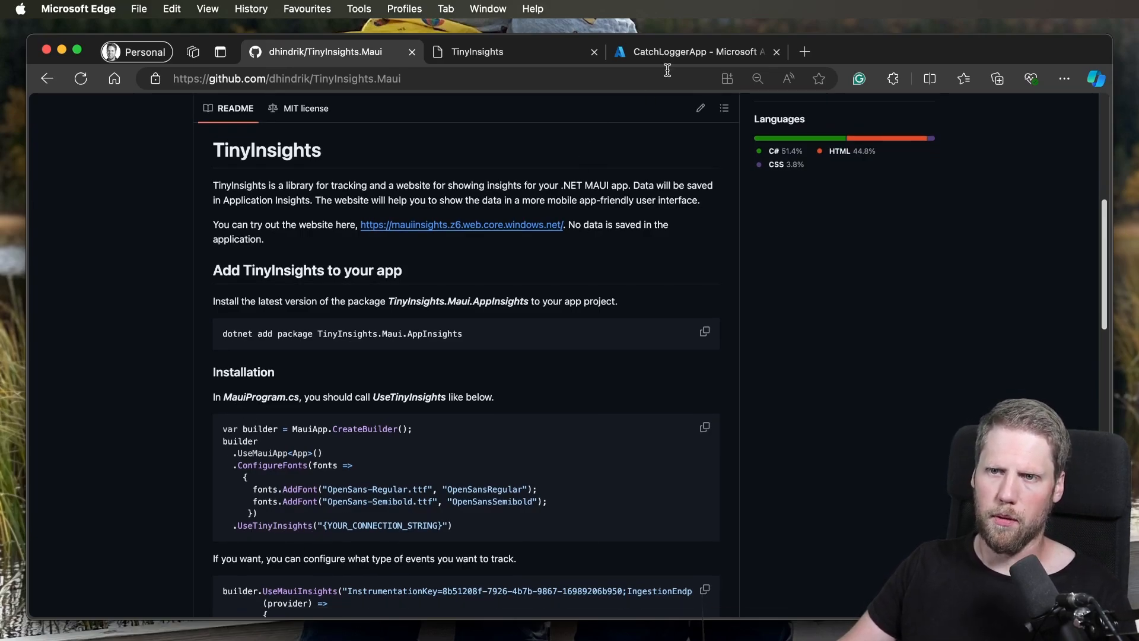
Step: Switch to Azure and open CatchLoggerApp's Overview showing instrumentation key and connection string
left_click(690, 52)
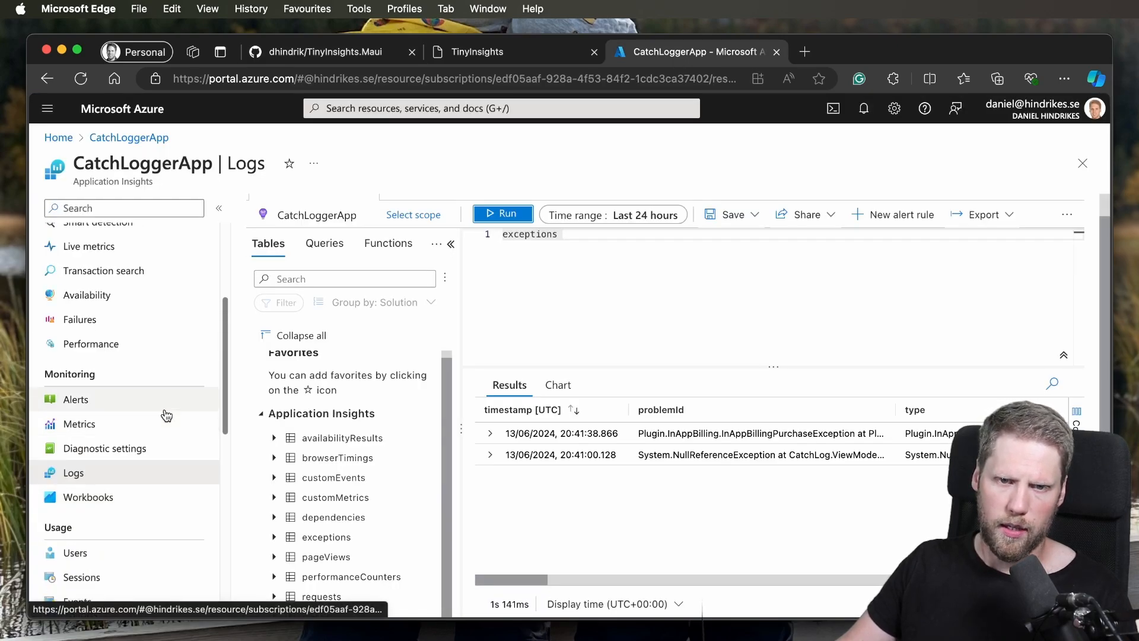
scroll("up", 3)
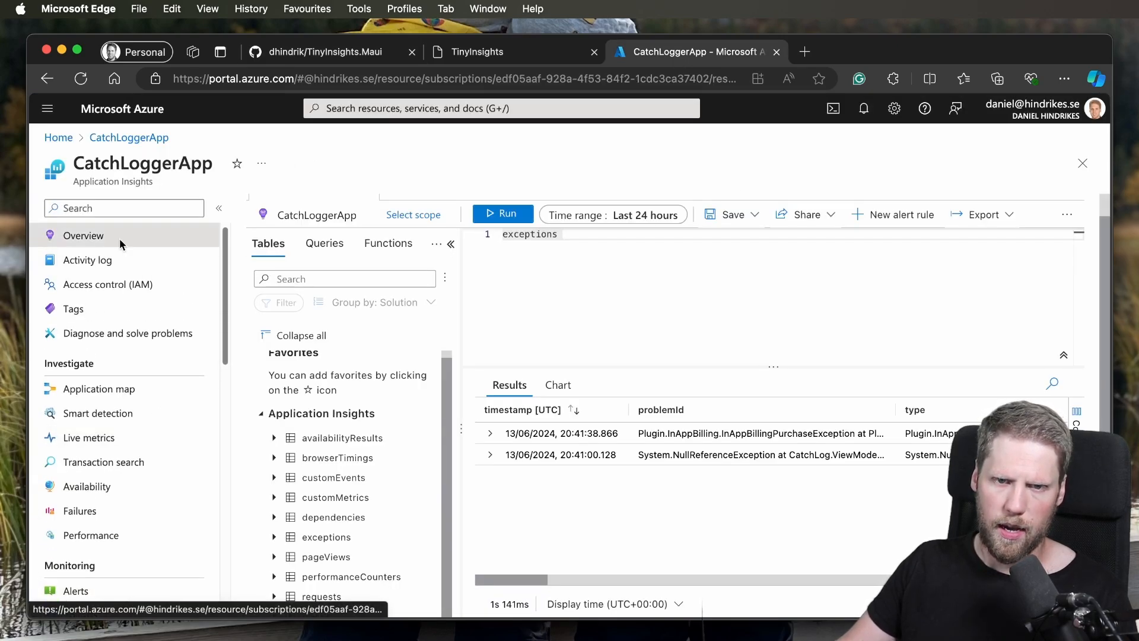
left_click(83, 236)
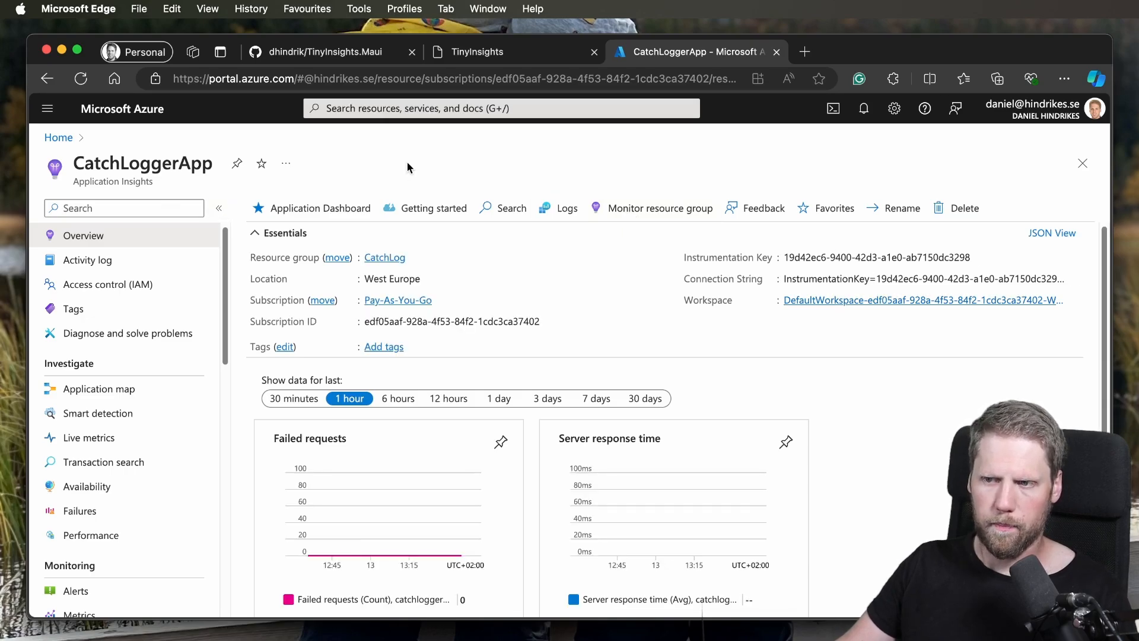
Step: Return to the TinyInsights README and scroll down to the Track events examples
left_click(323, 52)
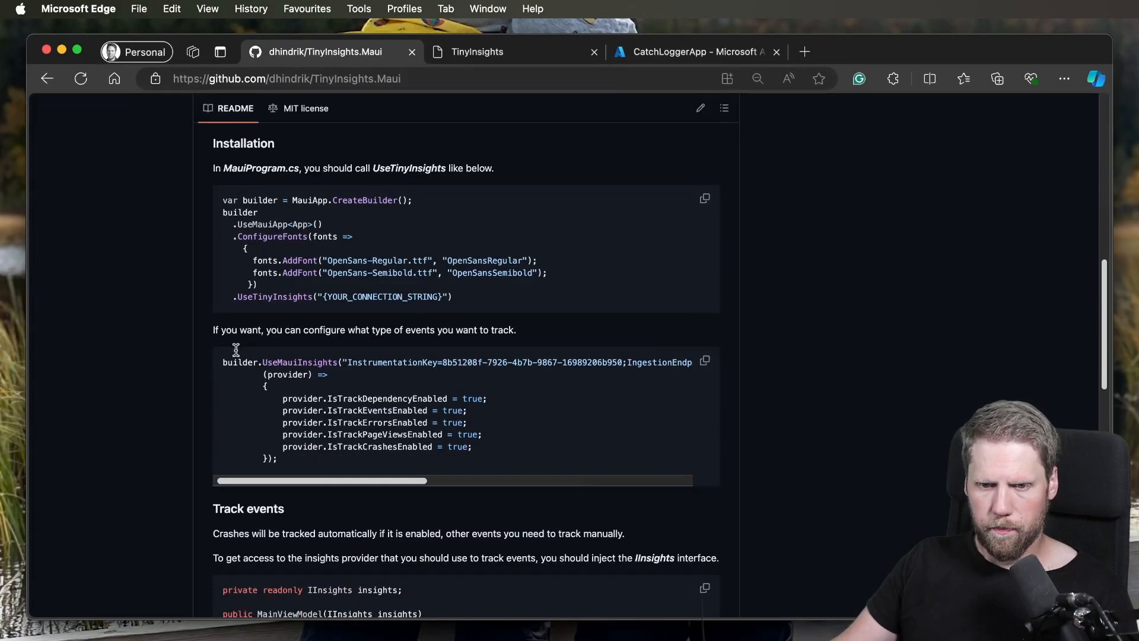
scroll("down", 3)
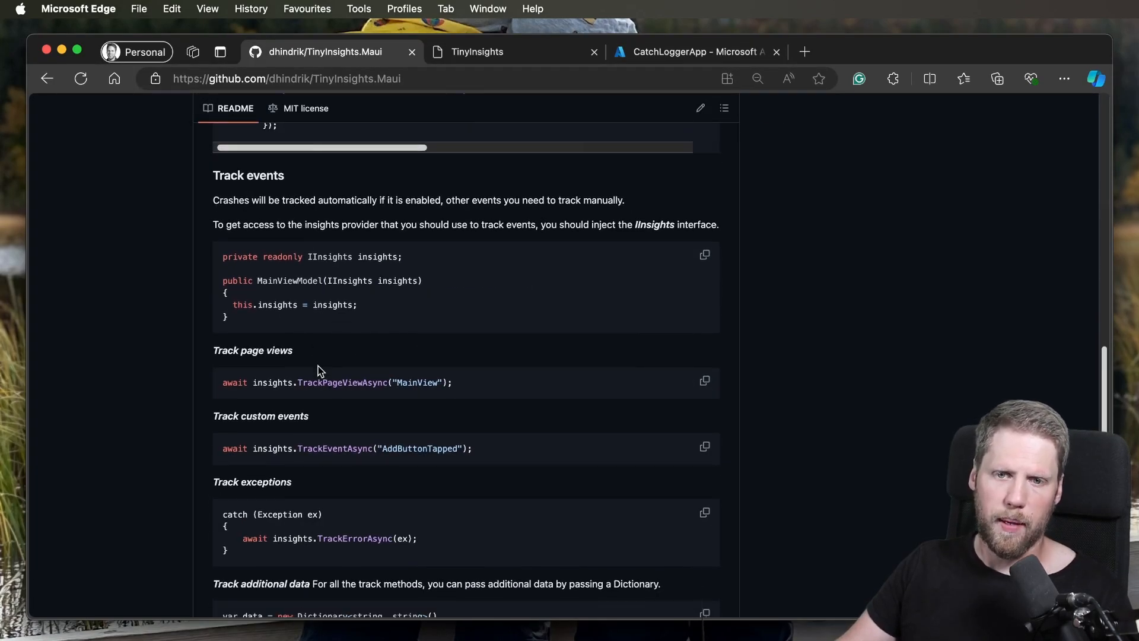
scroll("down", 3)
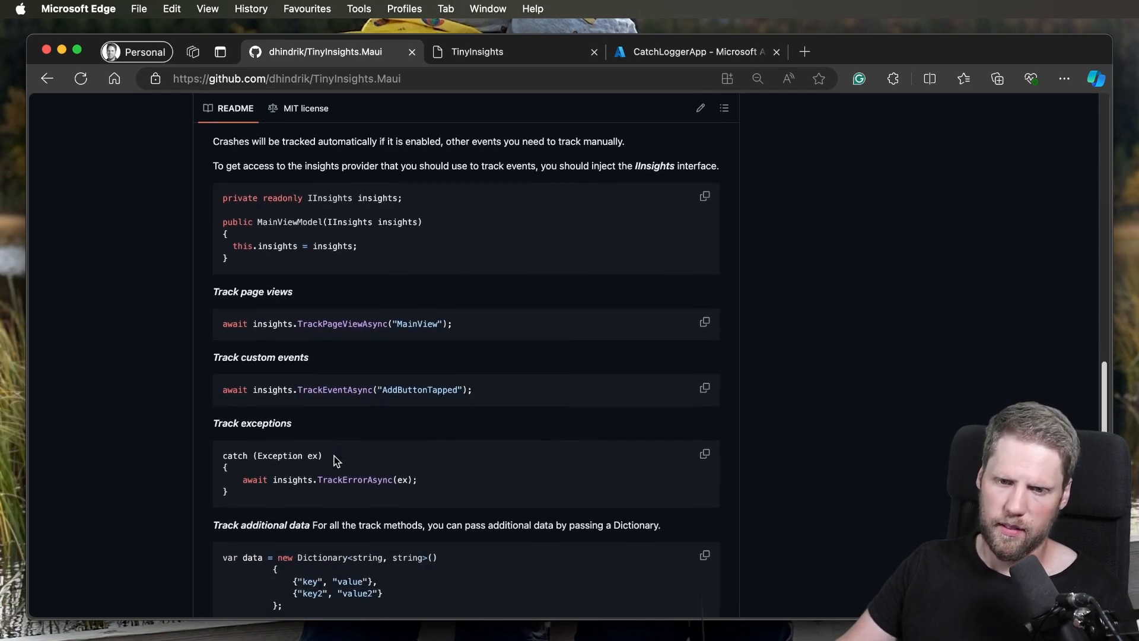
scroll("down", 3)
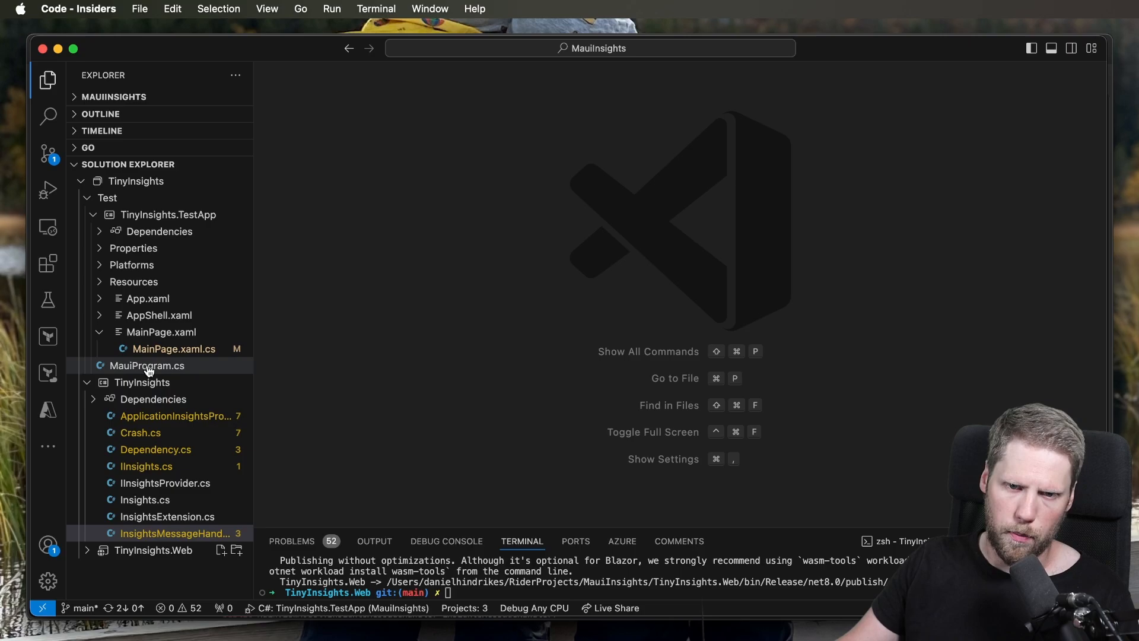
Step: Open MauiProgram.cs under TinyInsights.TestApp to view the UseTinyInsights setup
left_click(146, 365)
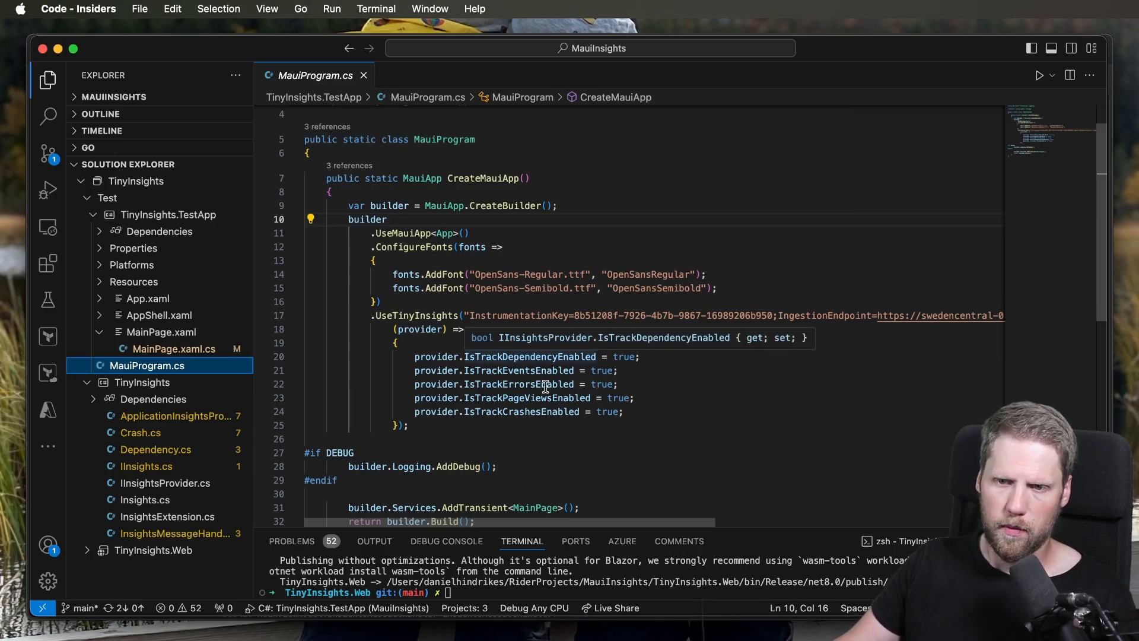
mouse_move(531, 417)
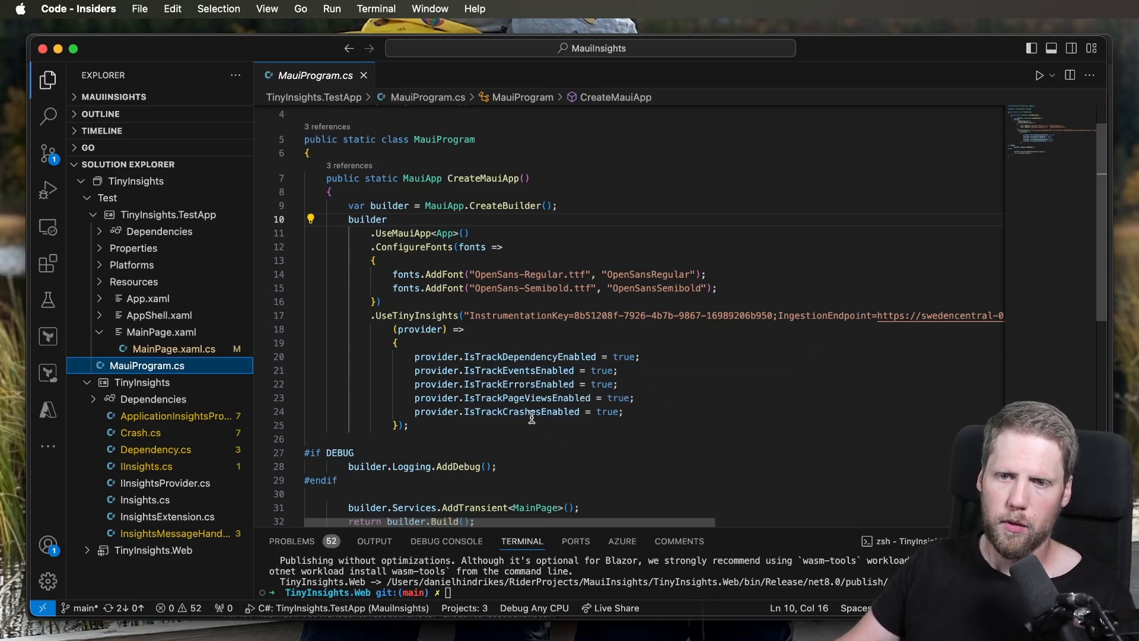
mouse_move(661, 408)
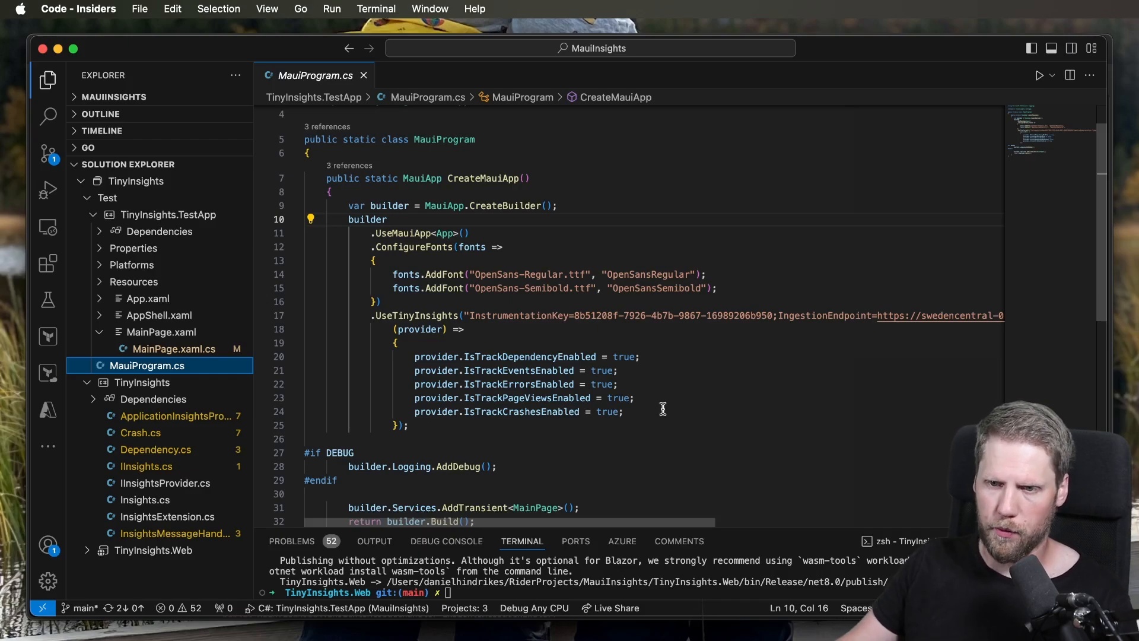
mouse_move(603, 384)
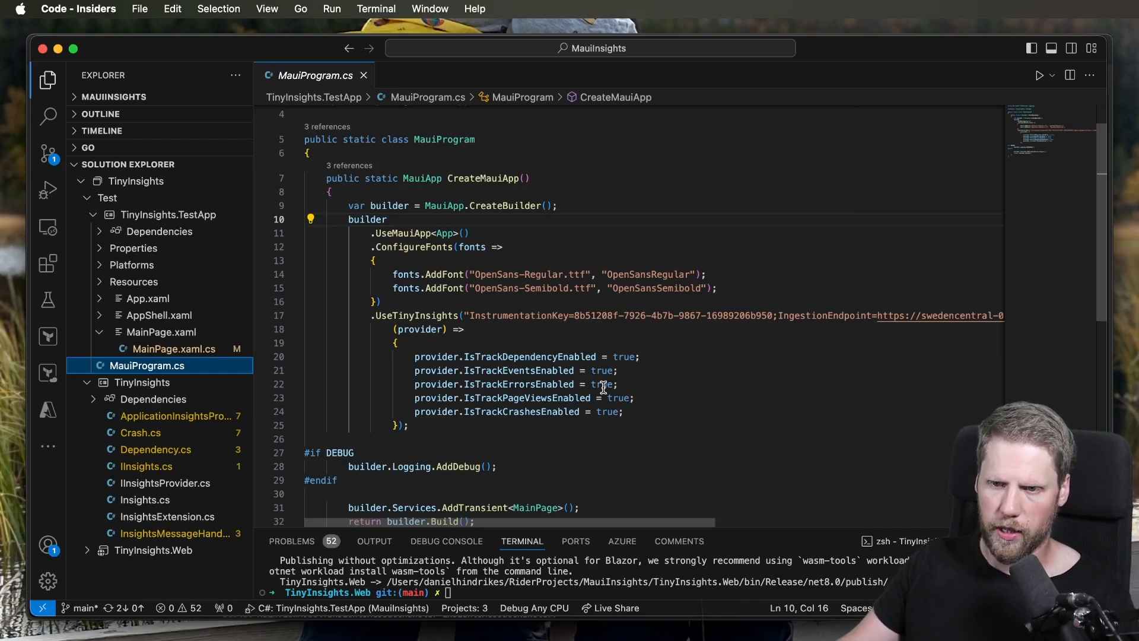
Step: Change provider.IsTrackCrashesEnabled from true to false
type("false")
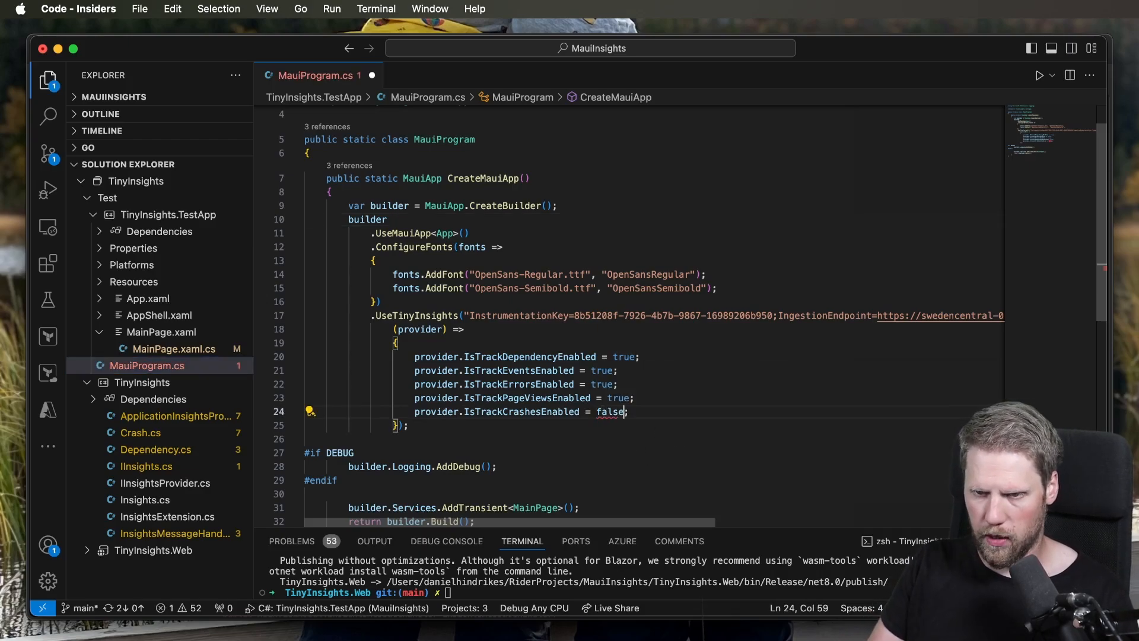
left_click(637, 397)
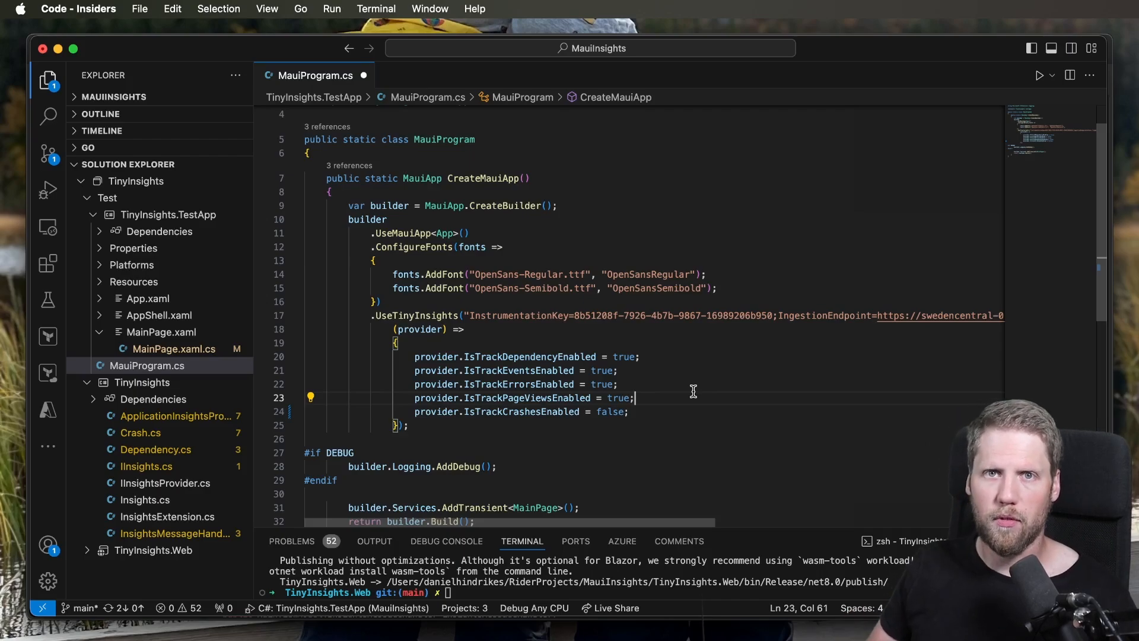
mouse_move(722, 337)
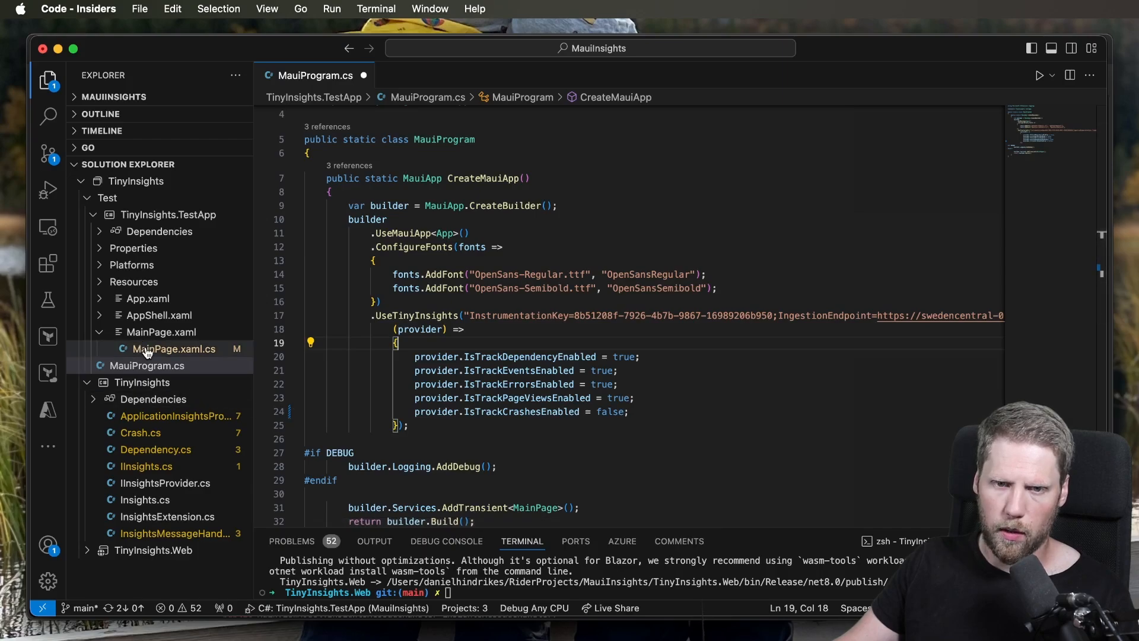
Step: Open MainPage.xaml.cs and browse the page view, event and error tracking handlers
left_click(172, 349)
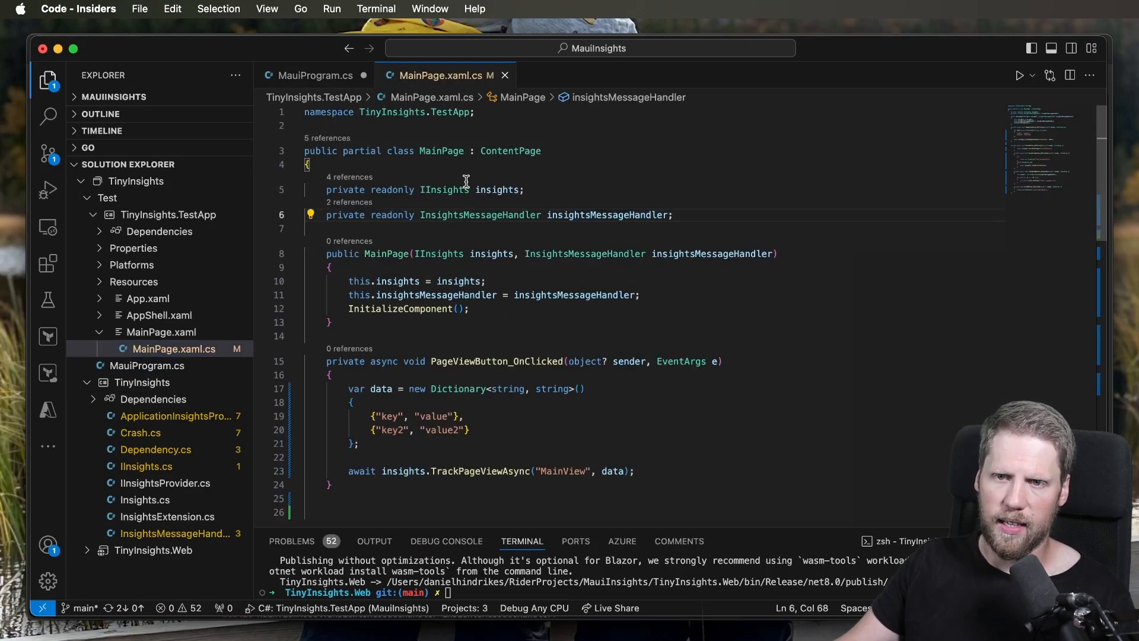
mouse_move(557, 285)
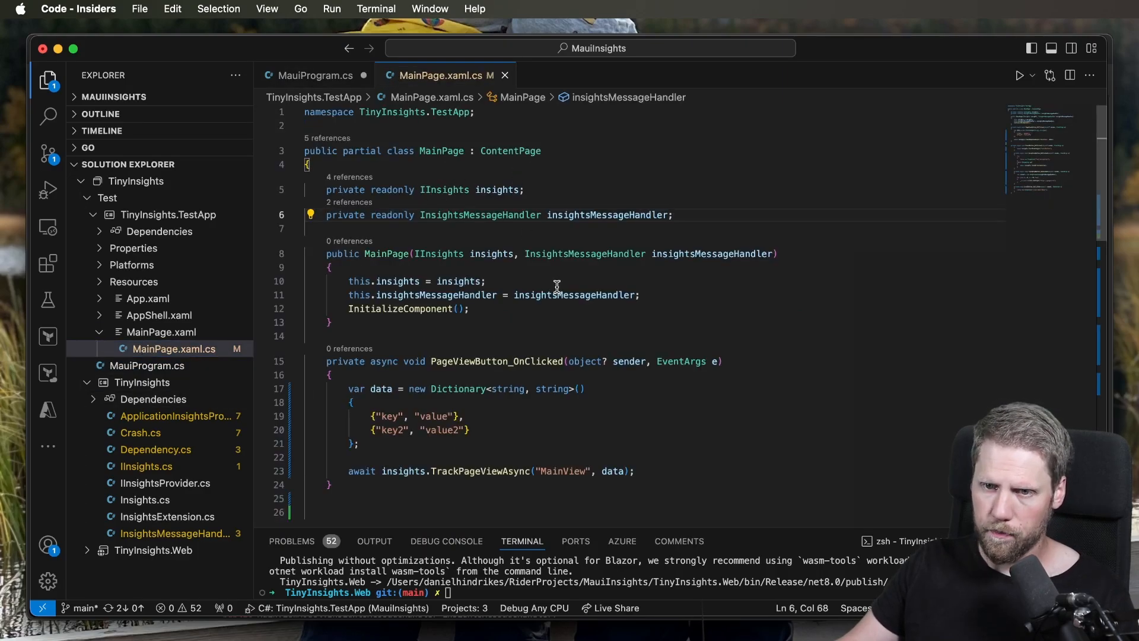
scroll("down", 3)
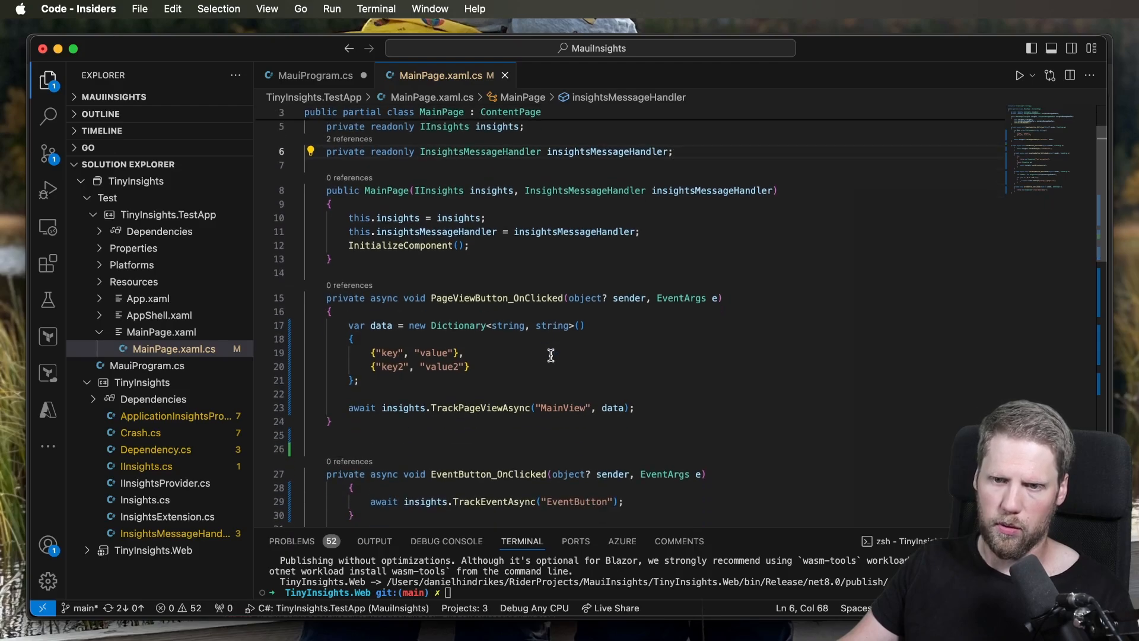
scroll("up", 3)
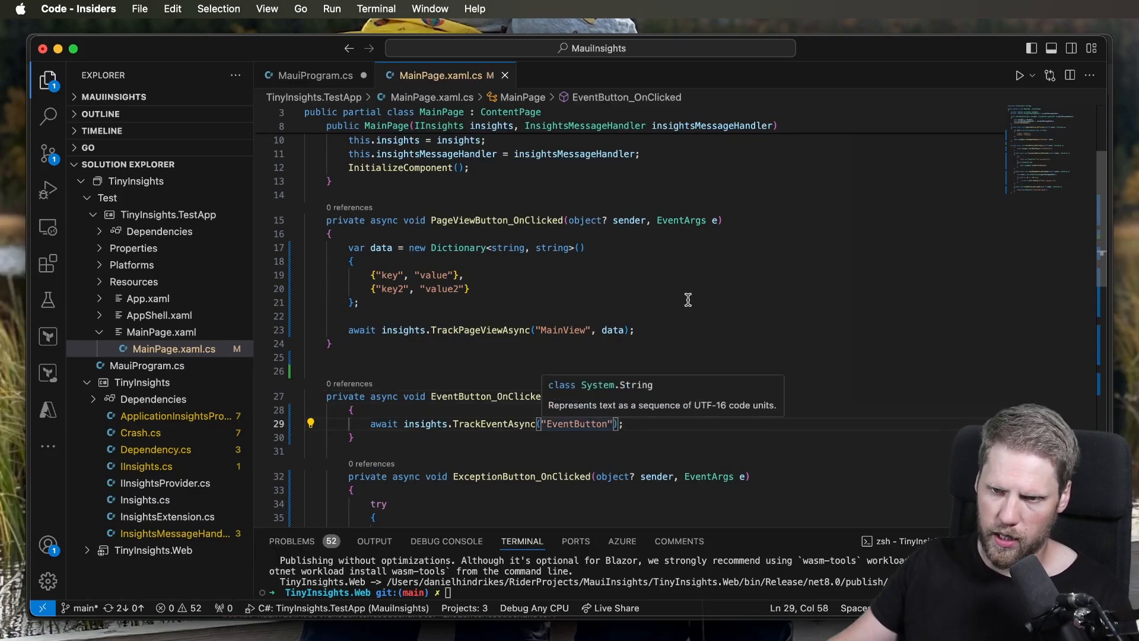
type(",")
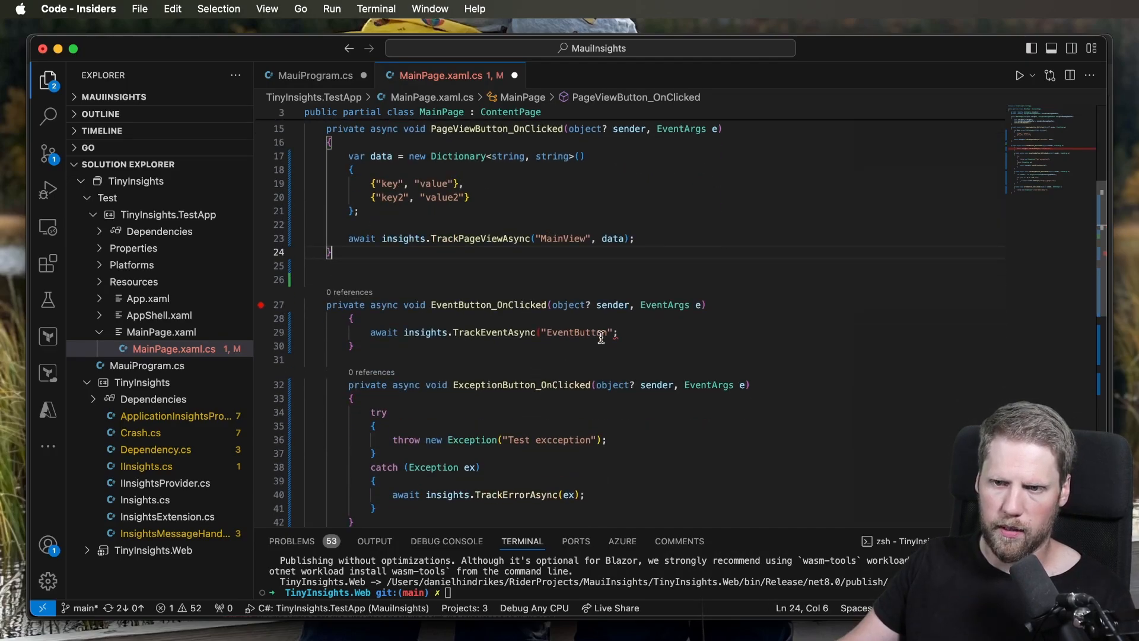
scroll("down", 3)
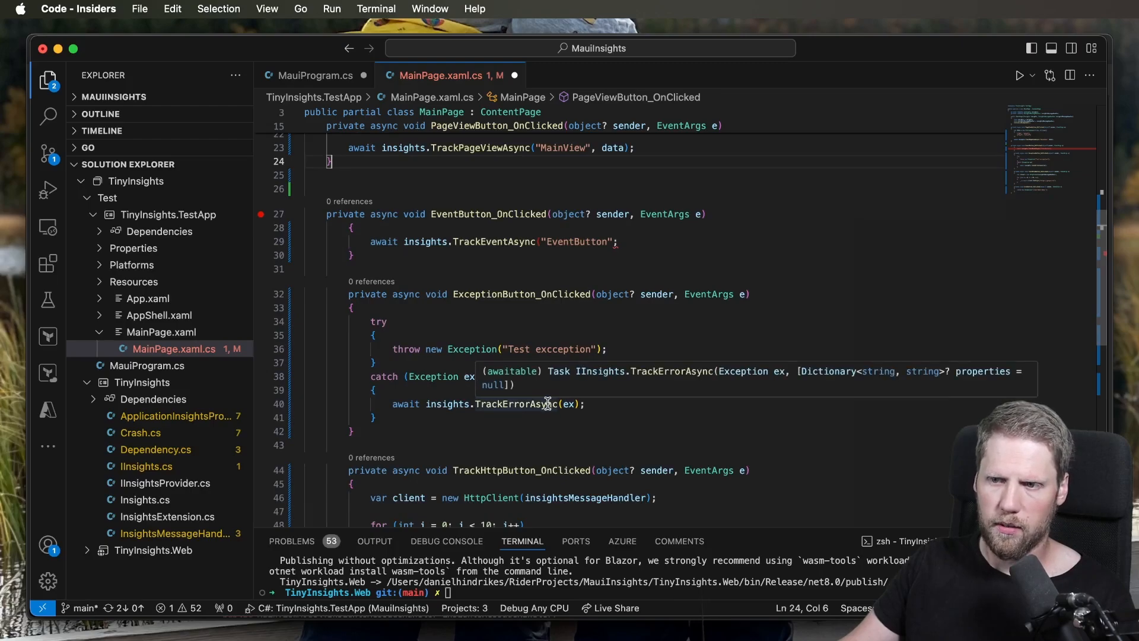
mouse_move(568, 404)
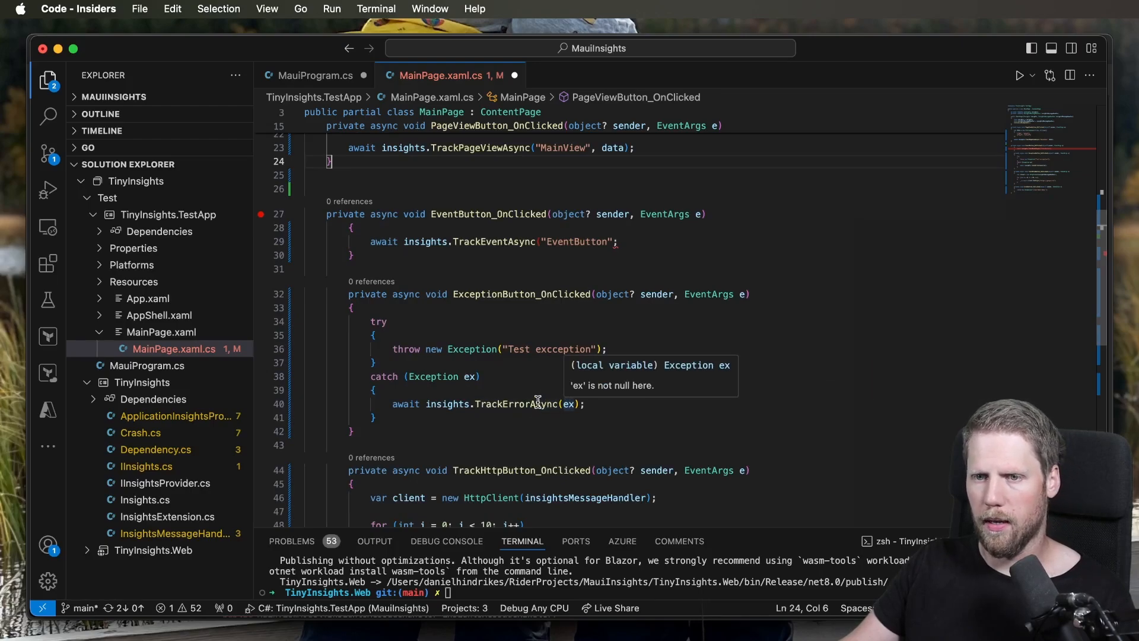
mouse_move(520, 404)
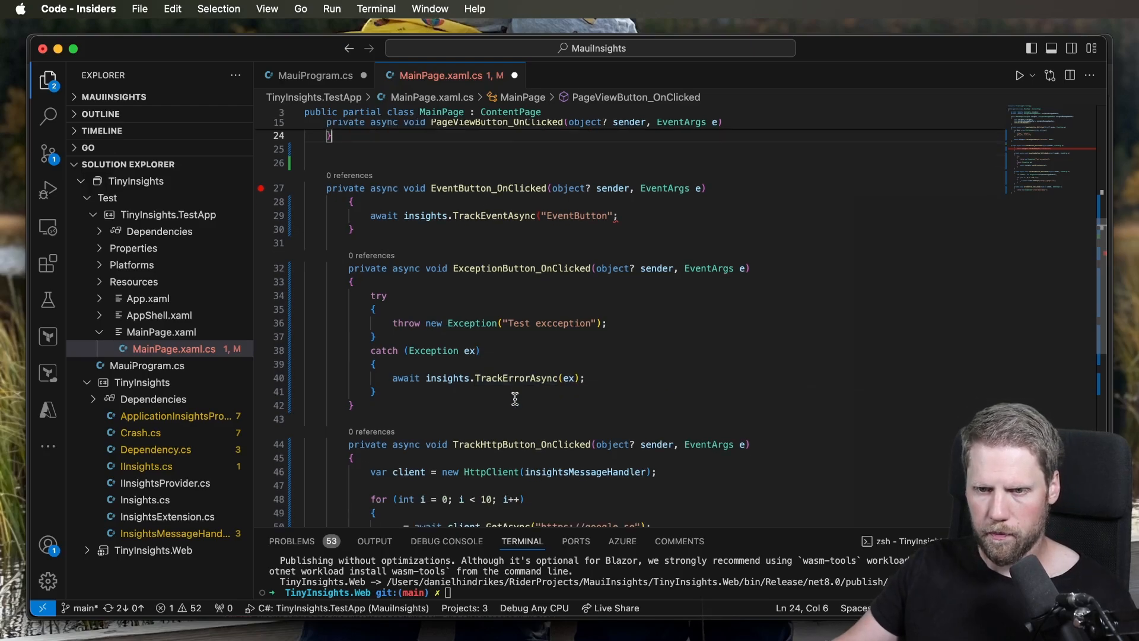
Step: Scroll up and down through the tracking calls in MainPage.xaml.cs
scroll("down", 3)
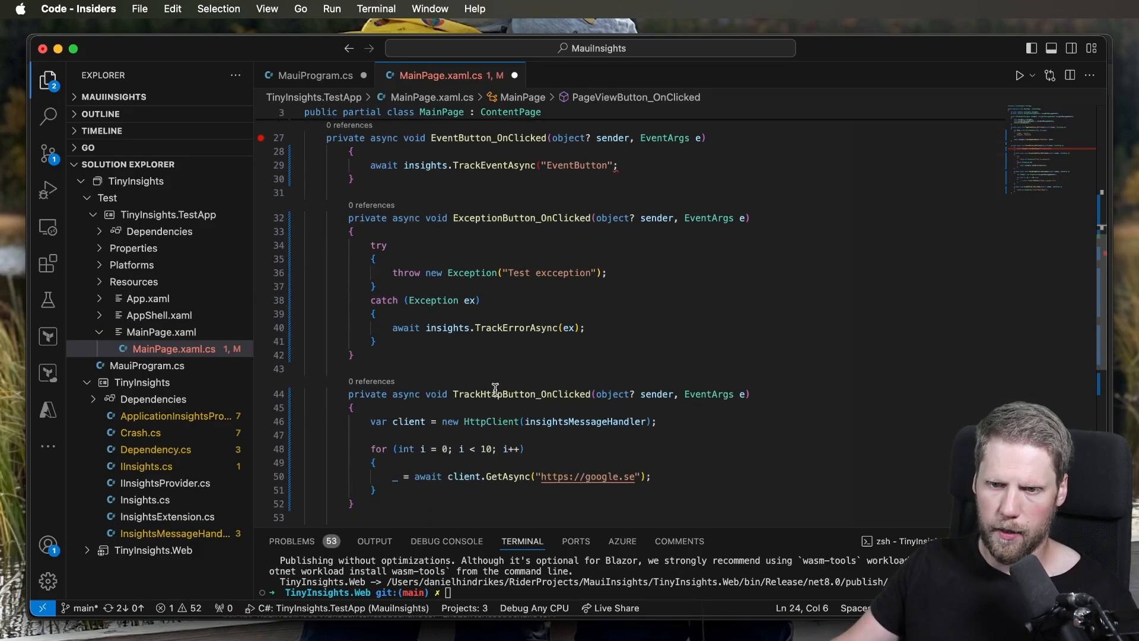
scroll("up", 3)
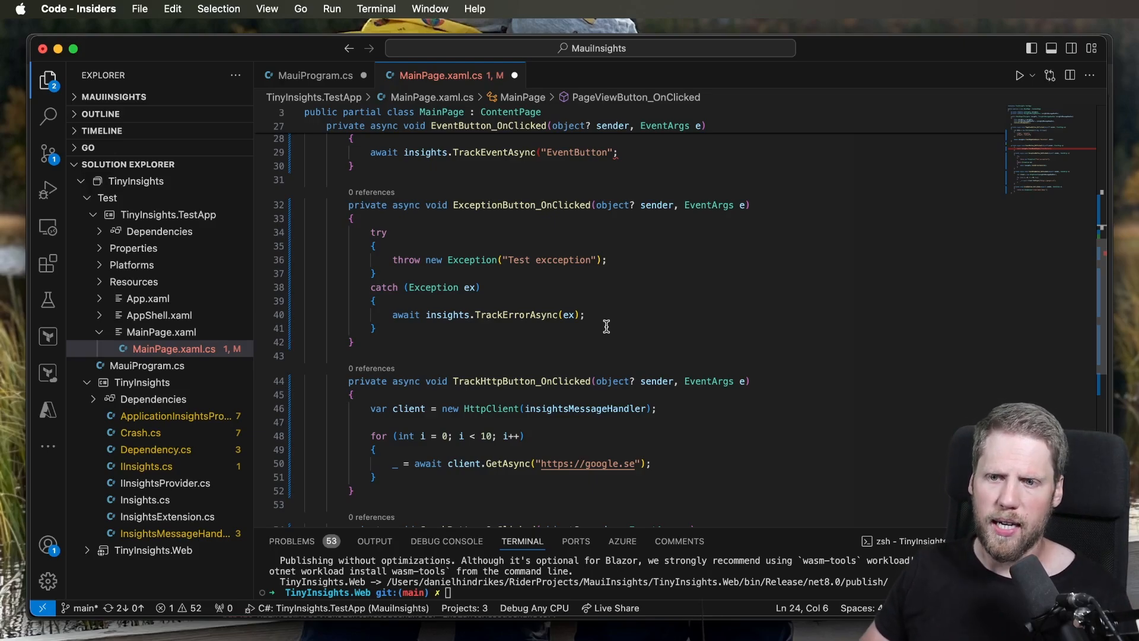
scroll("down", 3)
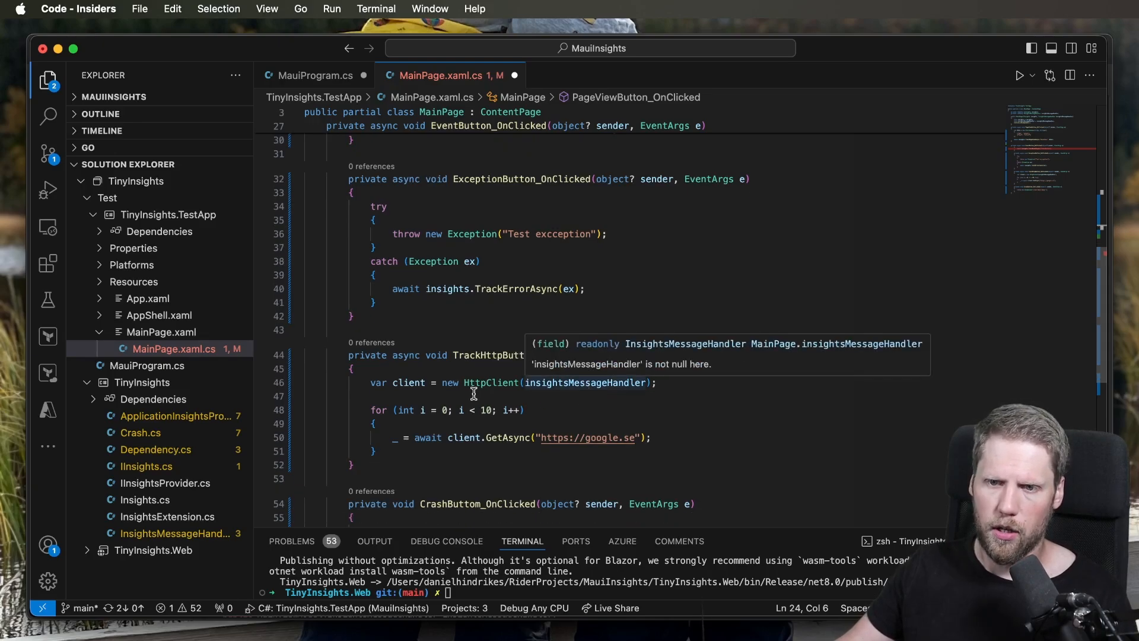
scroll("up", 3)
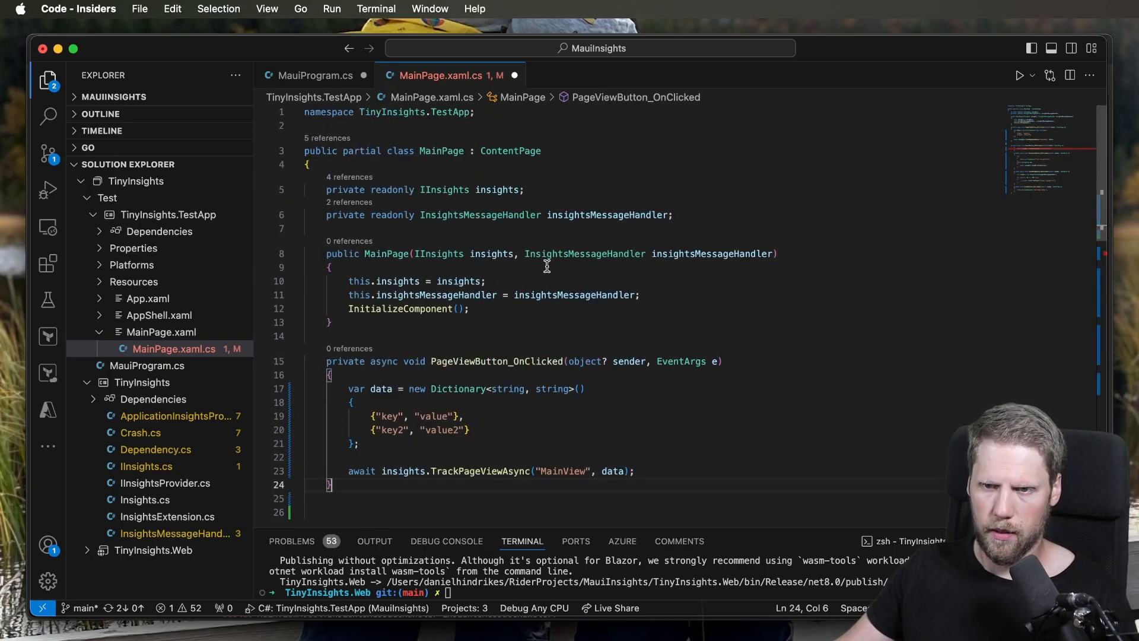
scroll("down", 3)
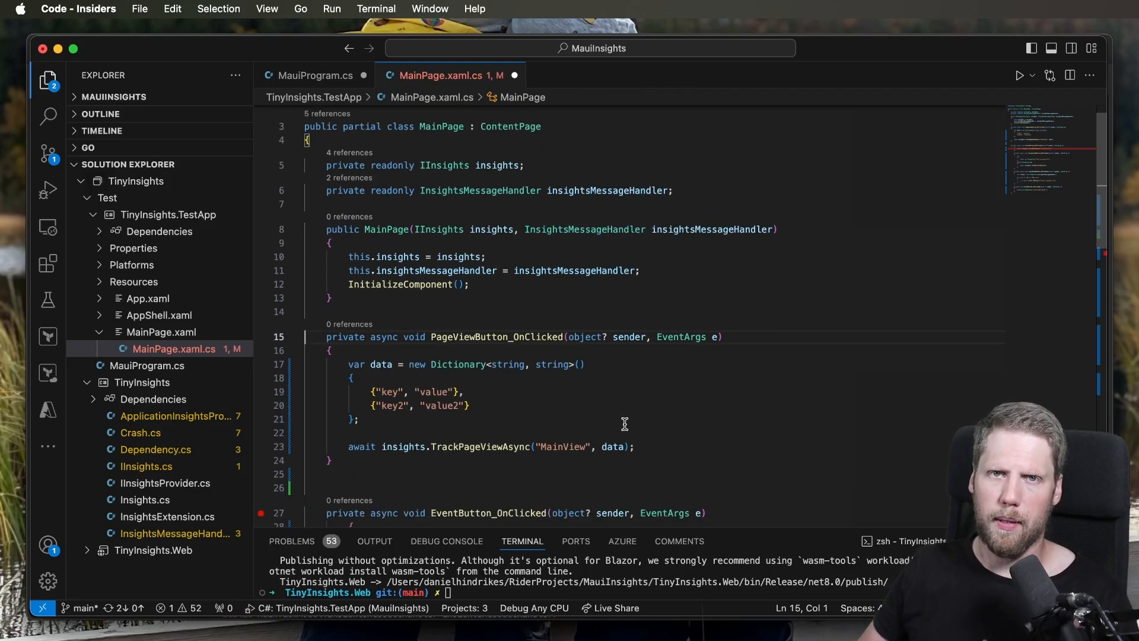
scroll("up", 3)
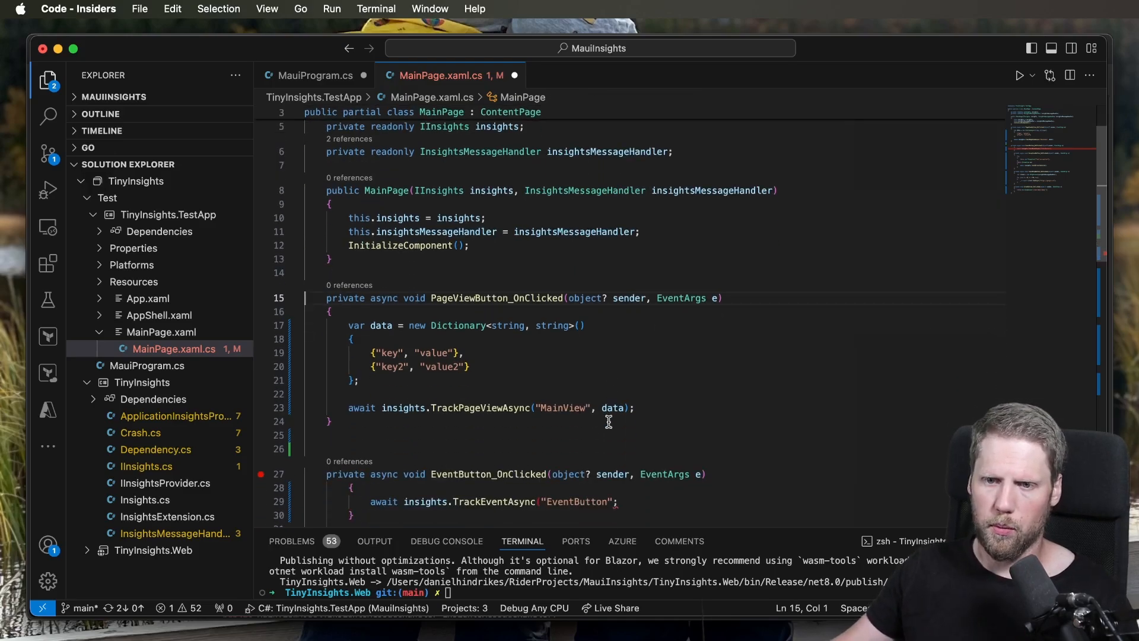
scroll("down", 3)
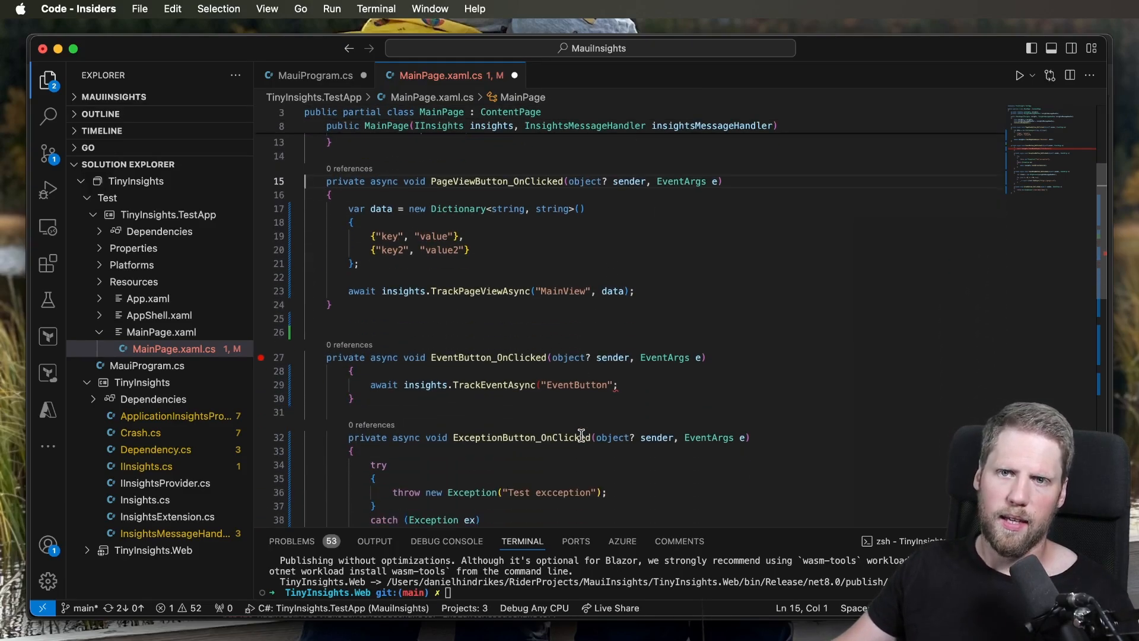
scroll("up", 3)
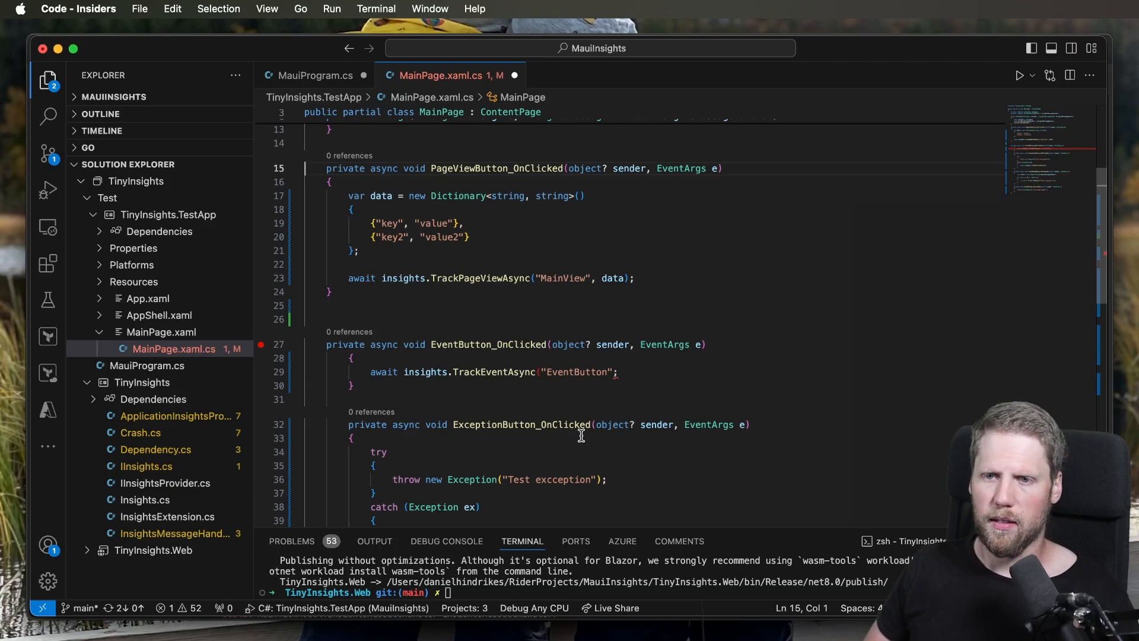
scroll("down", 3)
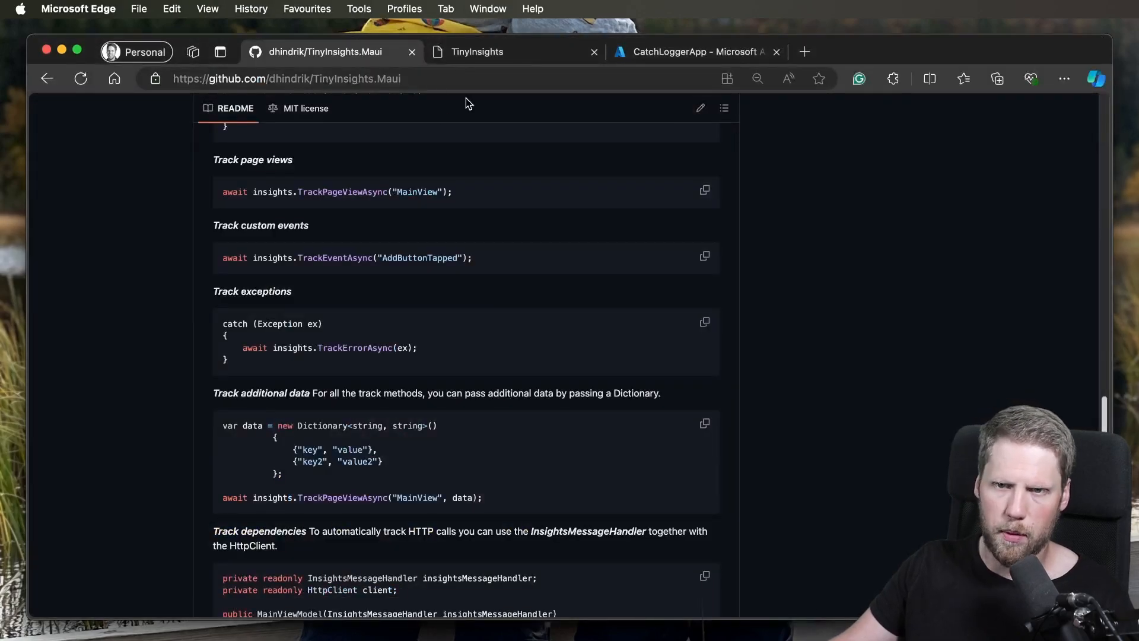
Step: Scroll the README to the Track dependencies section with DependencyTracker and InsightsMessageHandler samples
scroll("down", 3)
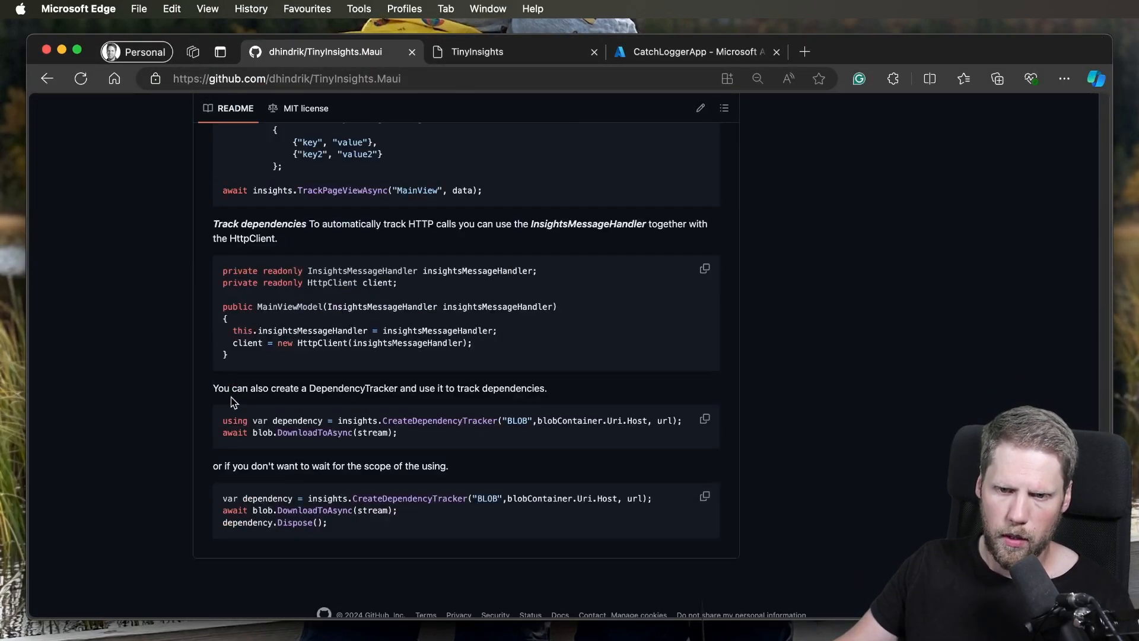
left_click(756, 78)
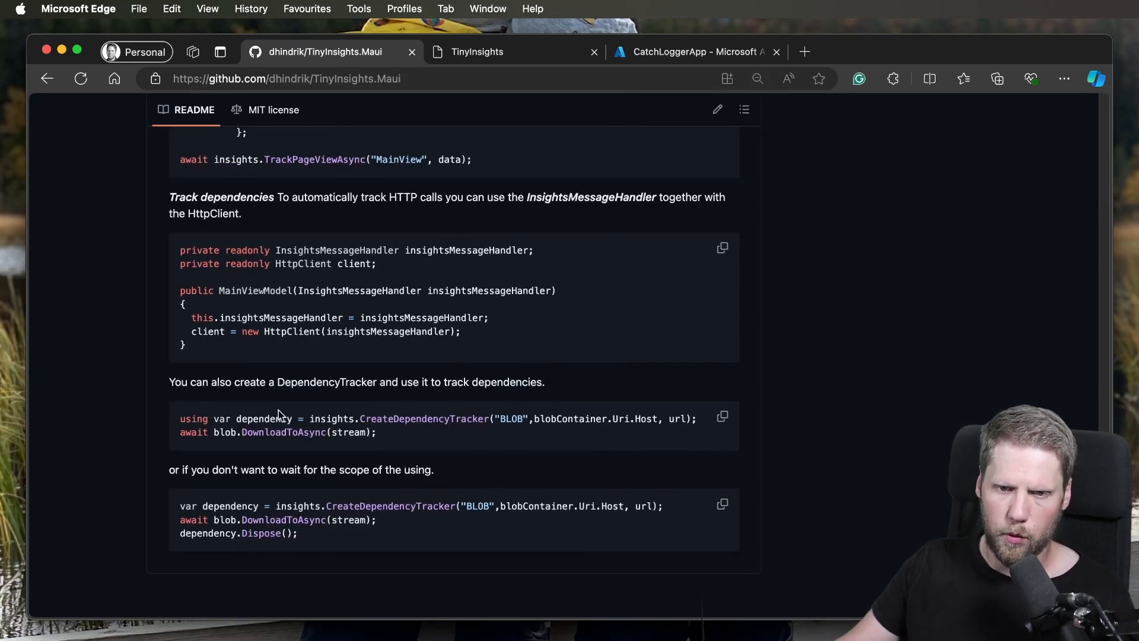
mouse_move(406, 431)
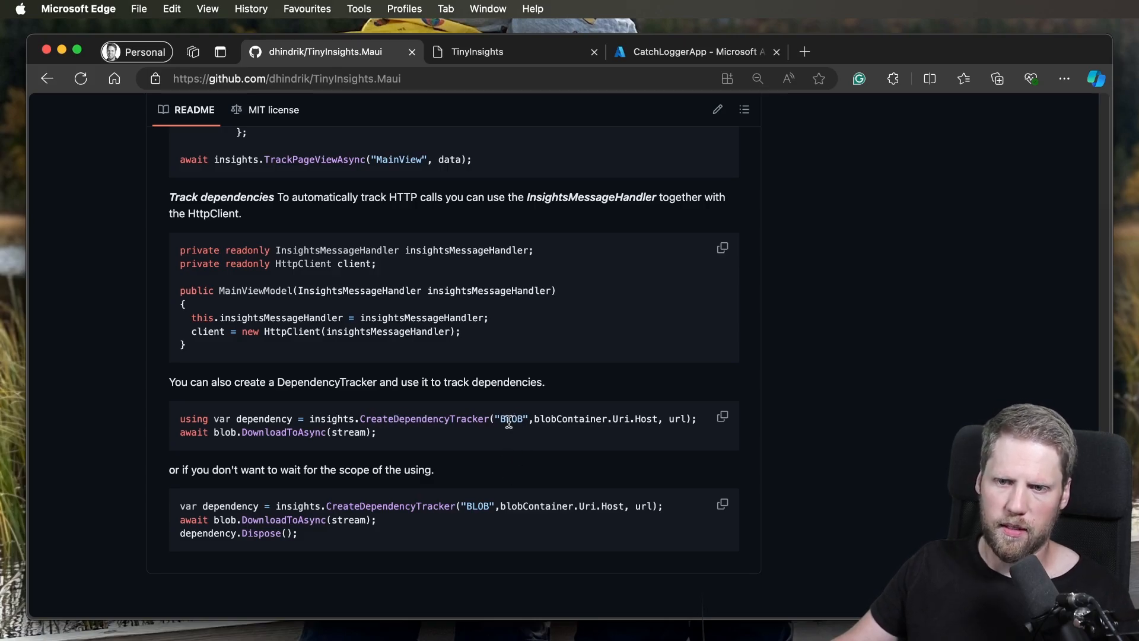
mouse_move(654, 418)
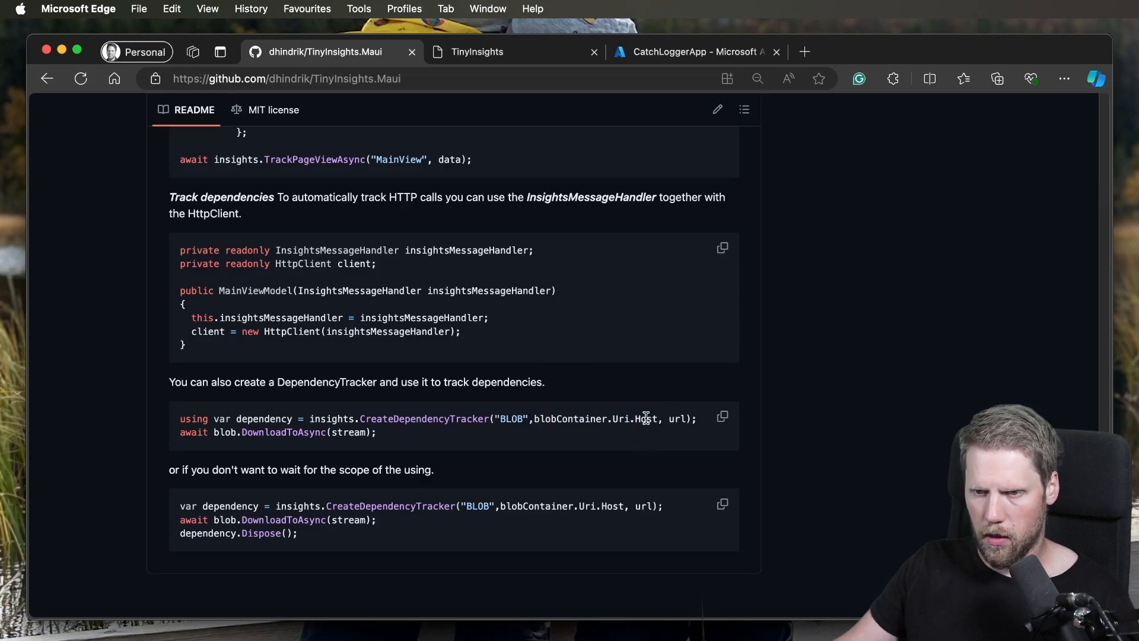
mouse_move(680, 387)
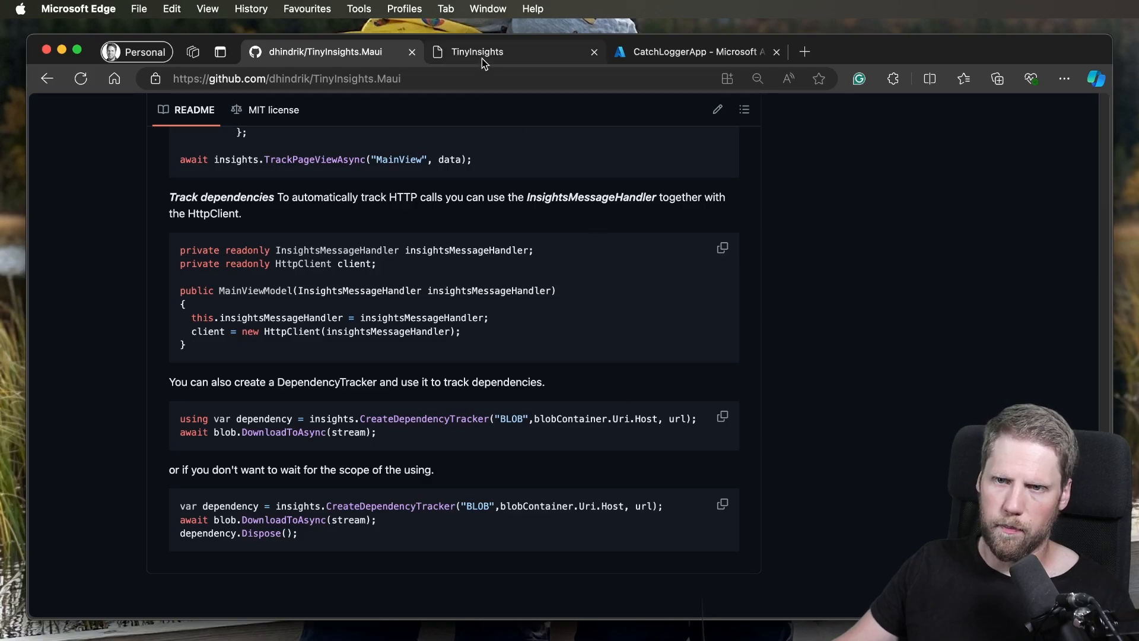
Step: Open the TinyInsights Dependencies page and find GetSession's 18 failures in Failed dependencies
left_click(477, 52)
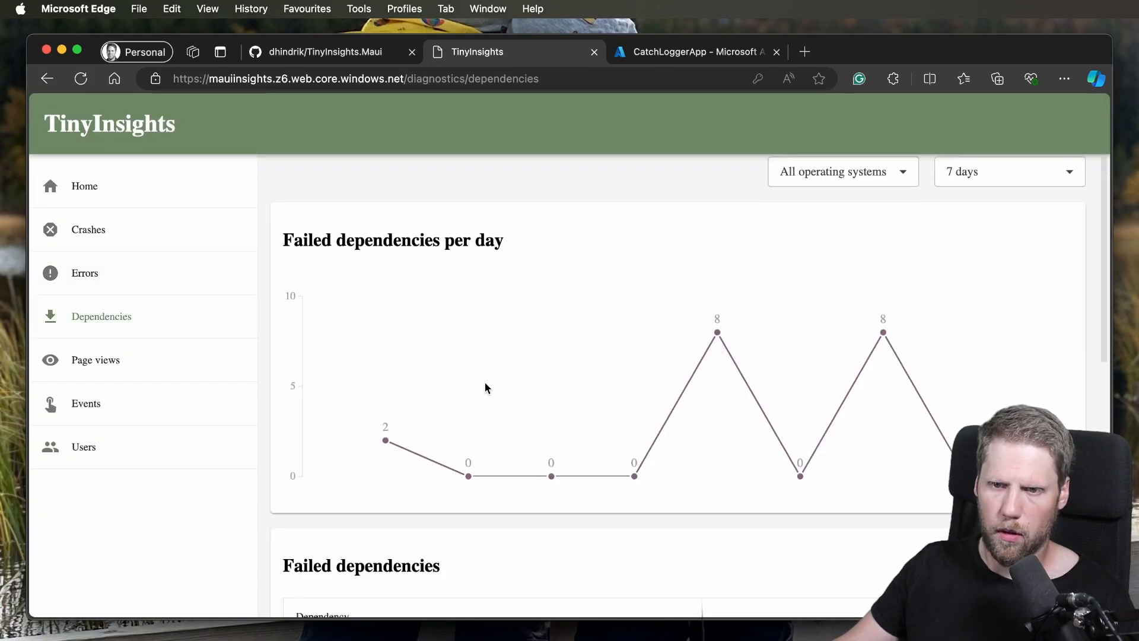
scroll("down", 3)
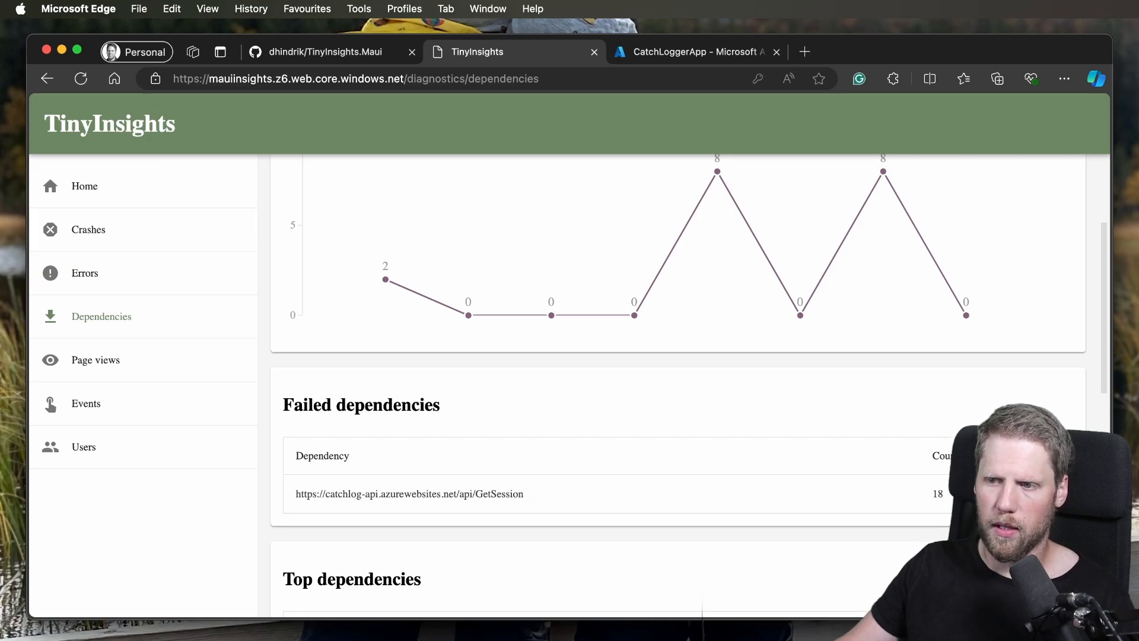
left_click(409, 493)
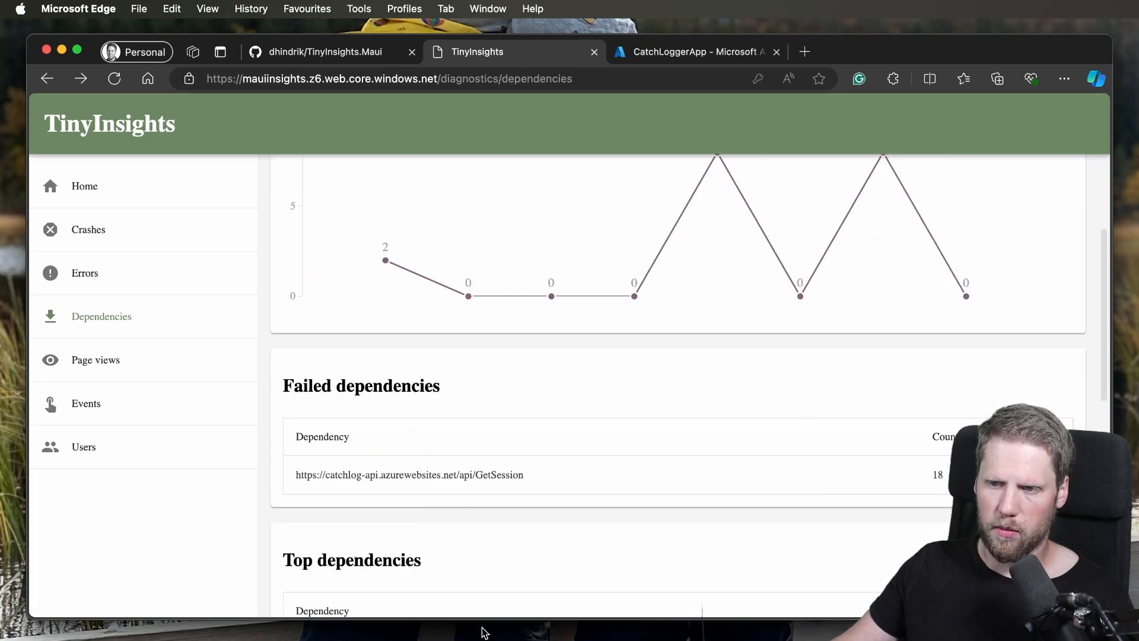
mouse_move(743, 457)
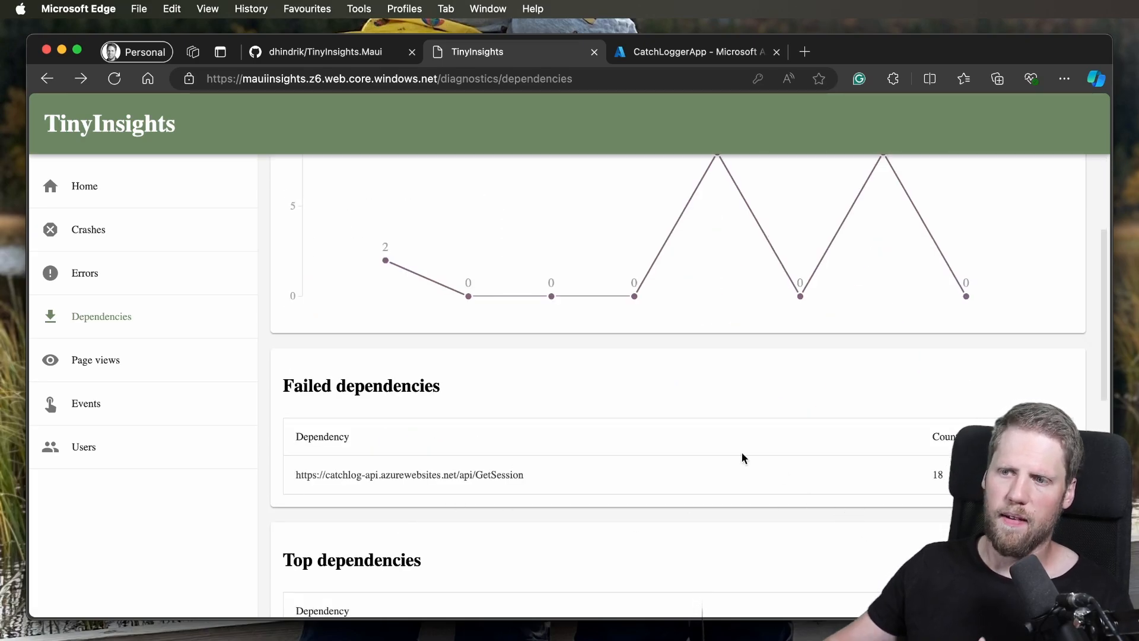
mouse_move(849, 496)
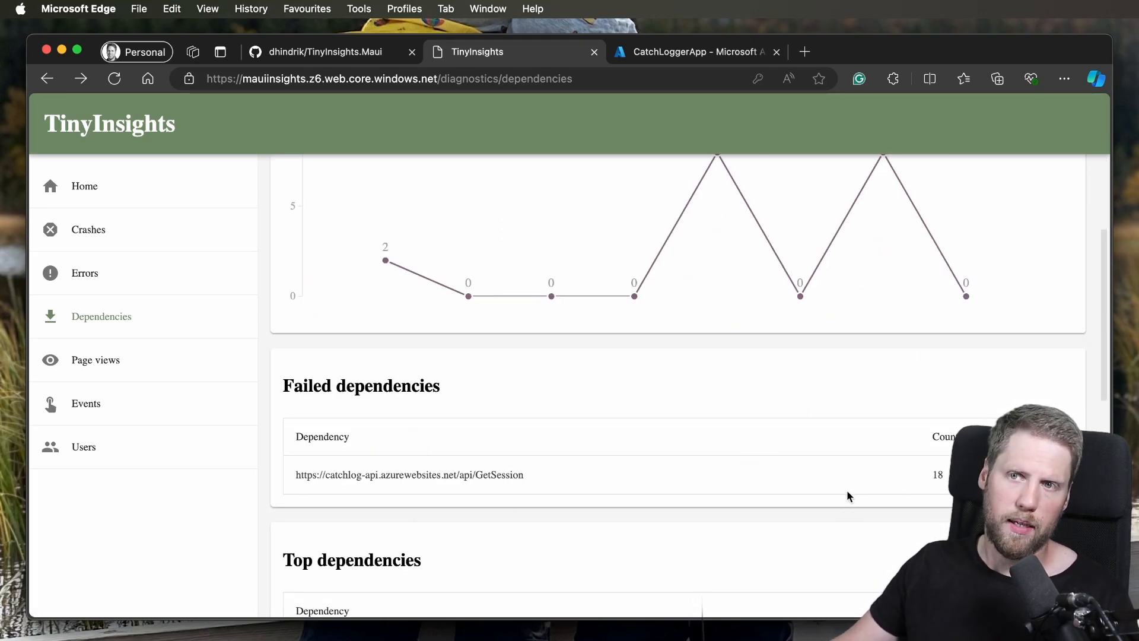
Step: Reread the README's DependencyTracker examples with and without using, then scroll back up
left_click(324, 51)
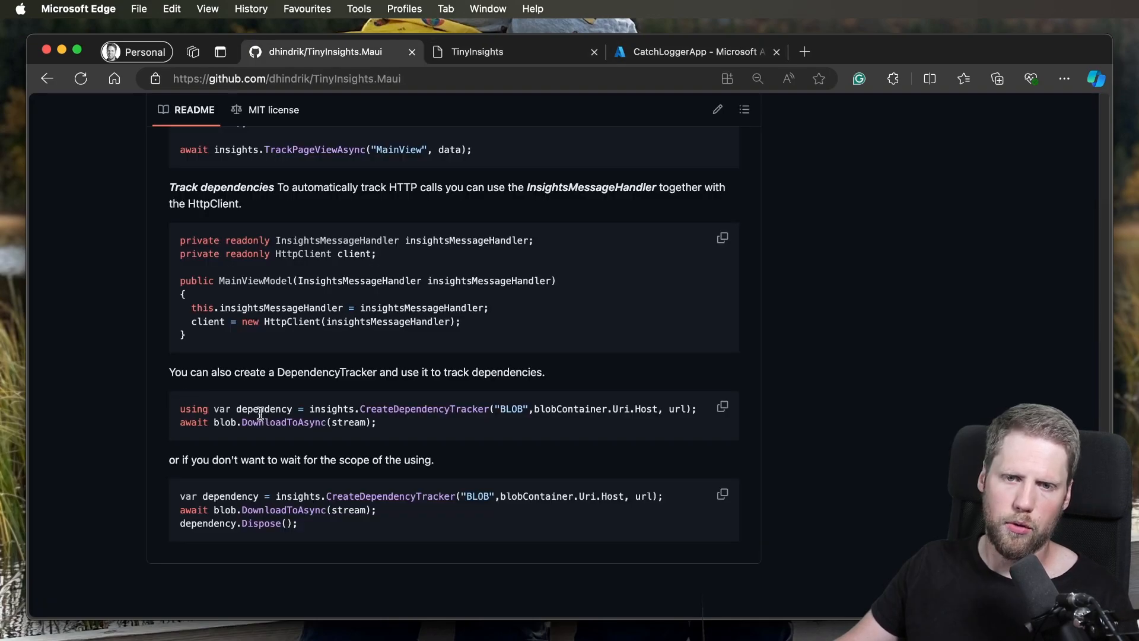
scroll("down", 3)
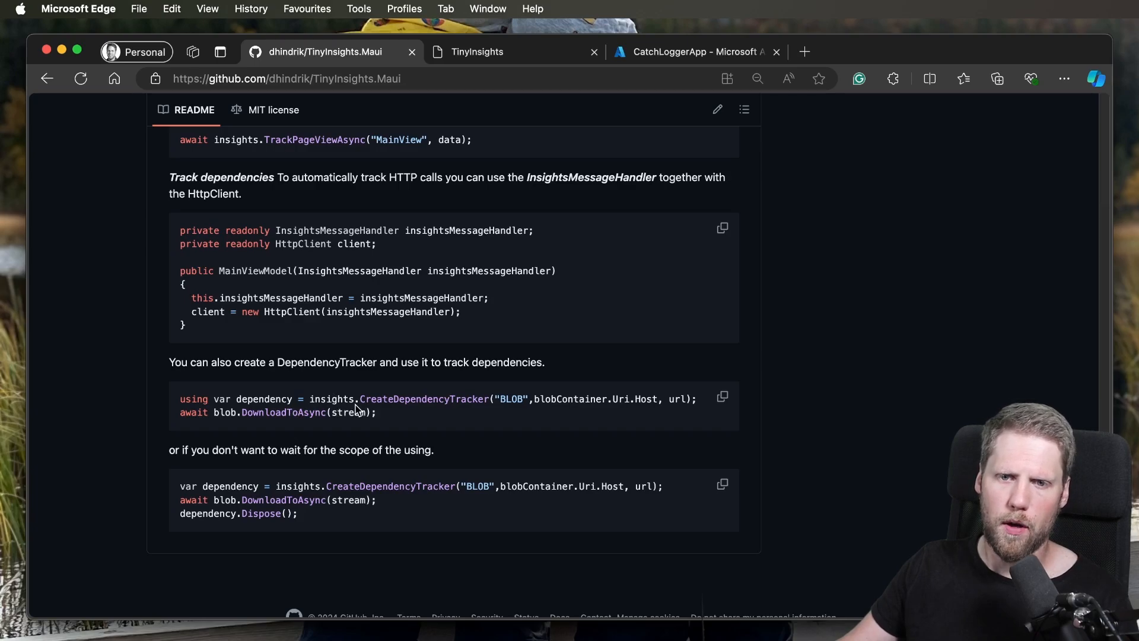
mouse_move(398, 414)
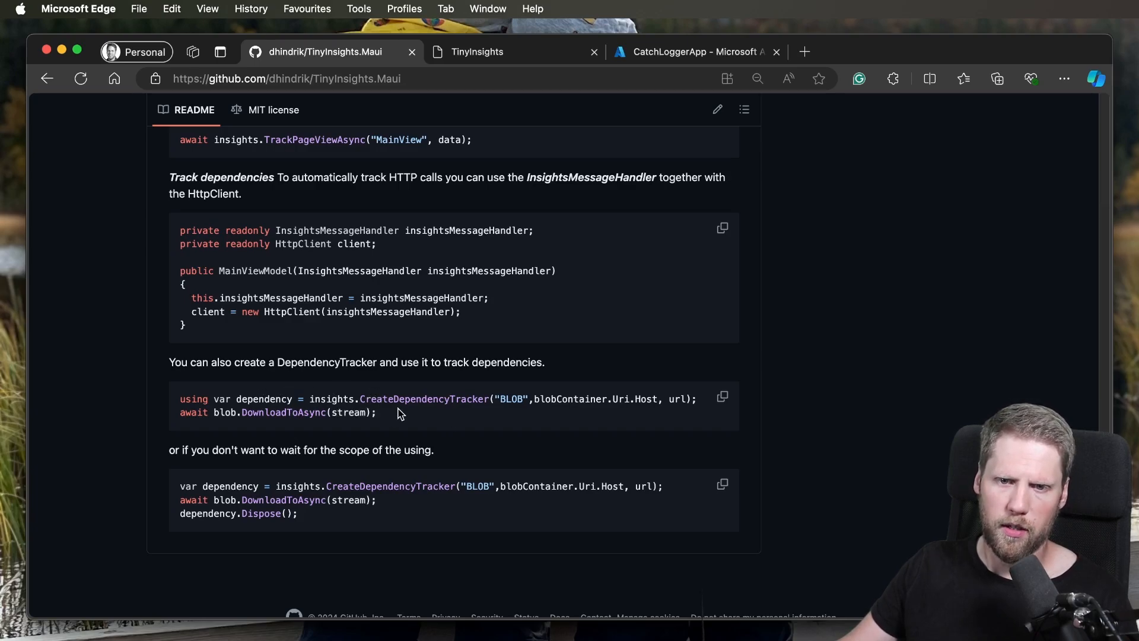
mouse_move(296, 529)
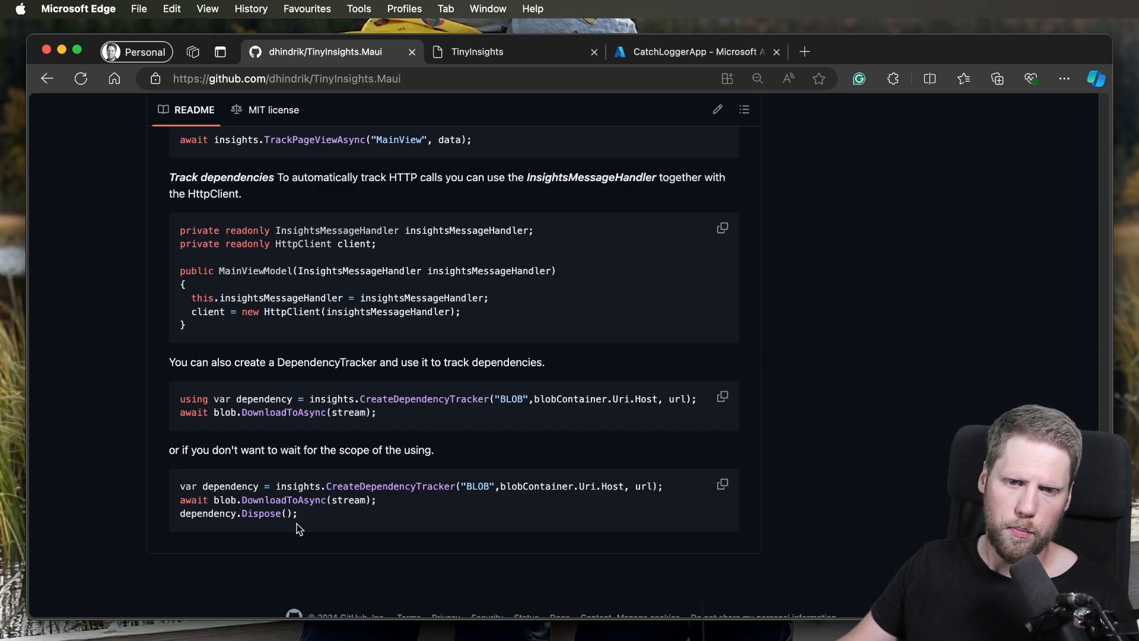
scroll("down", 3)
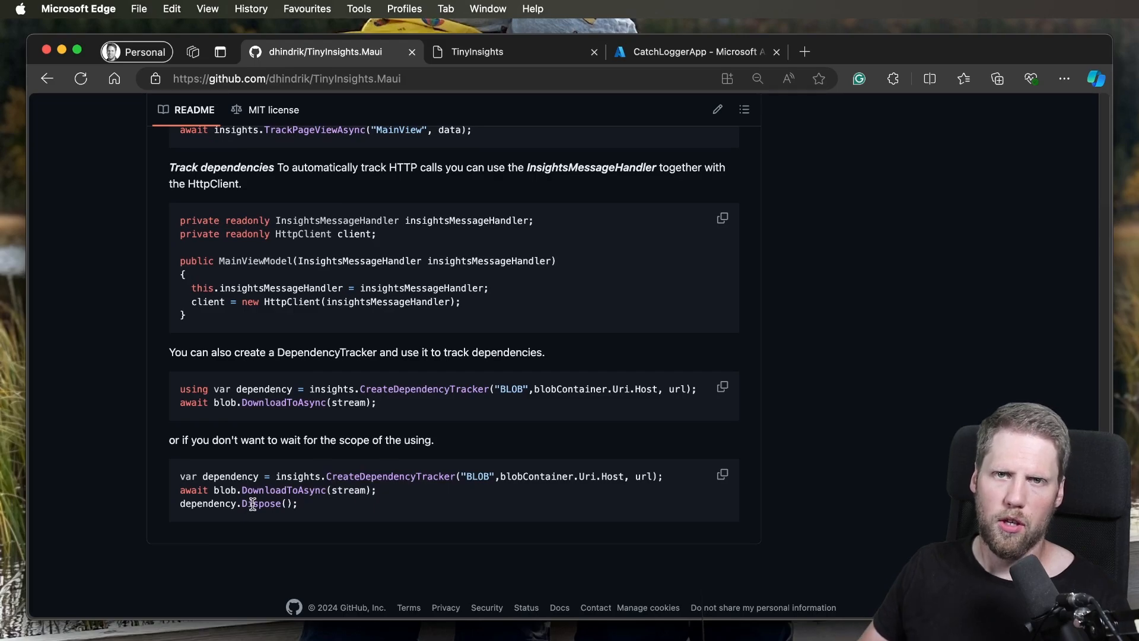
scroll("up", 3)
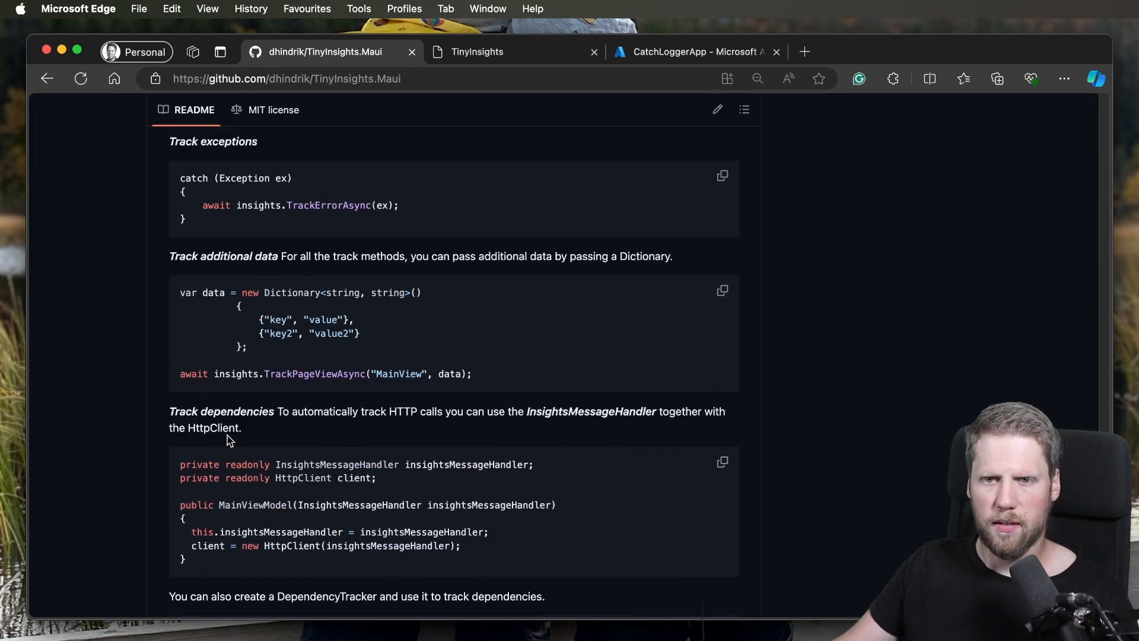
scroll("up", 3)
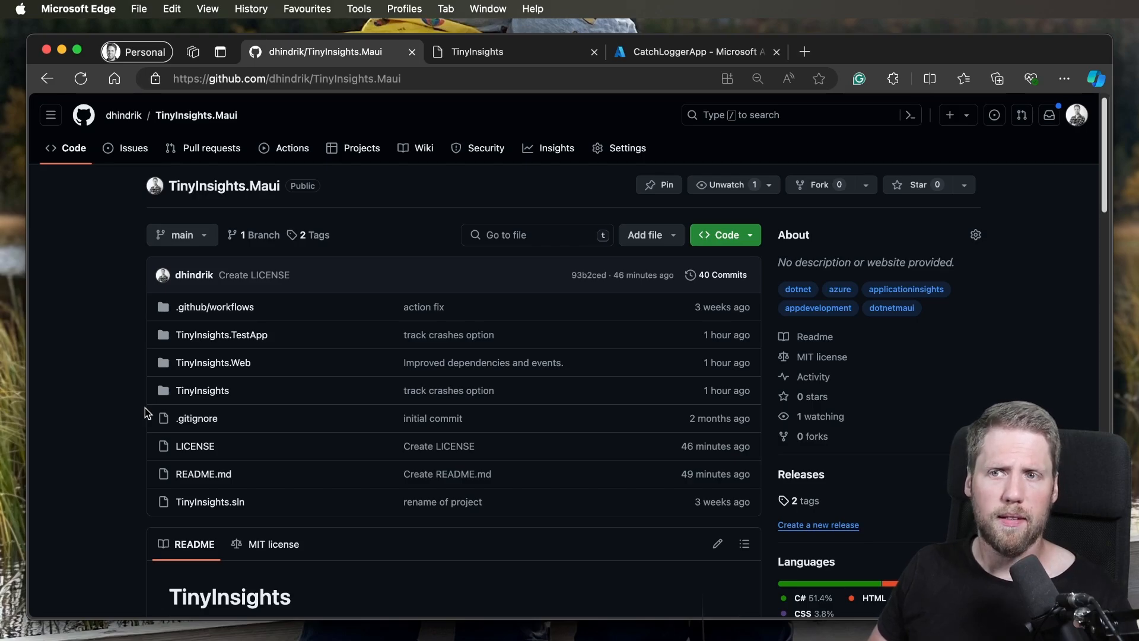
mouse_move(133, 148)
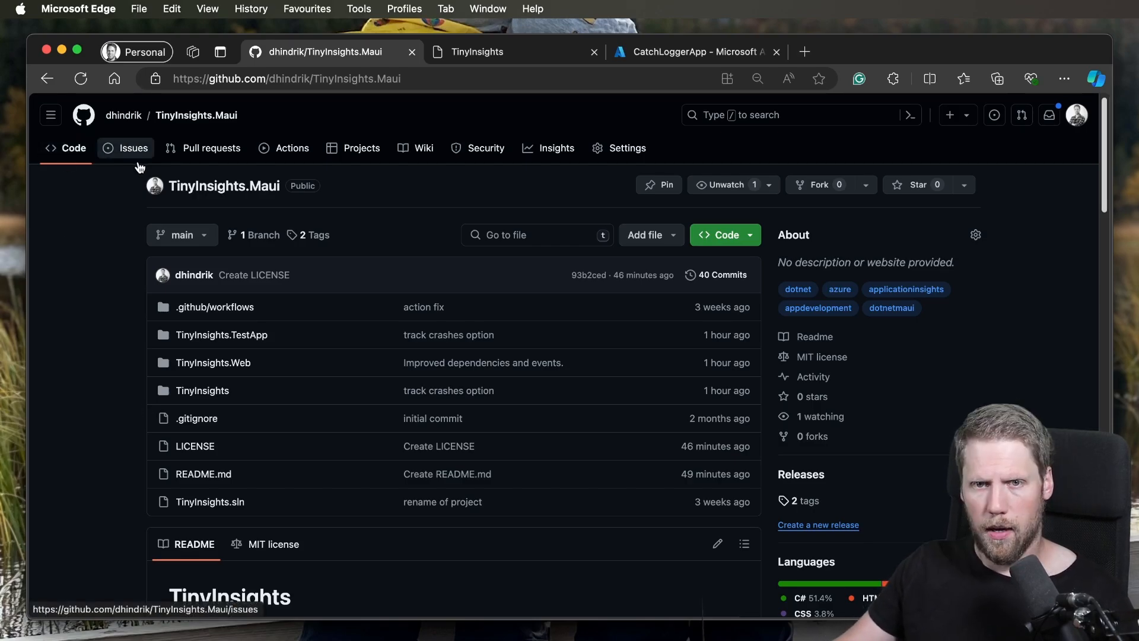